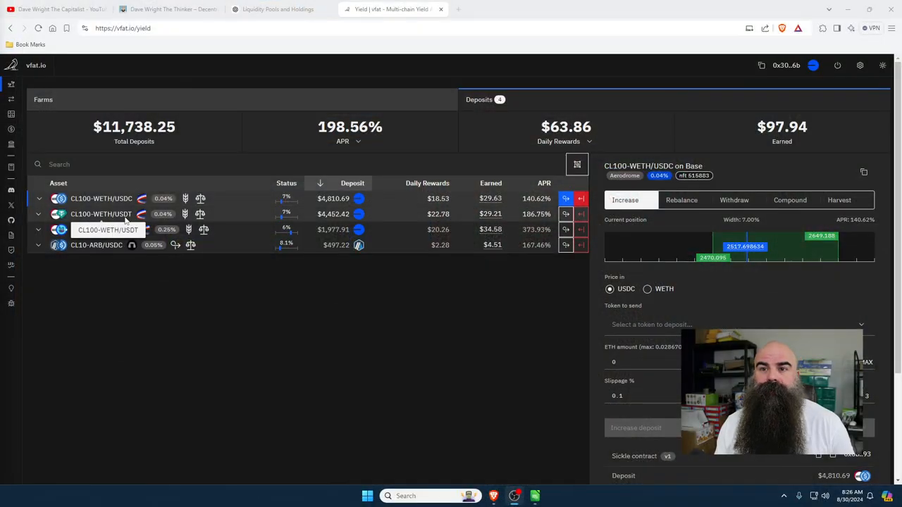
- Search for 'coinmarketcap' from a new browser tab
click(569, 9)
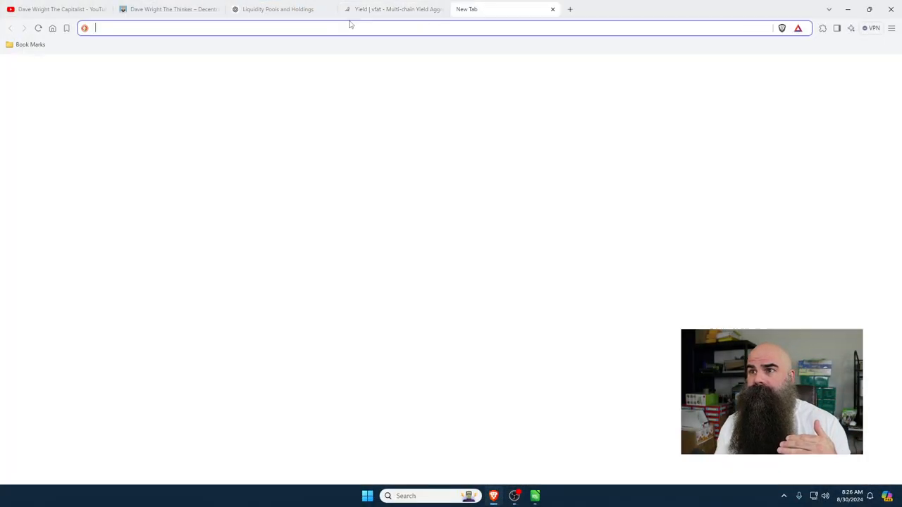
text(coinmarketcap.com)
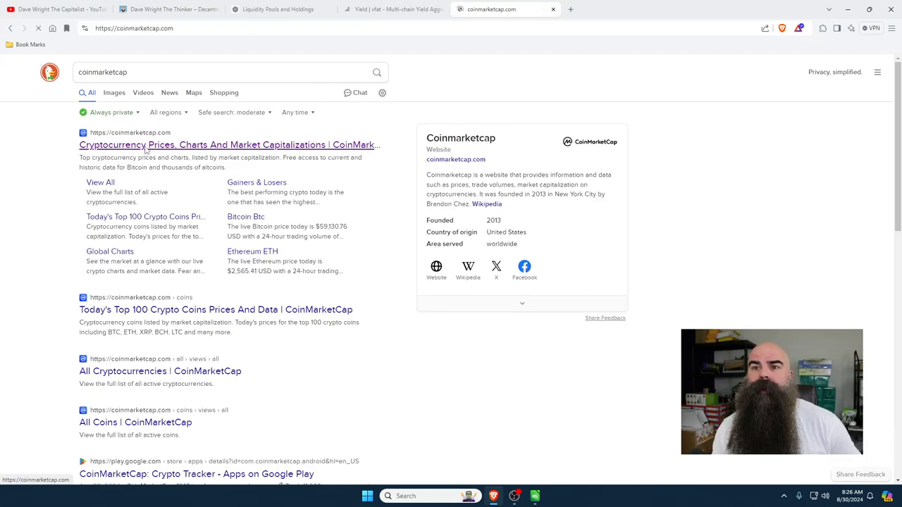
- Load the CoinMarketCap homepage from the results and reach its price table by market cap
click(229, 145)
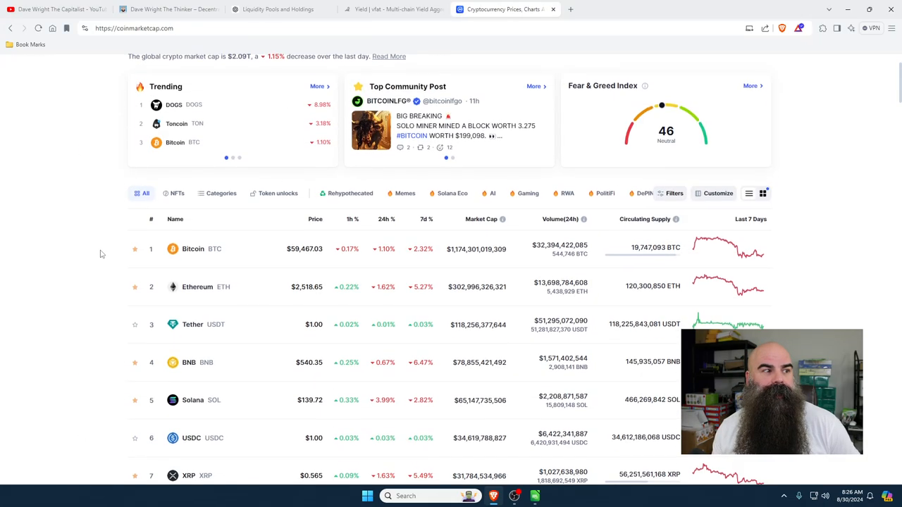
scroll(down, 3)
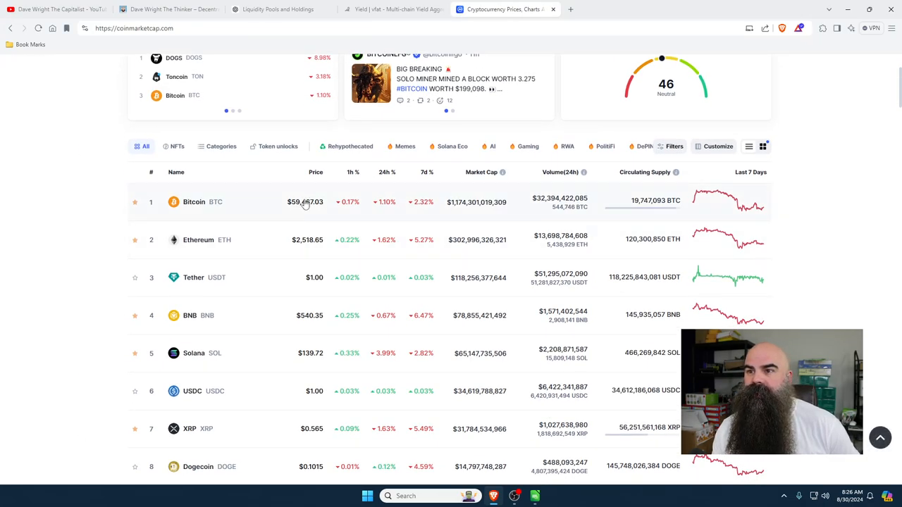
click(428, 172)
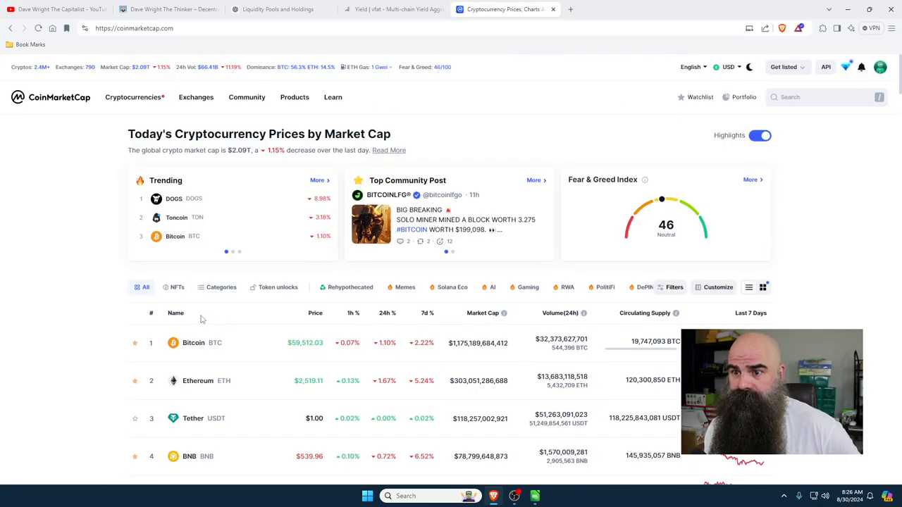
scroll(down, 3)
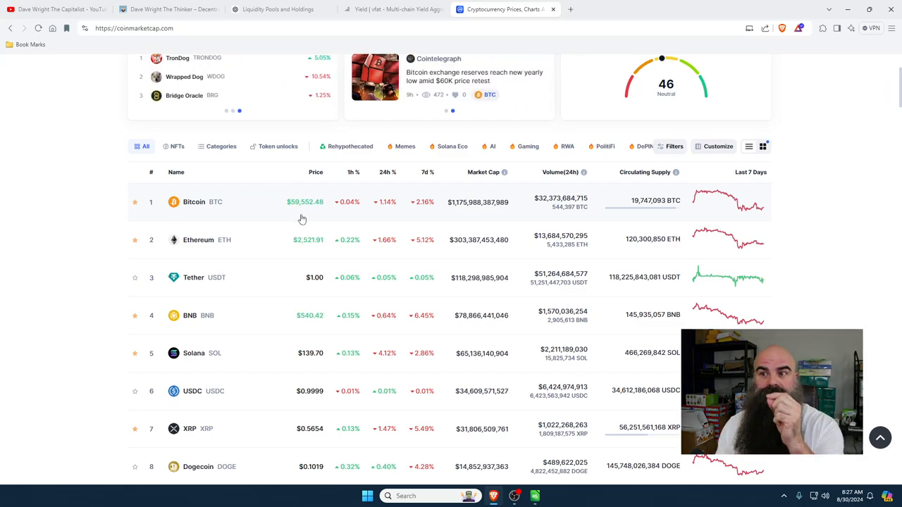
mouse_move(304, 218)
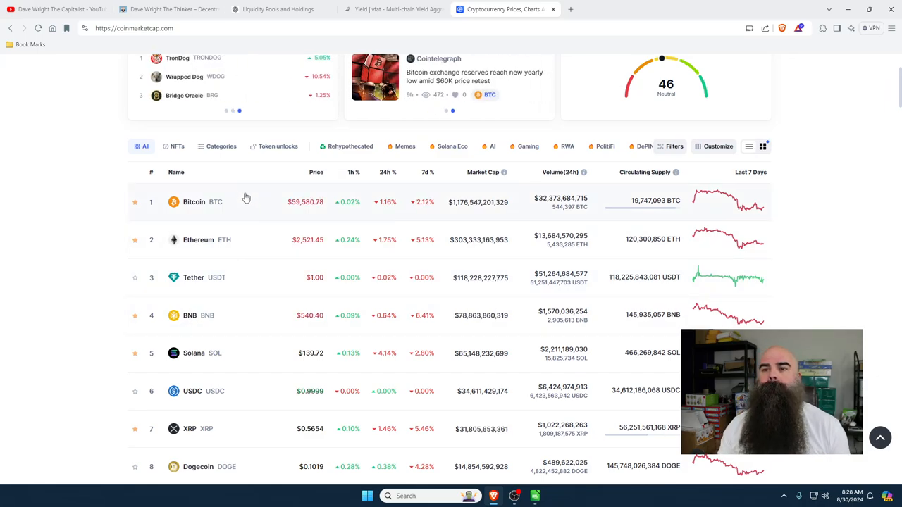
mouse_move(274, 368)
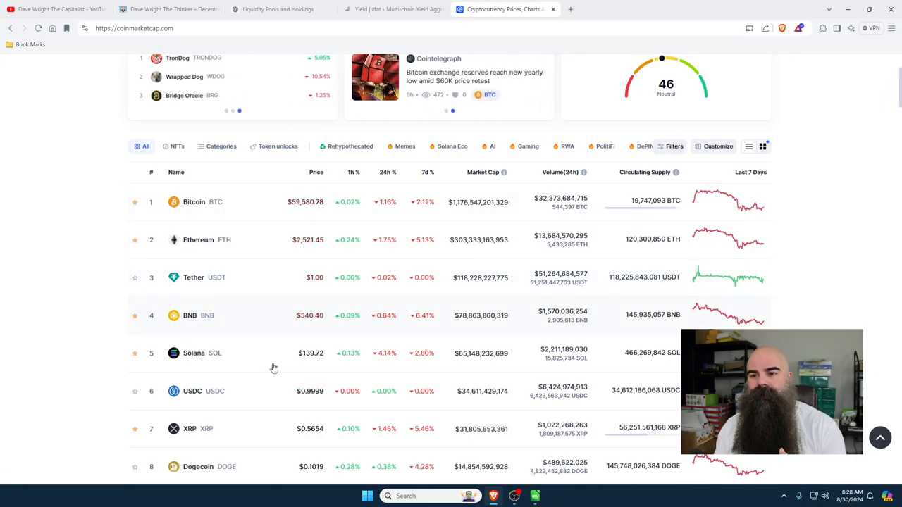
- Scroll the CoinMarketCap price list back to the top before leaving for the vfat.io tab
scroll(down, 3)
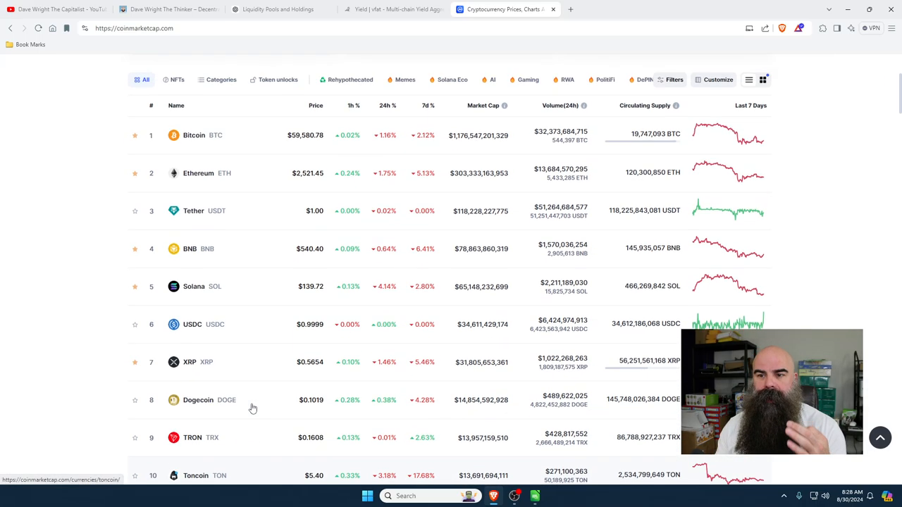
scroll(up, 3)
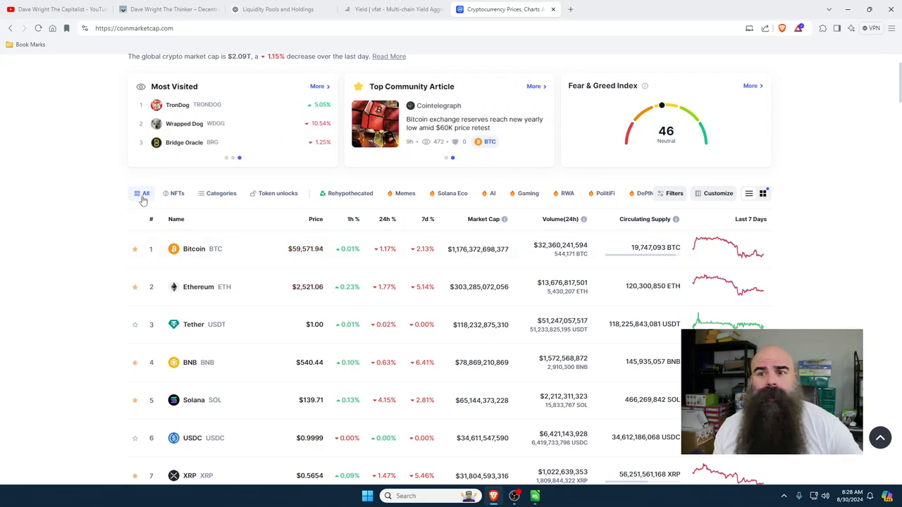
scroll(up, 3)
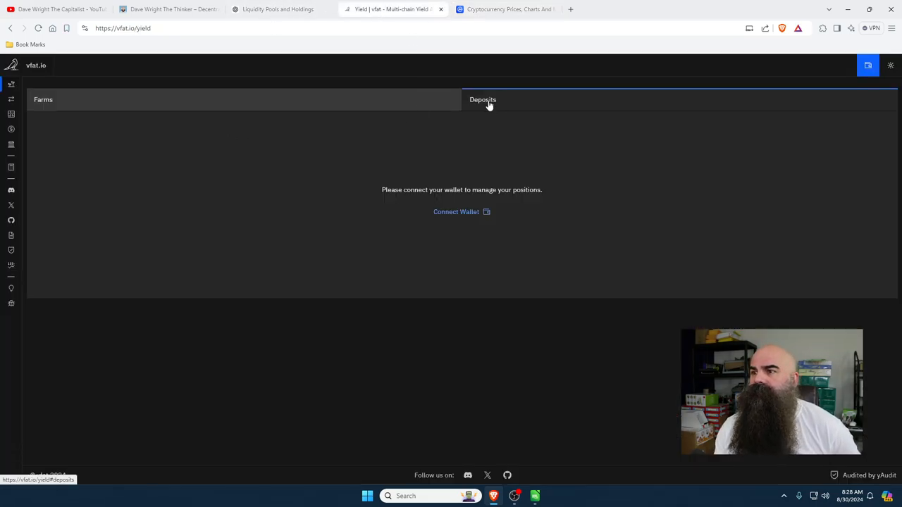
- Connect MetaMask to vfat.io, unlocking the wallet to approve the connection
click(456, 211)
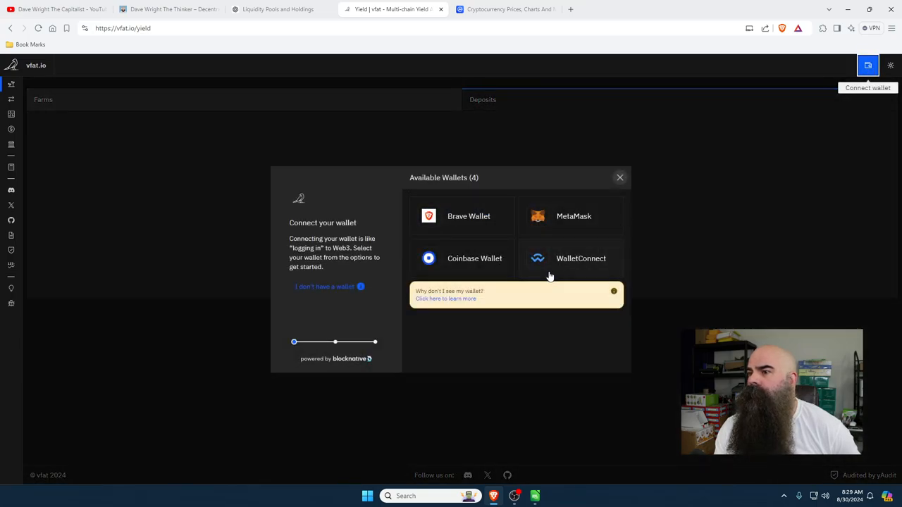
click(574, 216)
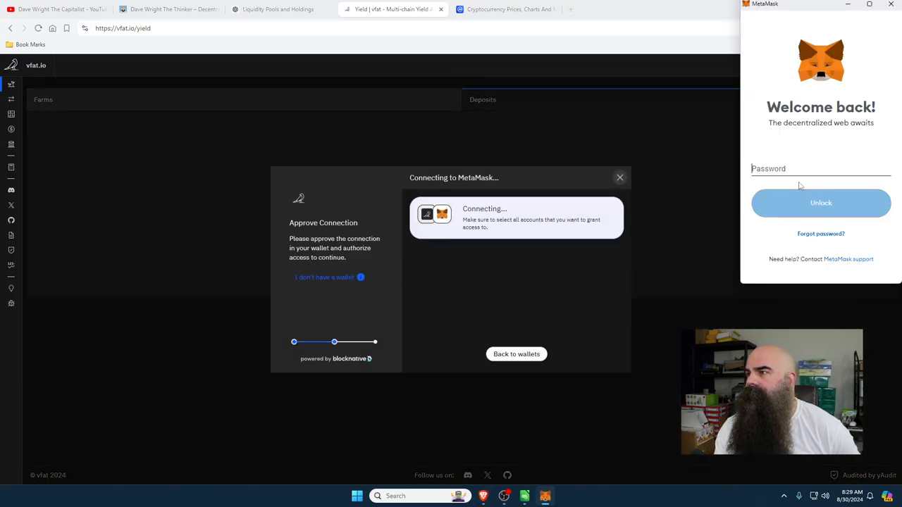
click(820, 169)
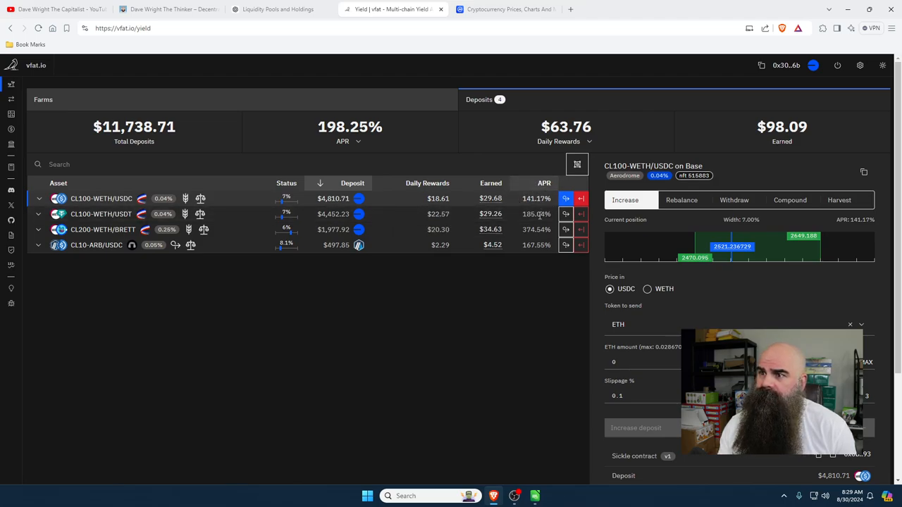
mouse_move(395, 96)
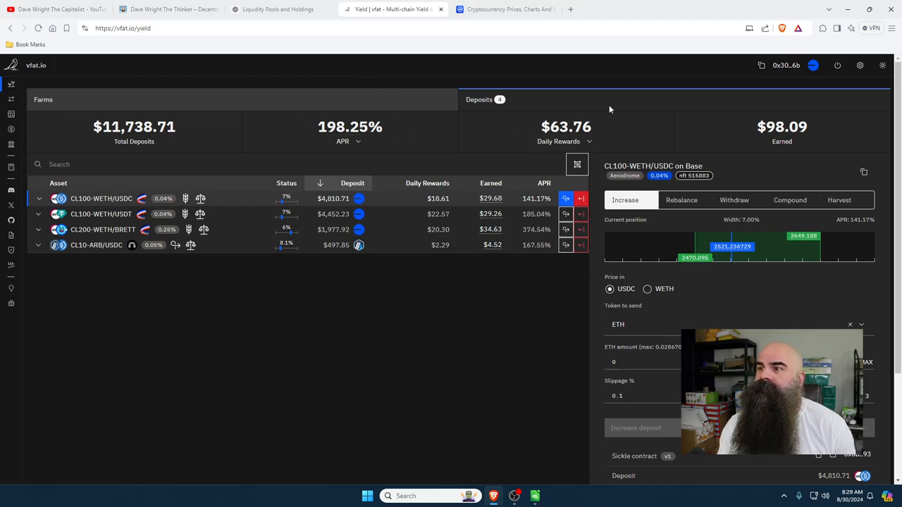
mouse_move(521, 354)
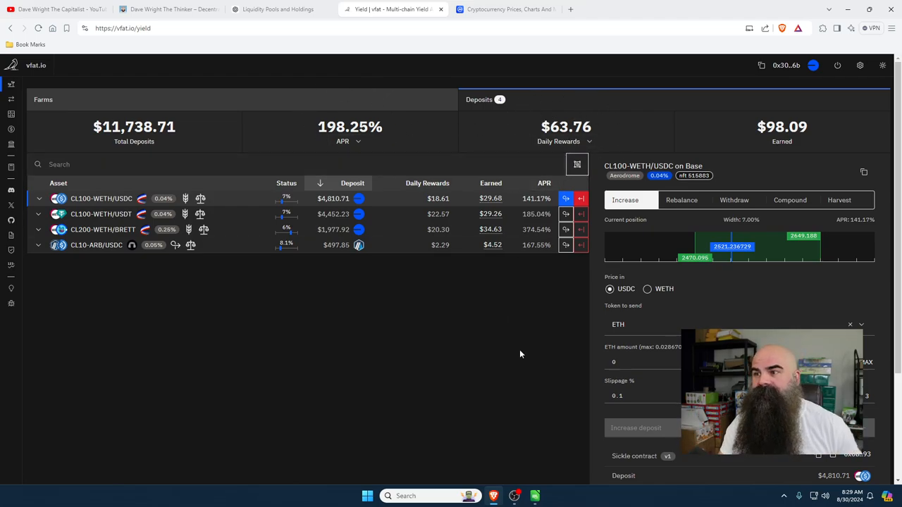
mouse_move(188, 229)
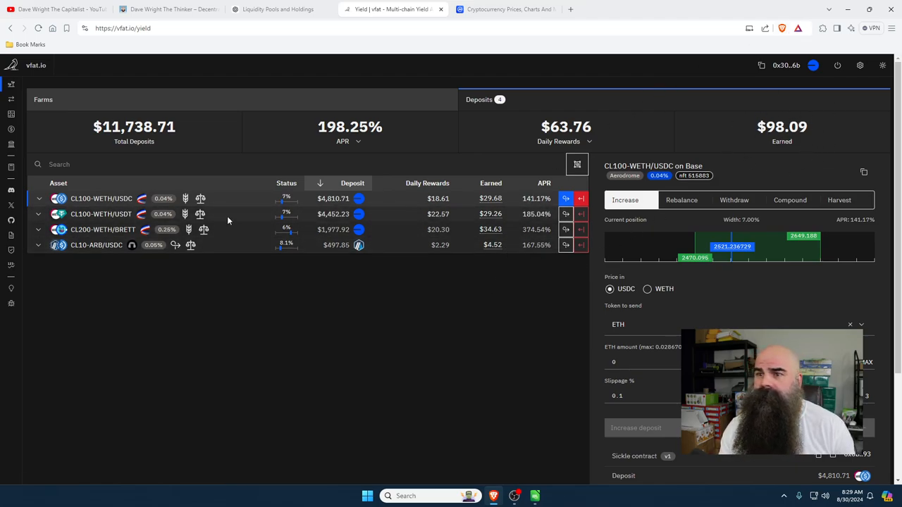
mouse_move(186, 198)
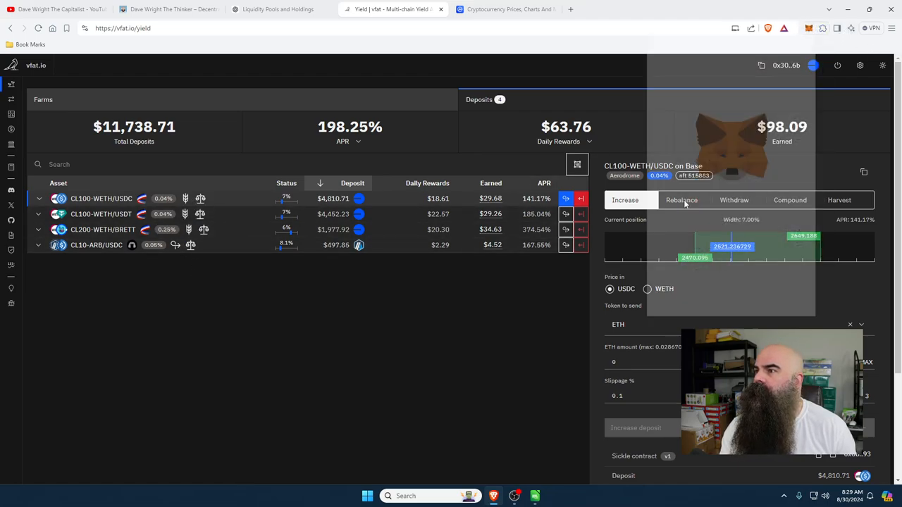
- Expand MetaMask to its full-page view and browse the token balances list
click(808, 29)
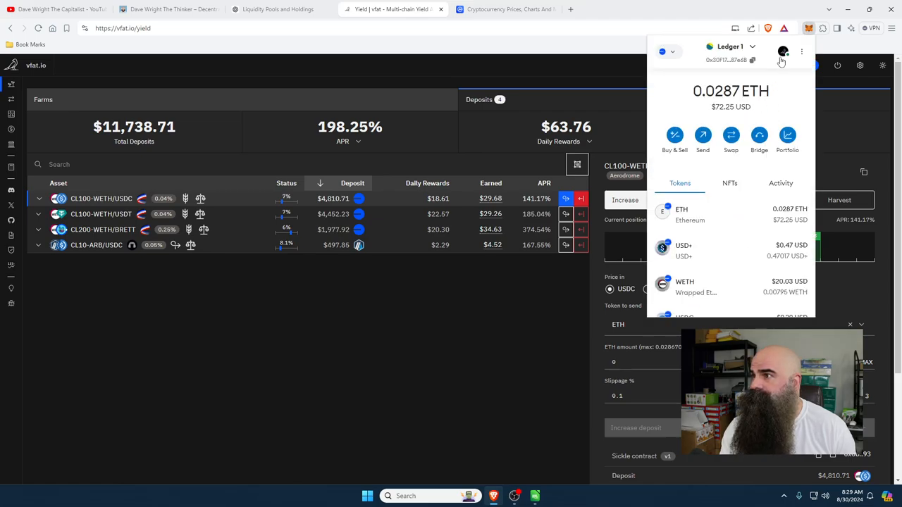
click(801, 52)
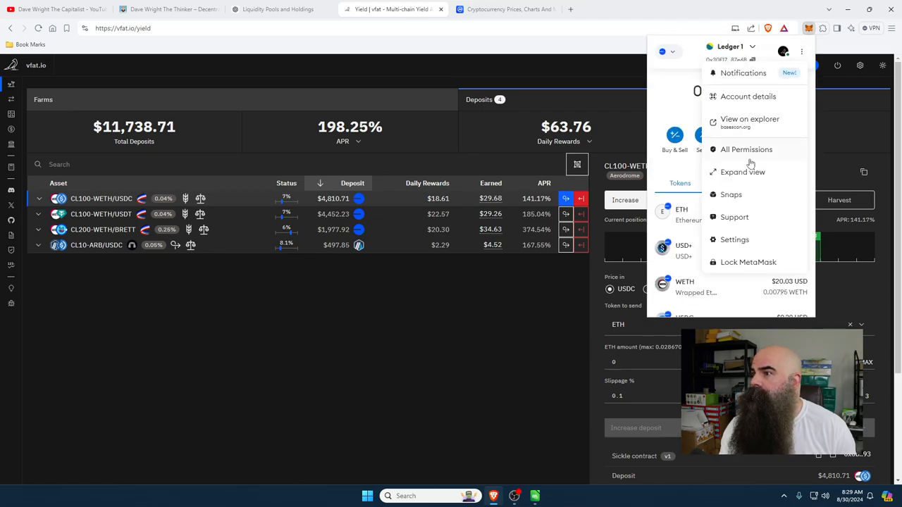
click(741, 172)
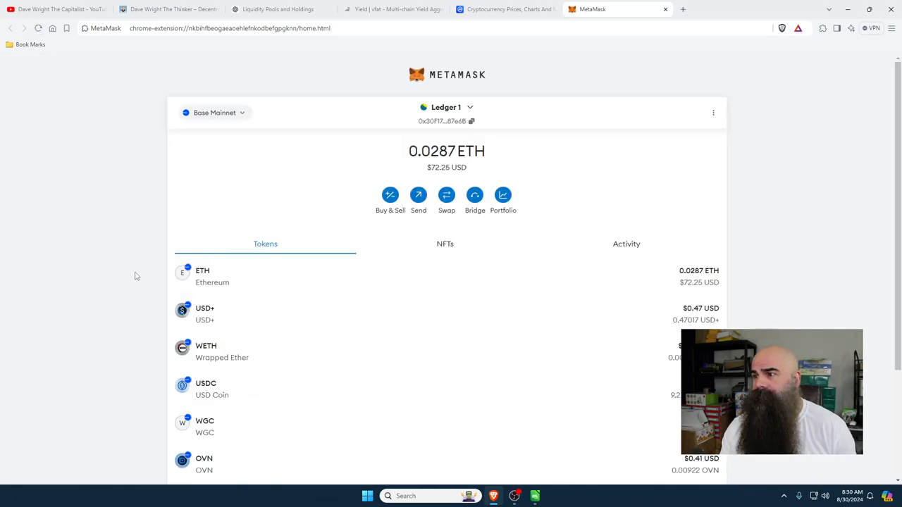
scroll(down, 3)
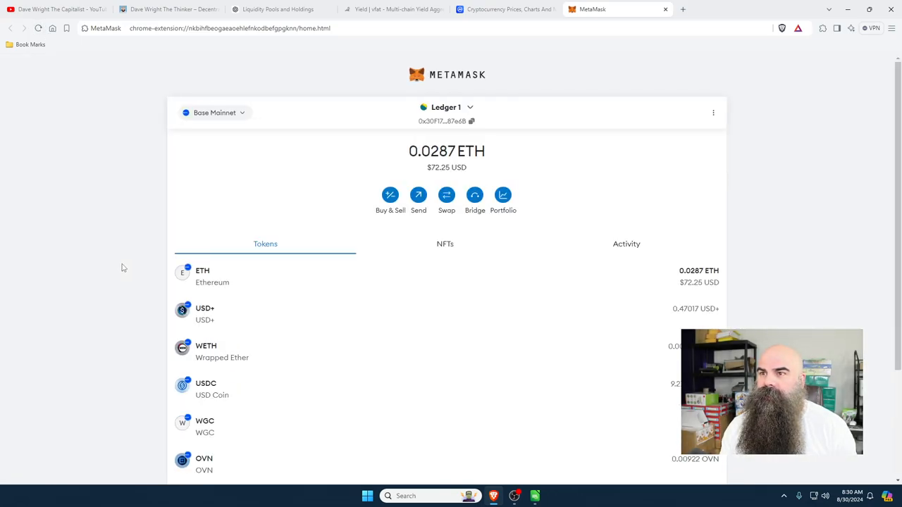
scroll(down, 3)
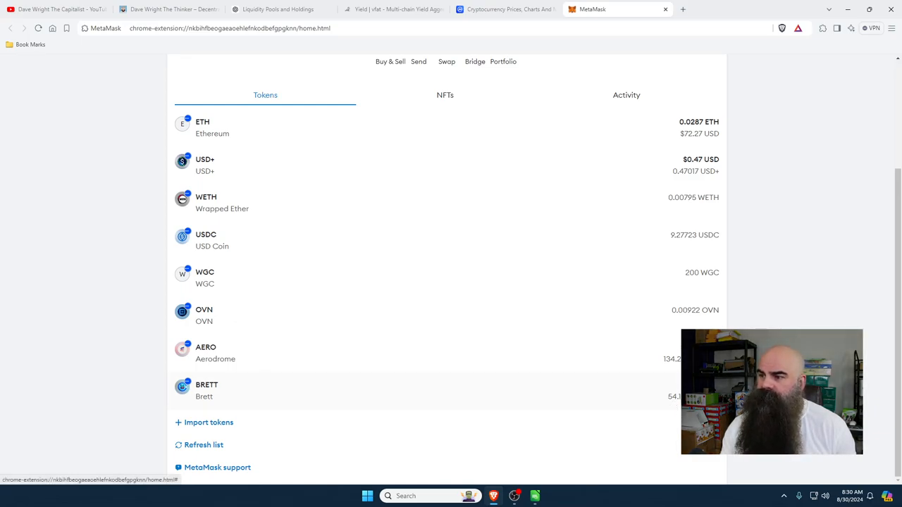
mouse_move(295, 358)
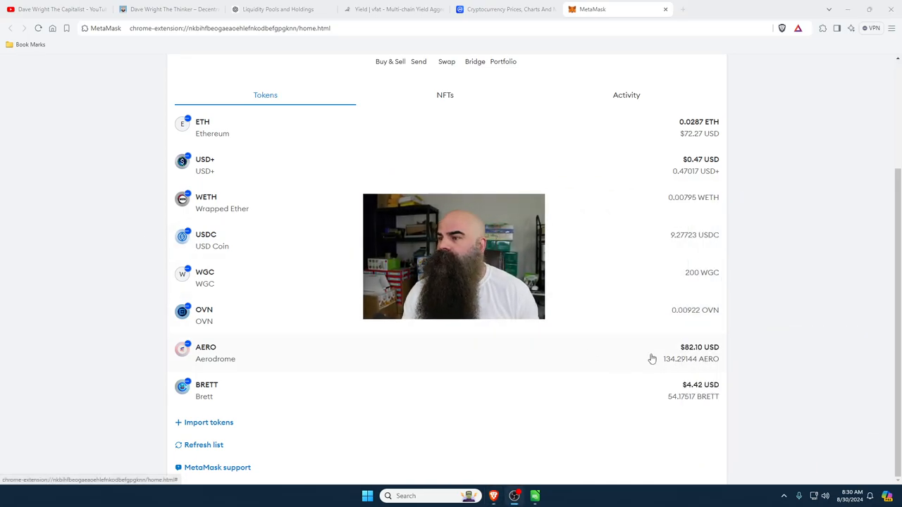
mouse_move(601, 341)
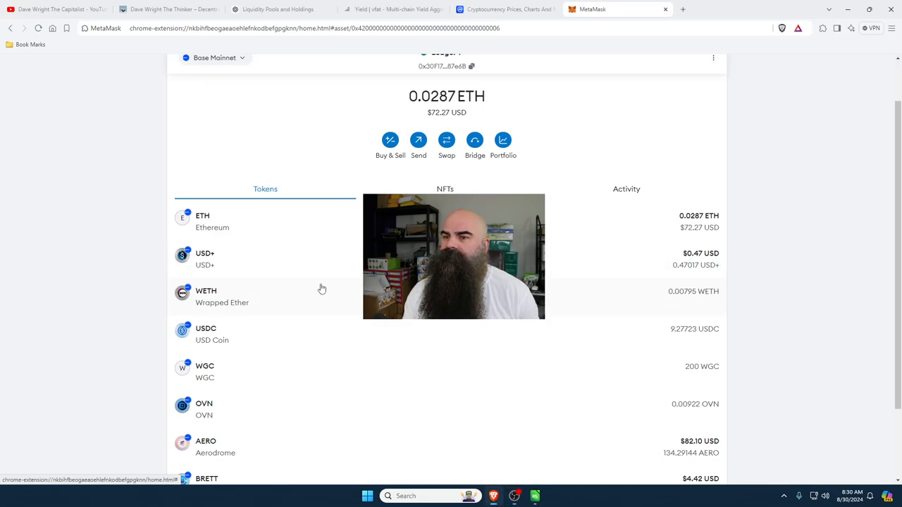
- View the WETH balance ($20.02) and its transactions
click(222, 296)
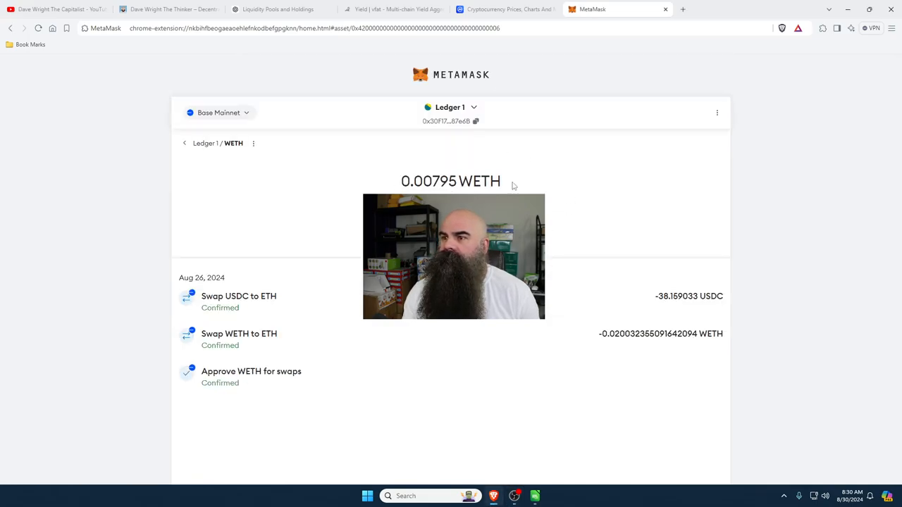
mouse_move(204, 135)
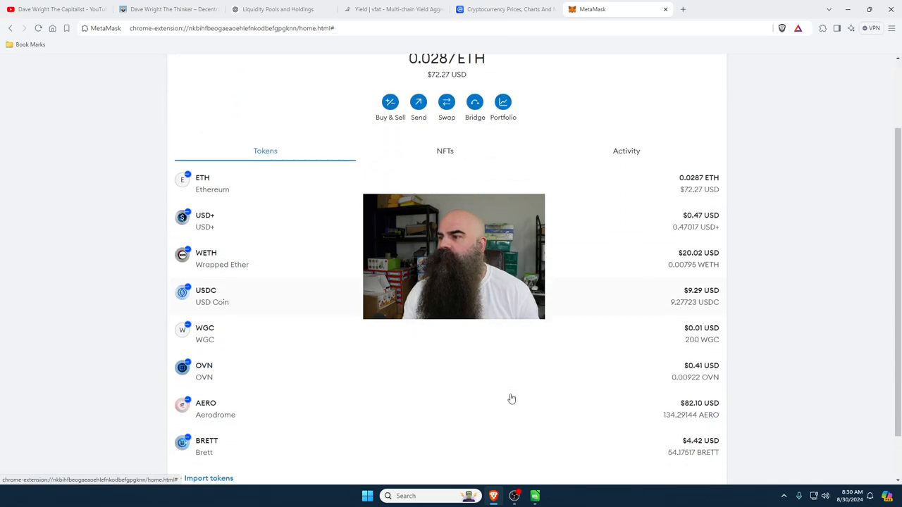
scroll(down, 3)
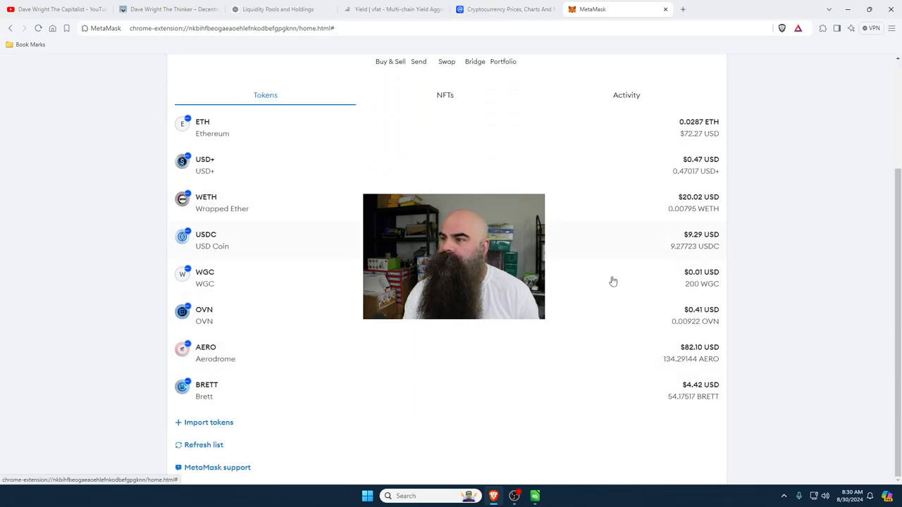
mouse_move(628, 289)
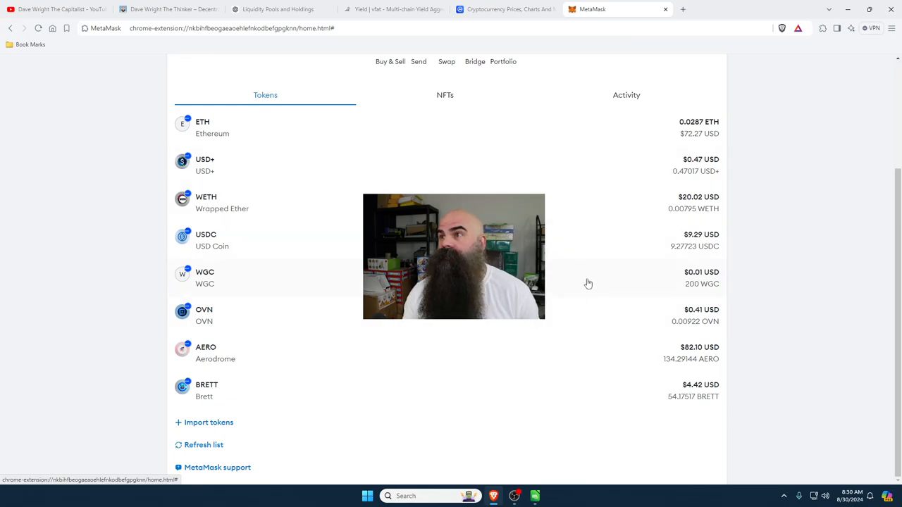
- Return to the vfat.io yield dashboard's Deposits view
click(394, 9)
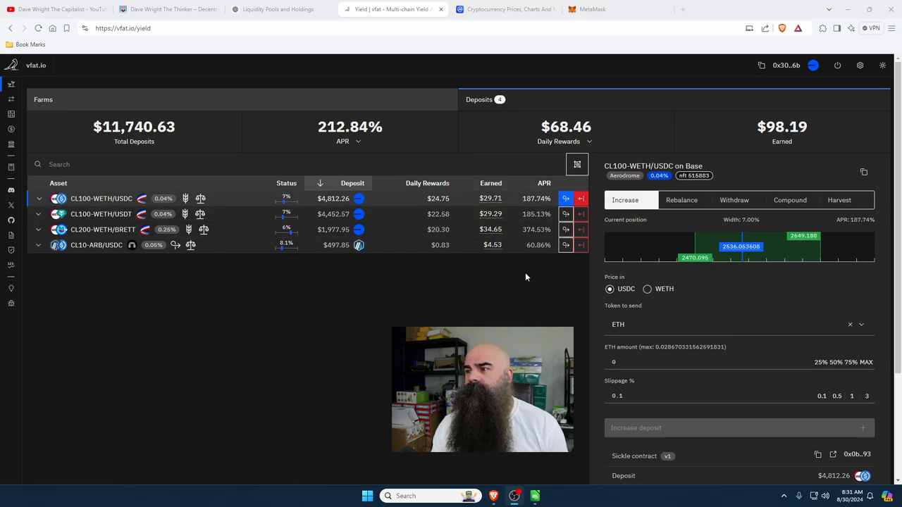
mouse_move(524, 313)
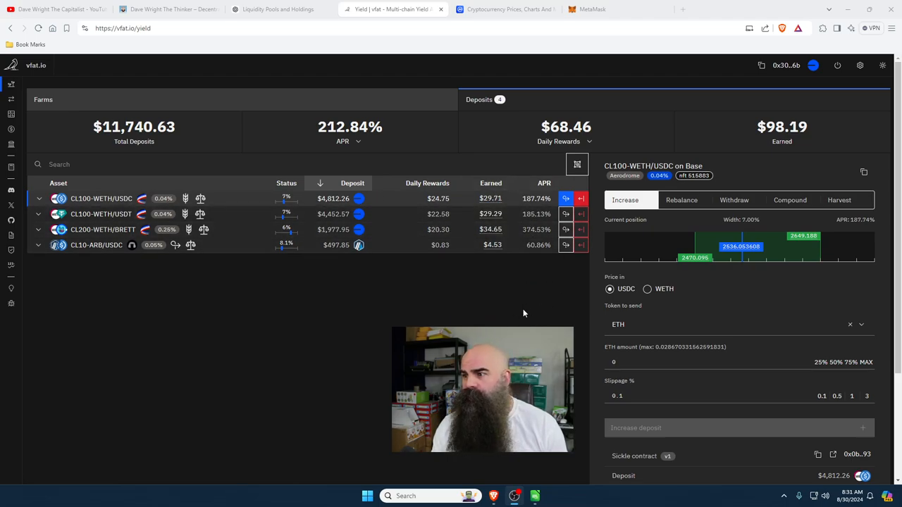
mouse_move(353, 319)
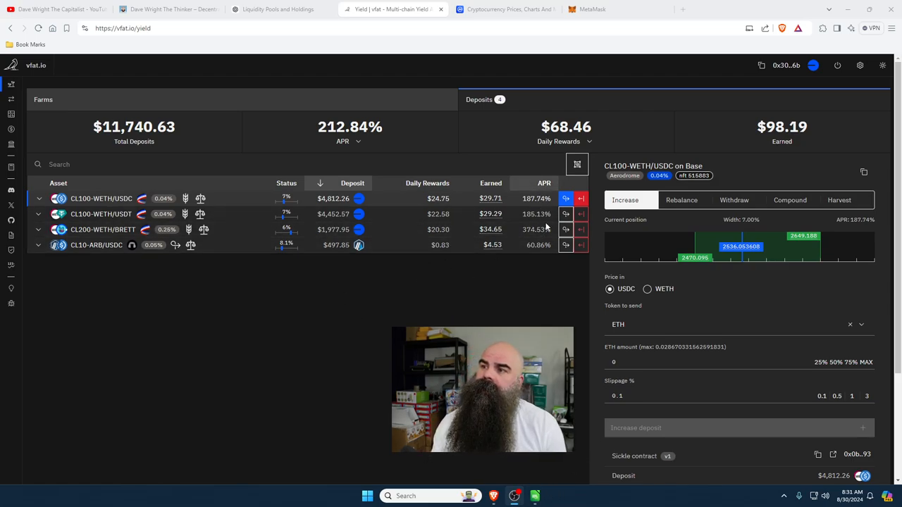
mouse_move(237, 315)
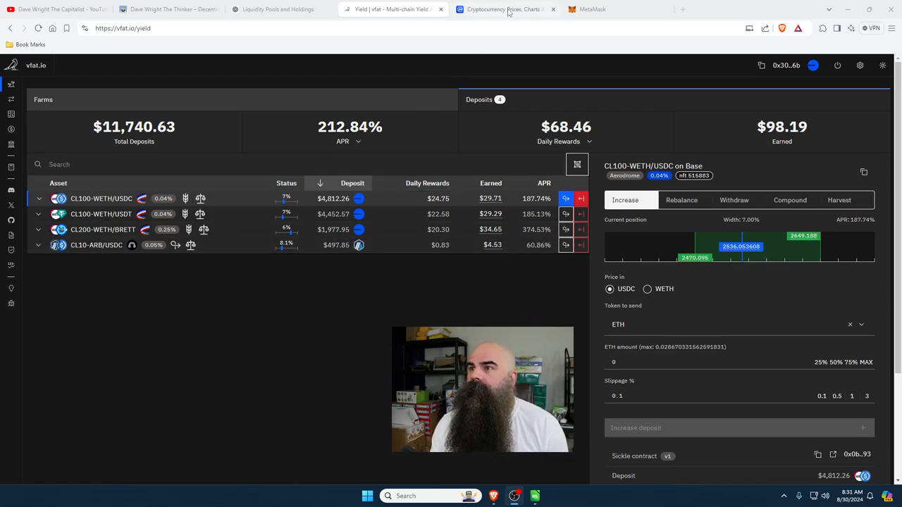
- Show the CoinMarketCap watchlist and scroll through its coins
click(504, 9)
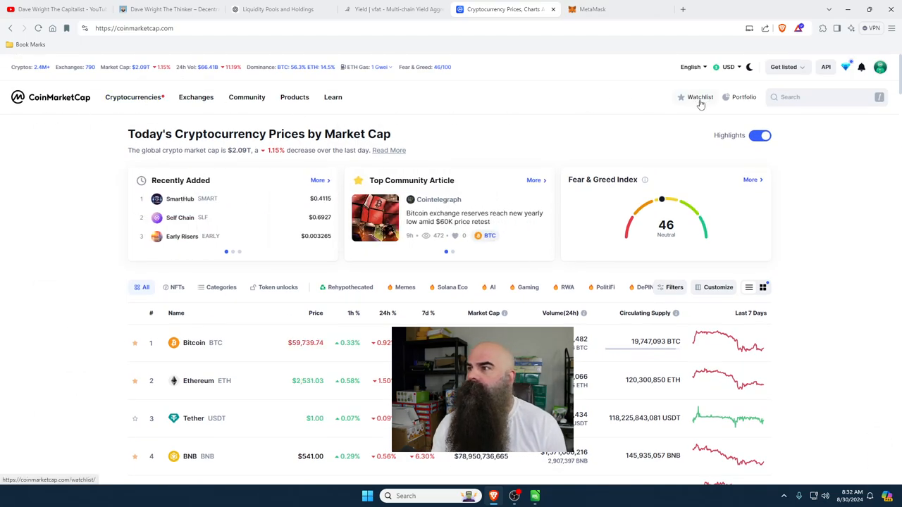
click(700, 96)
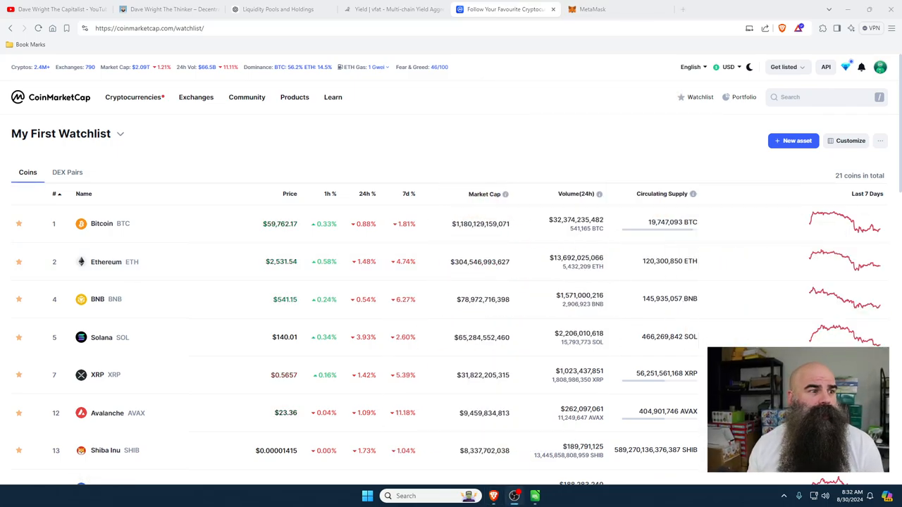
scroll(down, 3)
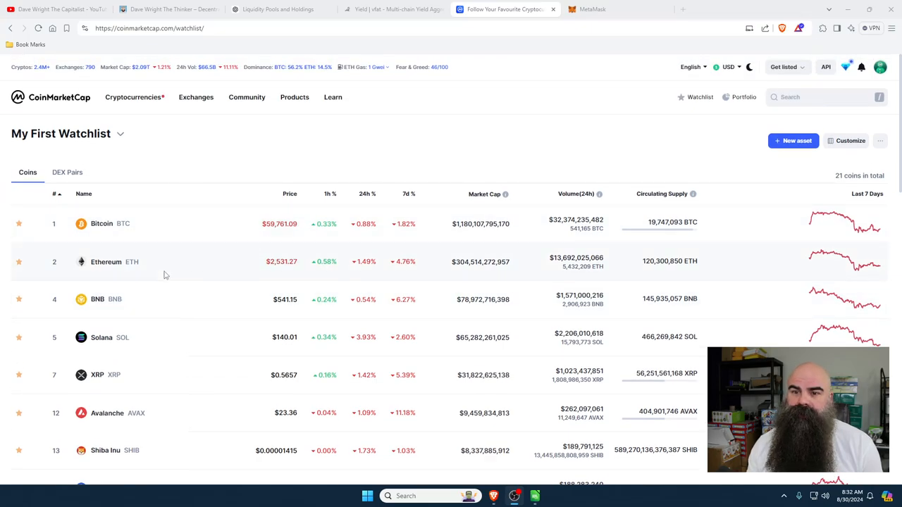
scroll(down, 3)
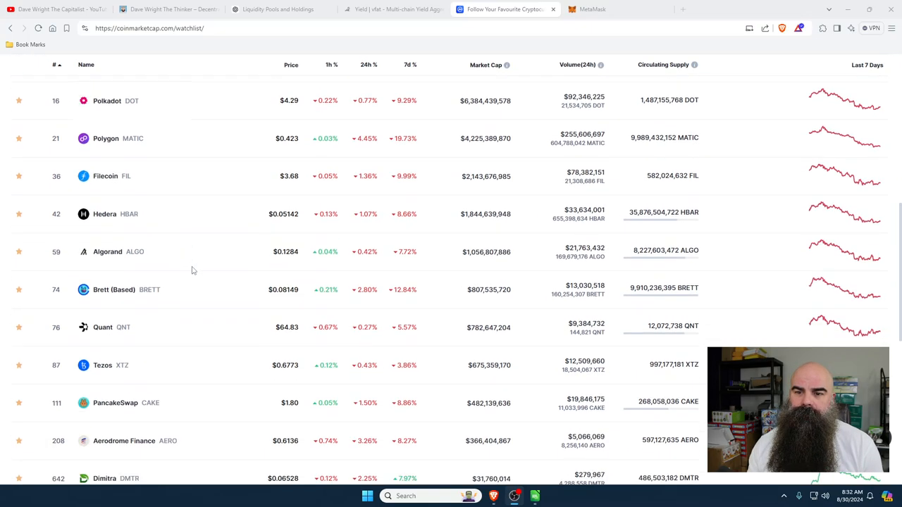
scroll(down, 3)
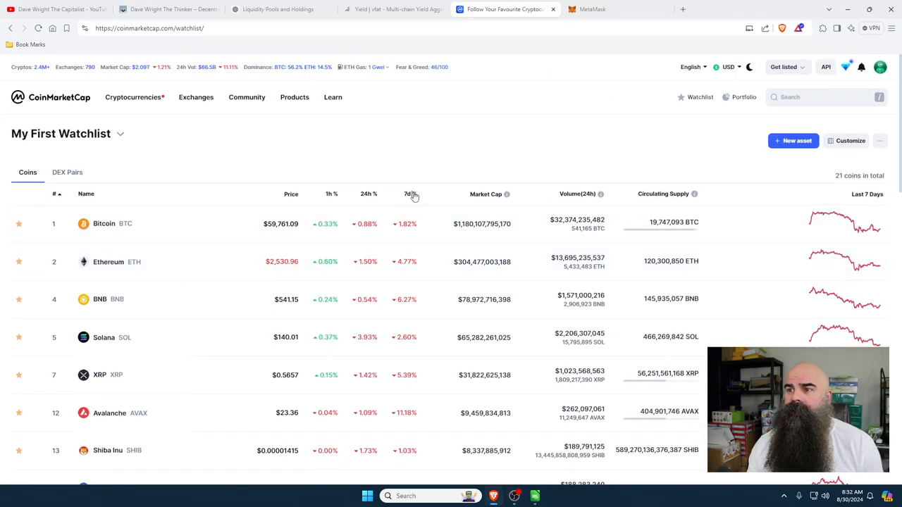
- Sort the watchlist by 7-day change, ending with the biggest weekly losers first
click(407, 194)
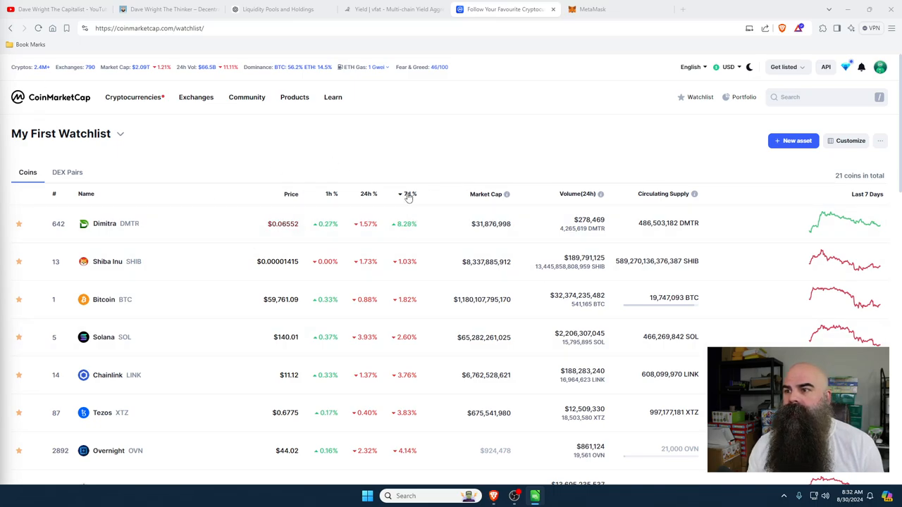
click(409, 194)
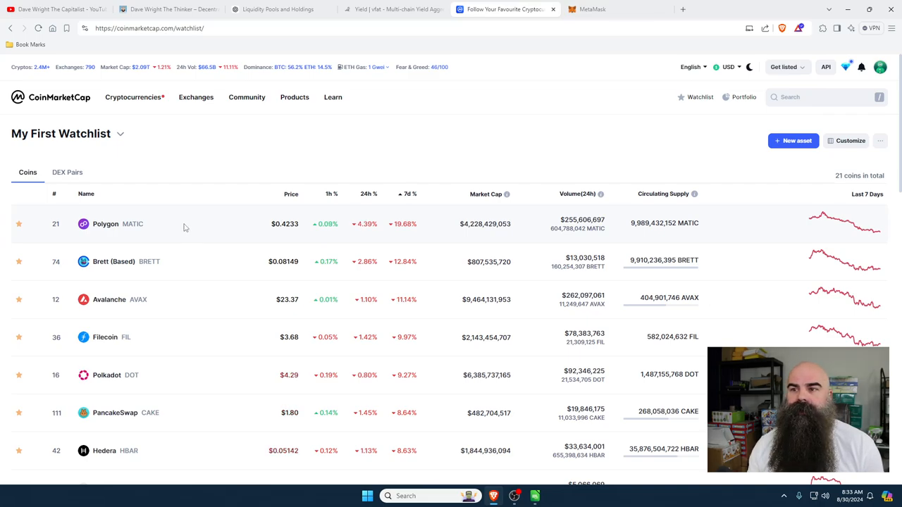
click(409, 193)
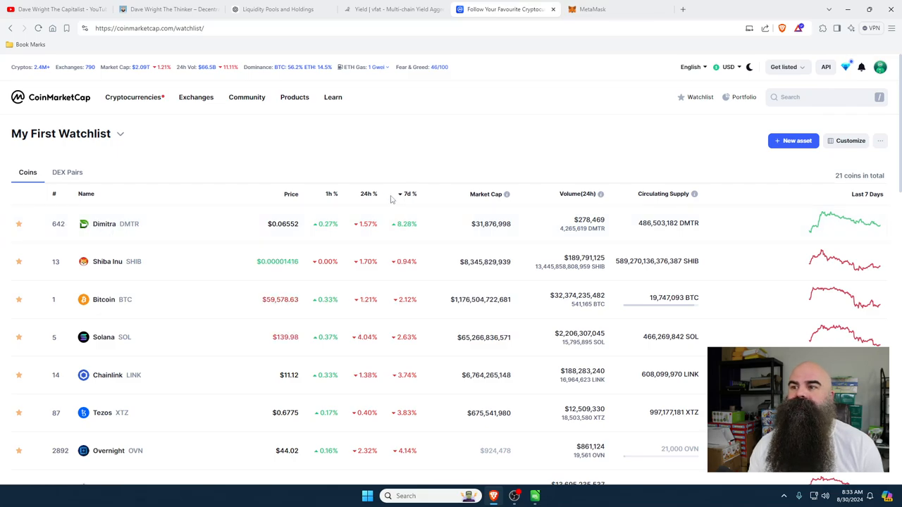
click(409, 193)
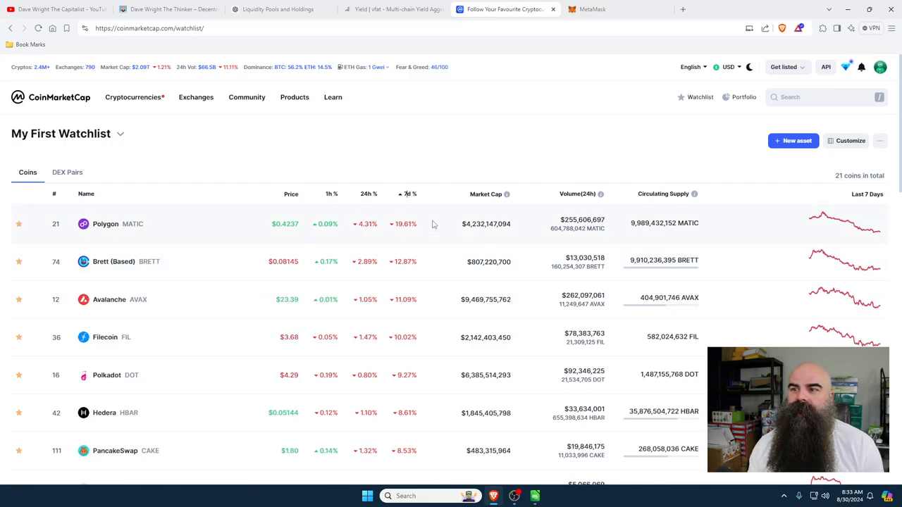
click(409, 194)
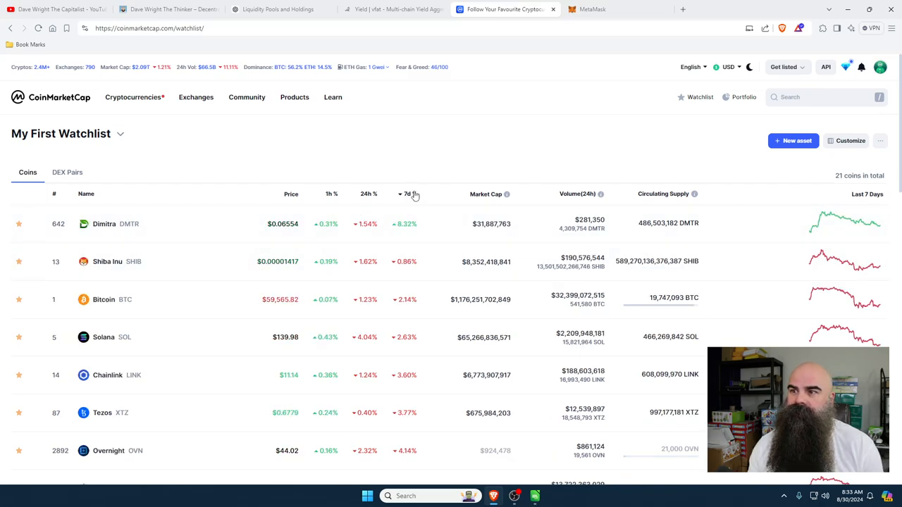
click(408, 194)
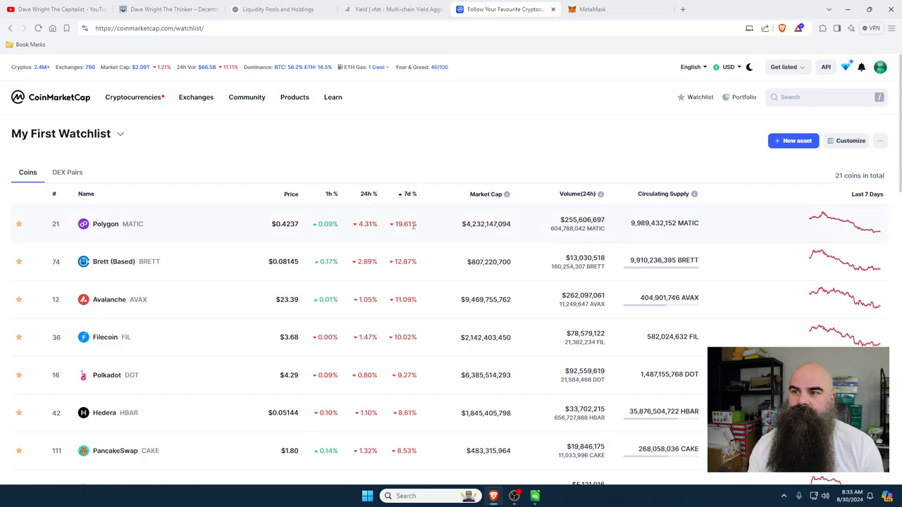
mouse_move(168, 232)
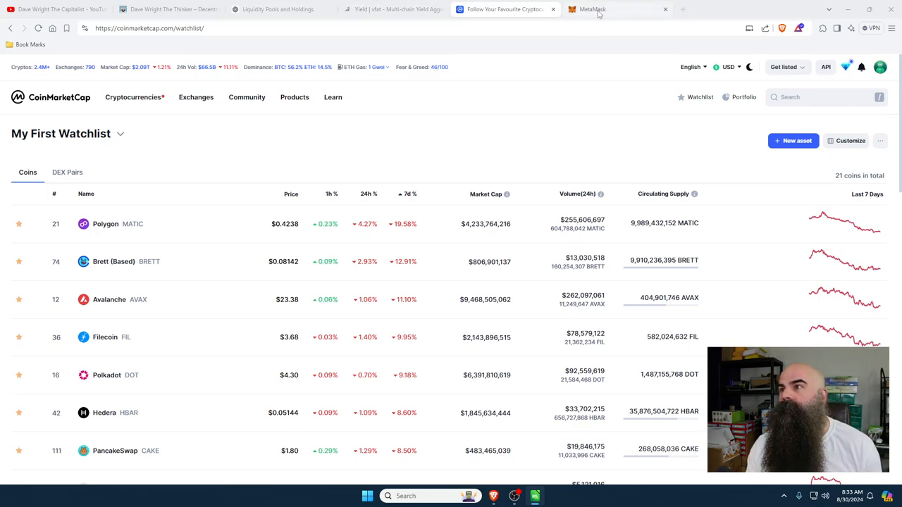
click(592, 10)
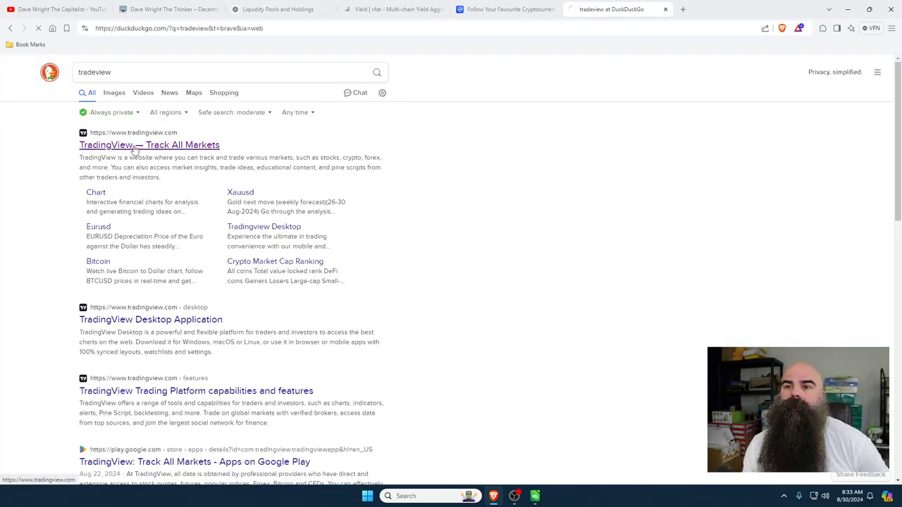
- Go to TradingView from the results and search symbols for 'pol'
click(149, 145)
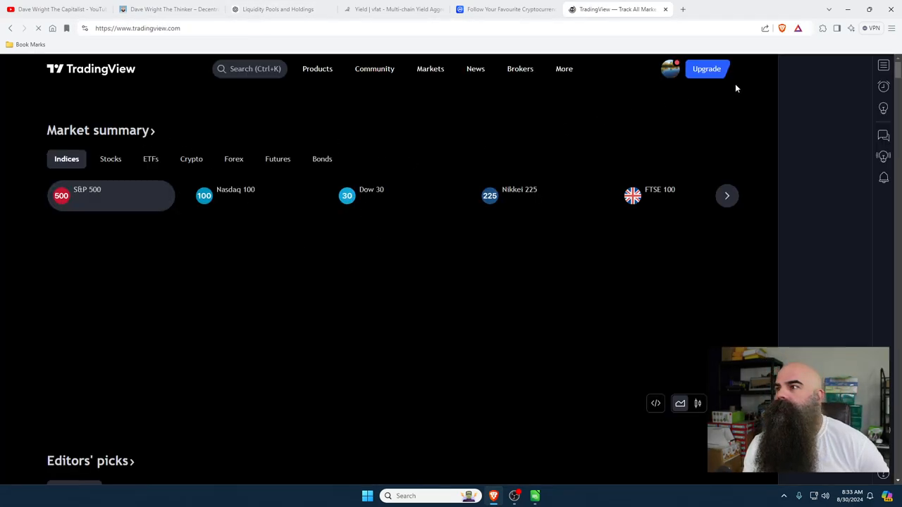
click(882, 177)
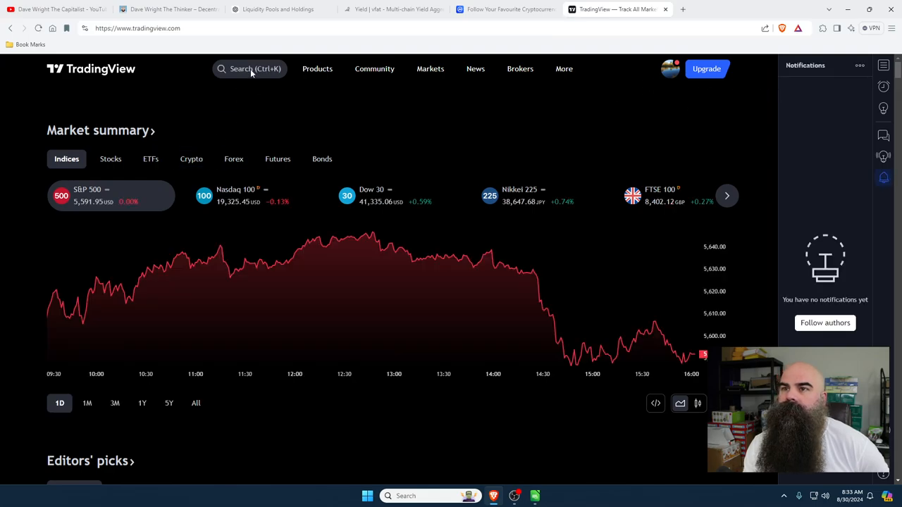
text(pol)
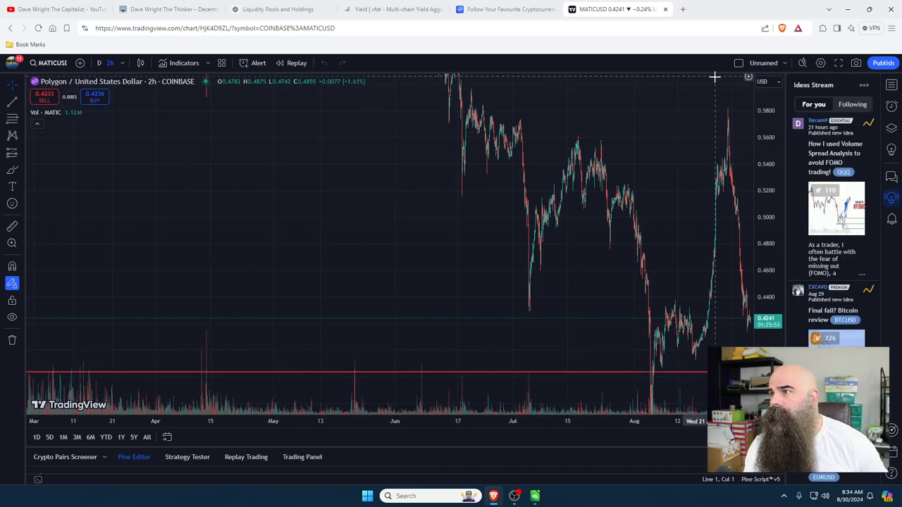
mouse_move(155, 162)
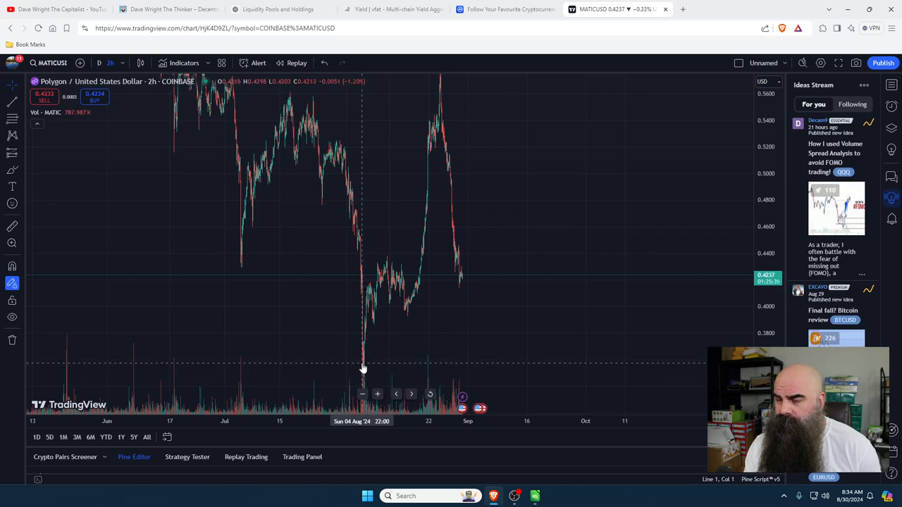
mouse_move(361, 362)
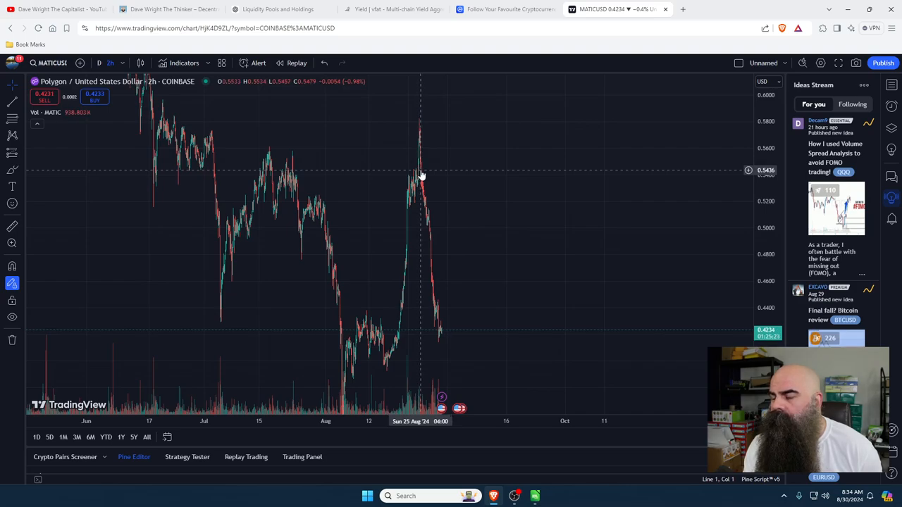
mouse_move(434, 334)
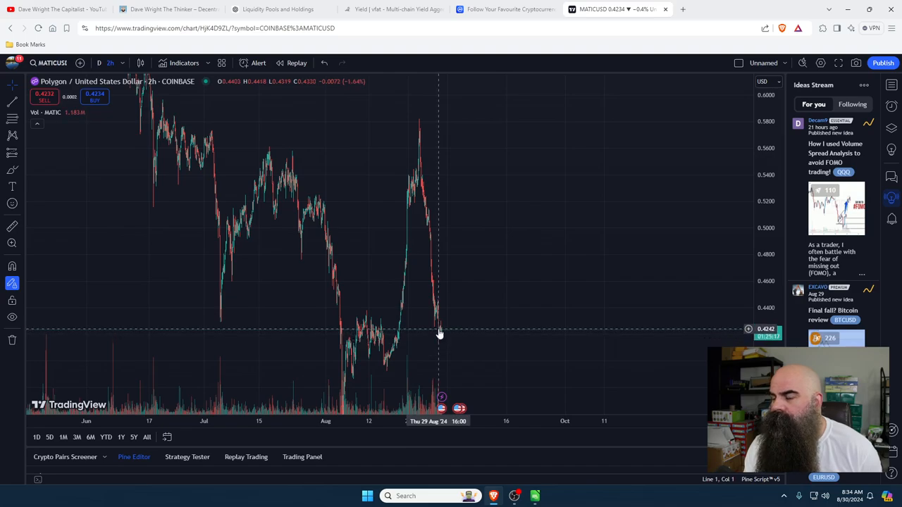
mouse_move(270, 291)
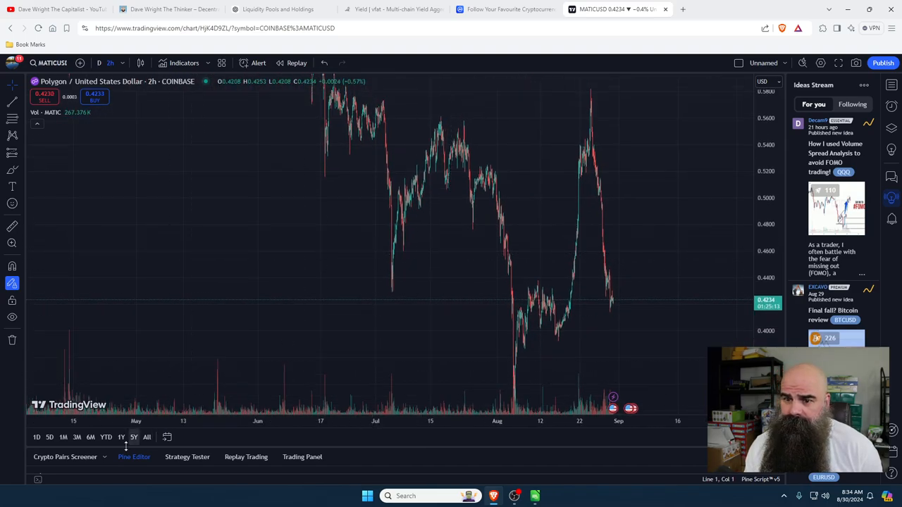
mouse_move(120, 437)
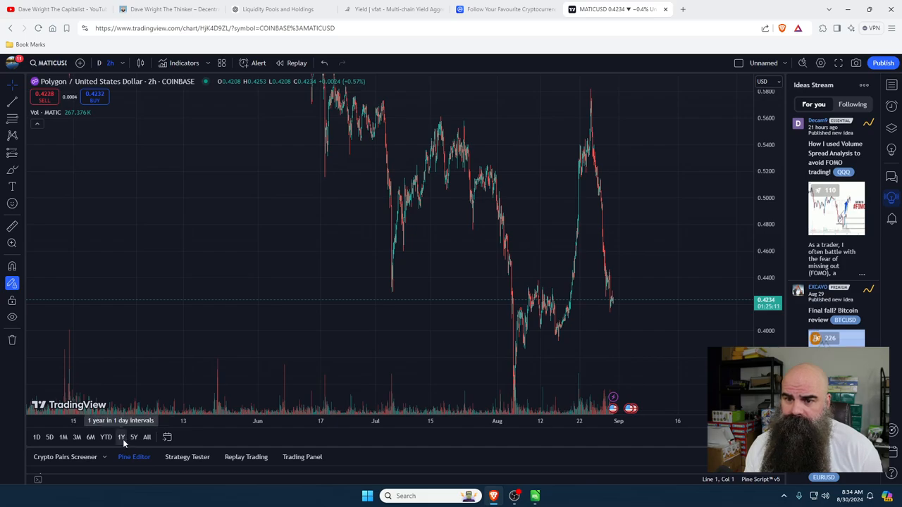
- Switch the Polygon chart to a 1Y range of daily candles and pan back into 2022
click(121, 437)
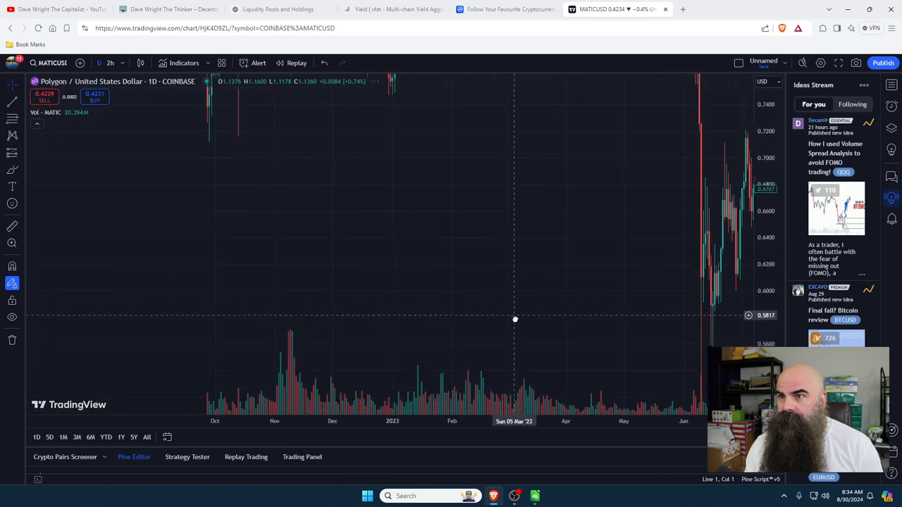
drag(514, 319, 436, 202)
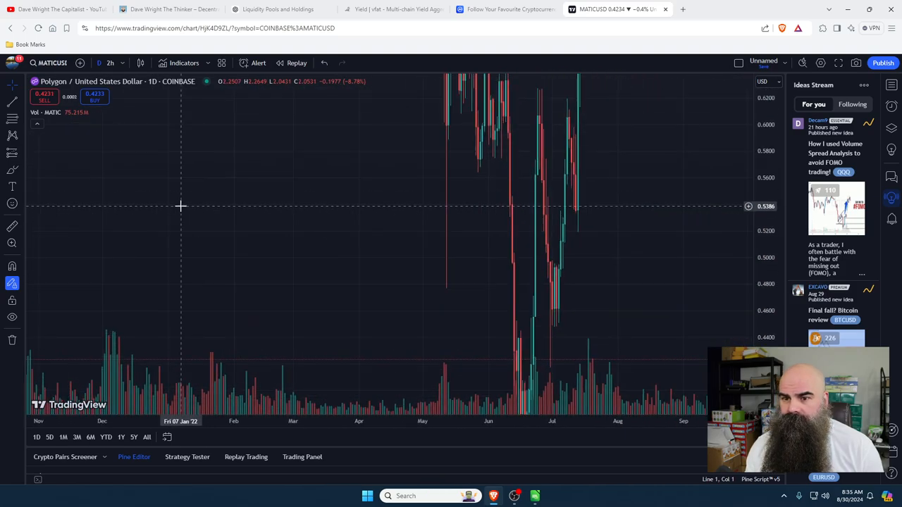
click(106, 437)
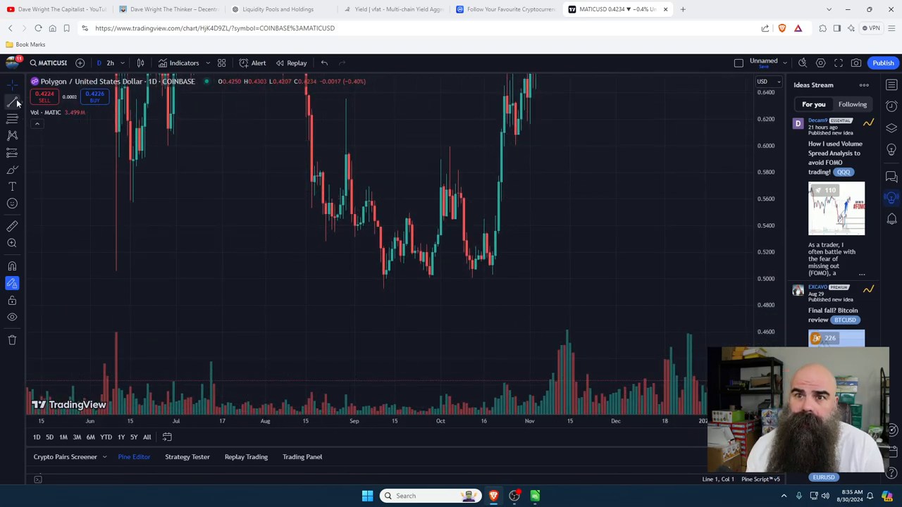
- Pick the Horizontal Line tool to mark the 0.5022 price level
click(12, 102)
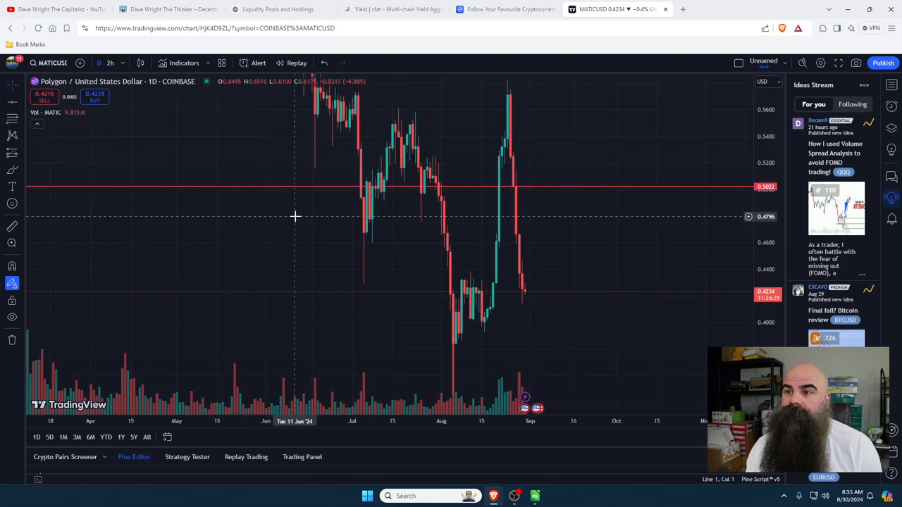
mouse_move(320, 223)
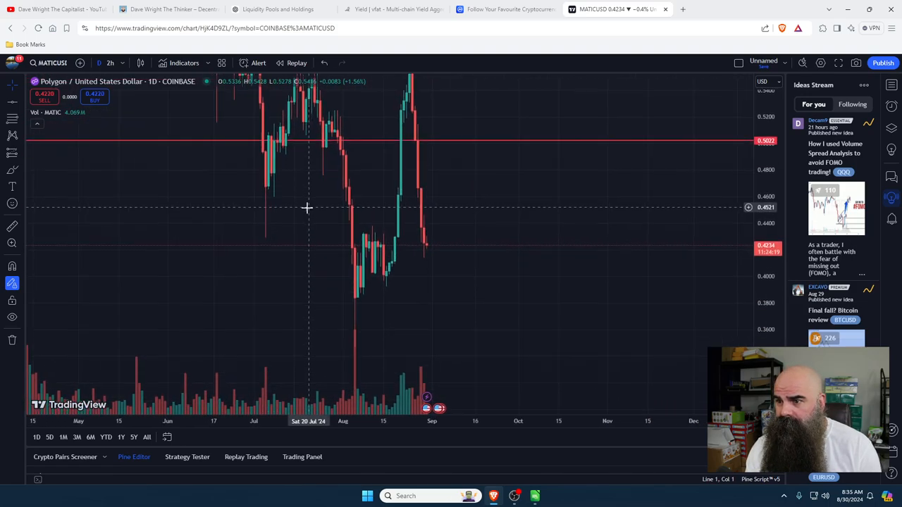
mouse_move(356, 306)
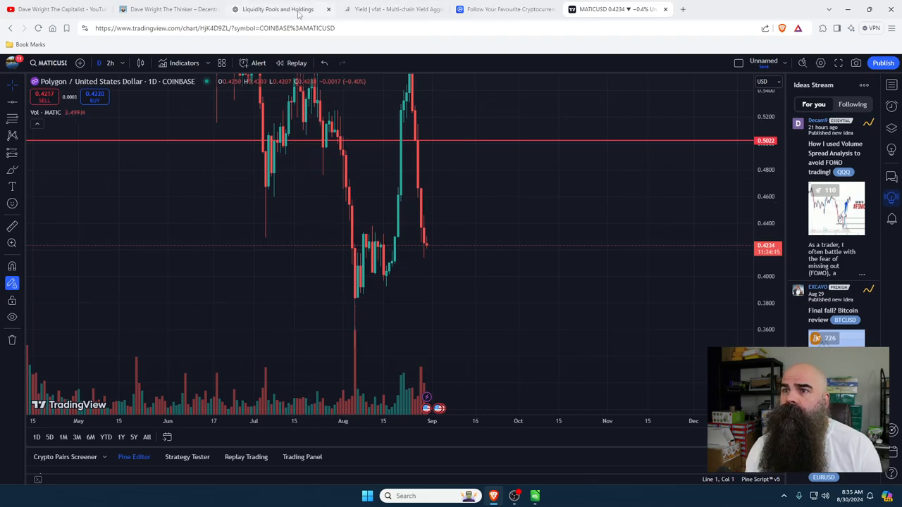
- Replace the earlier 'Thanks' message with 'What happened to Polygon $Matic on 08/05/2024' and submit it
click(280, 9)
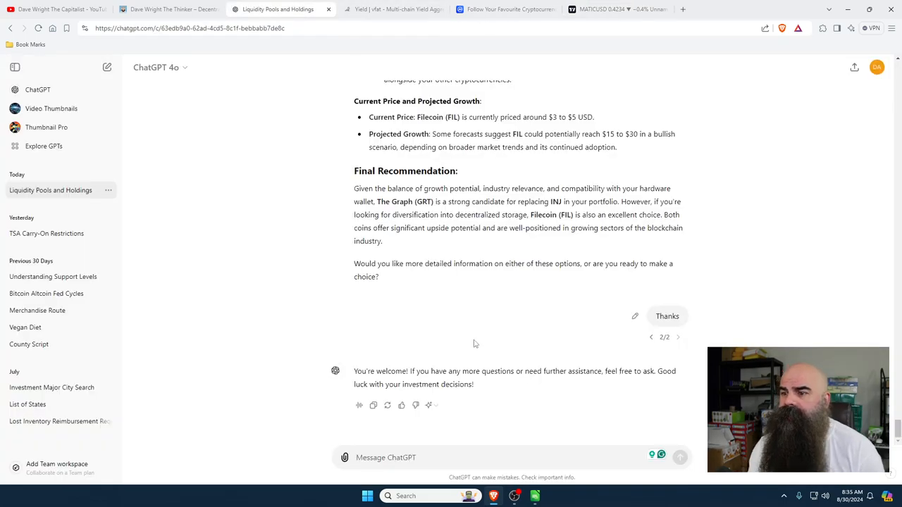
click(634, 316)
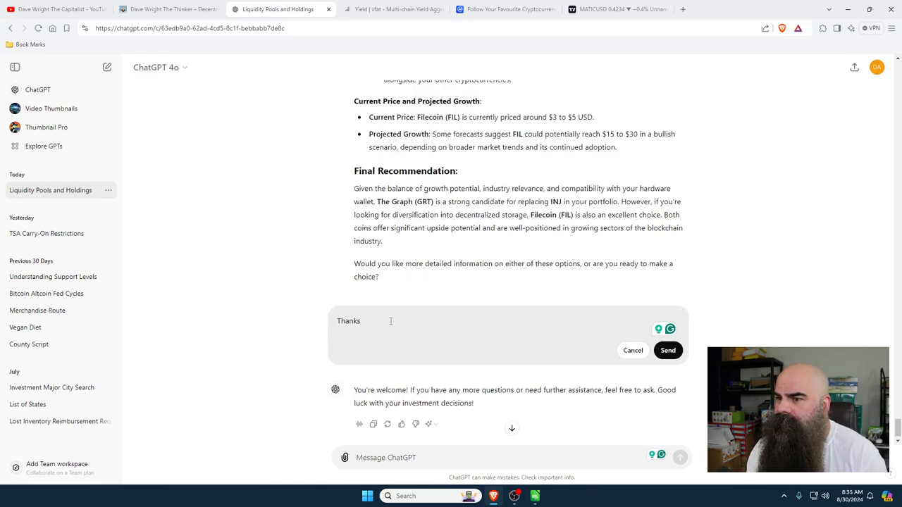
double_click(348, 321)
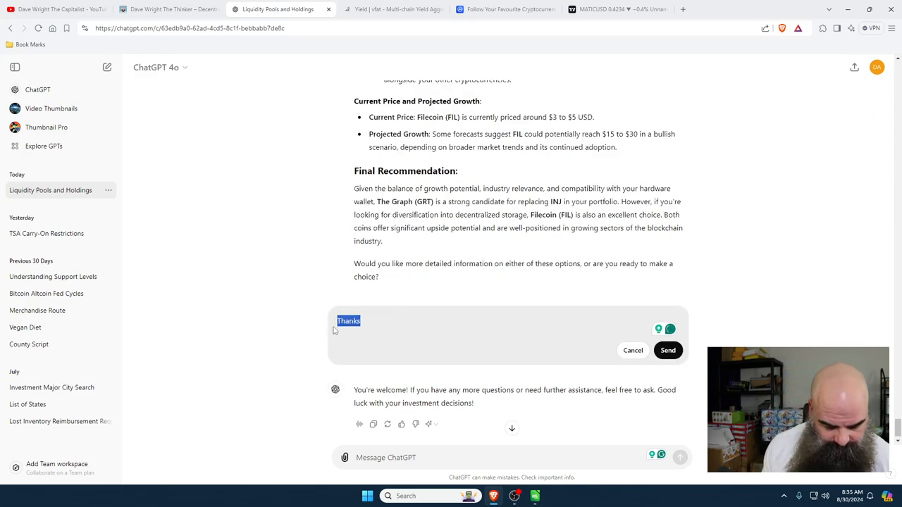
text(What happened to)
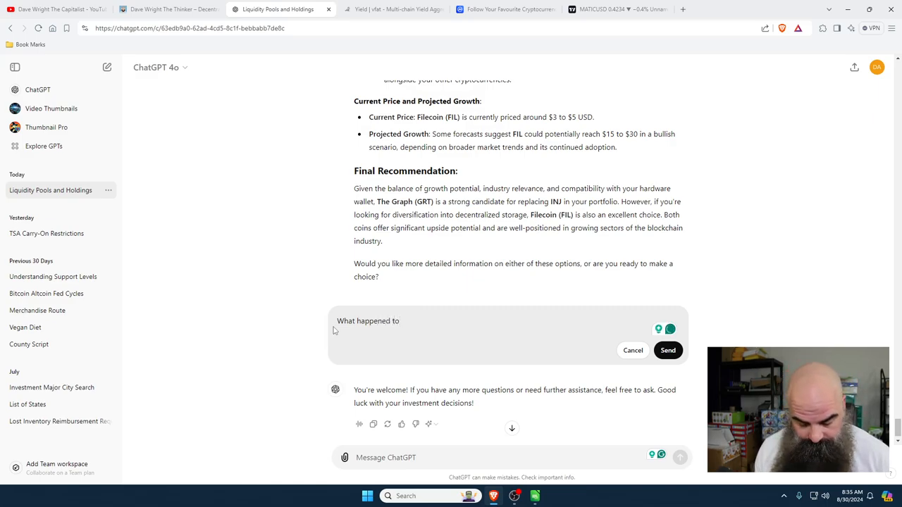
text(Polygon)
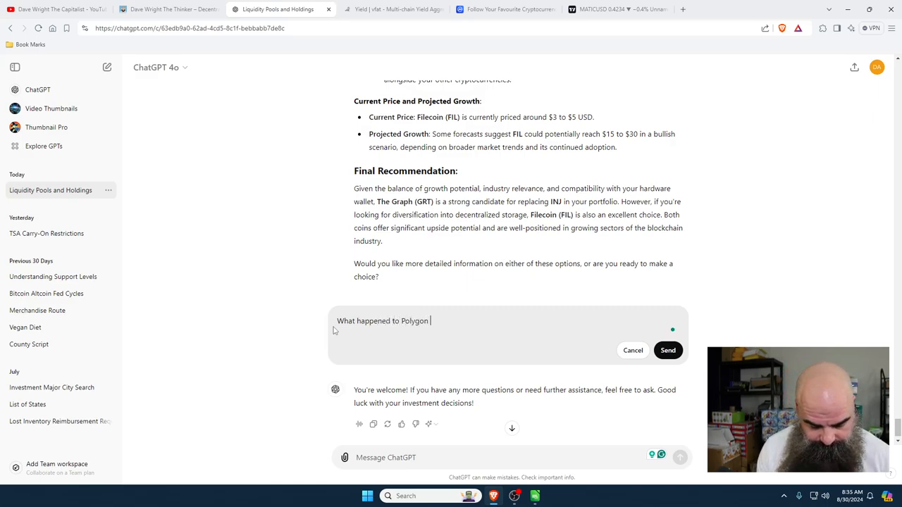
text($Matic on 08)
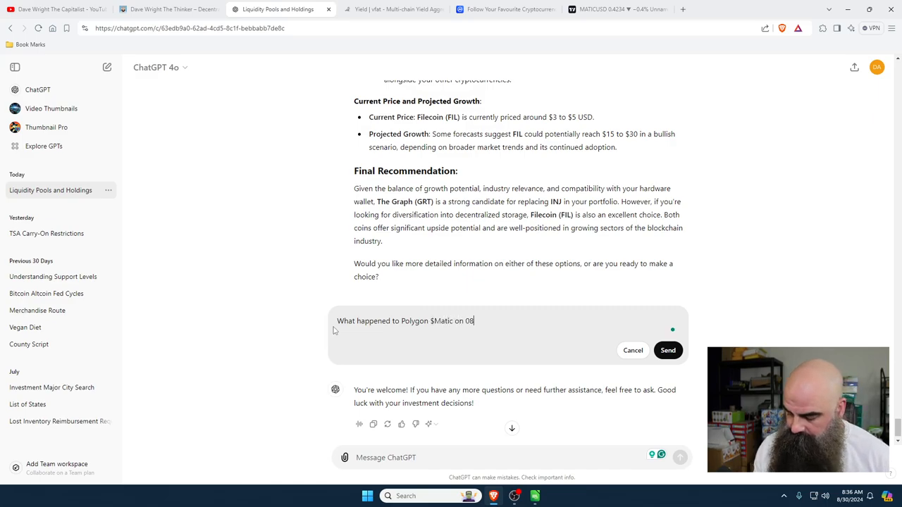
text(/05/2024?)
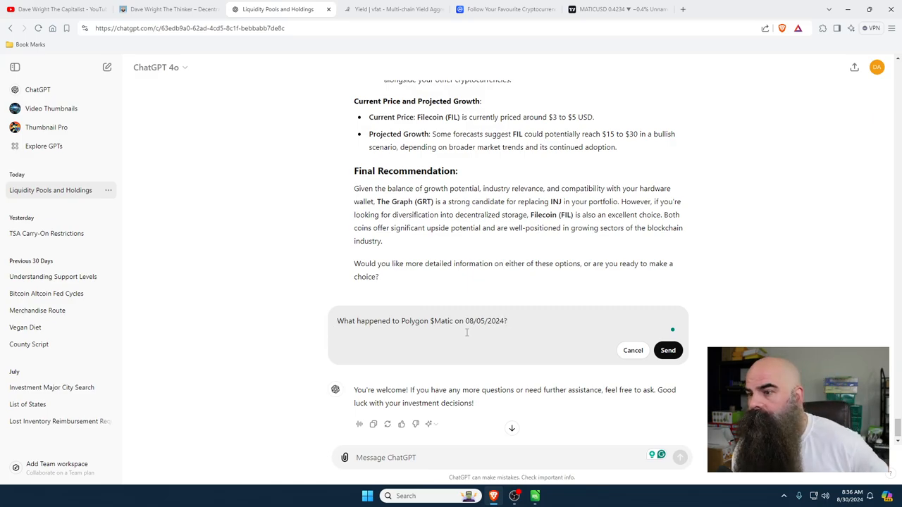
click(667, 350)
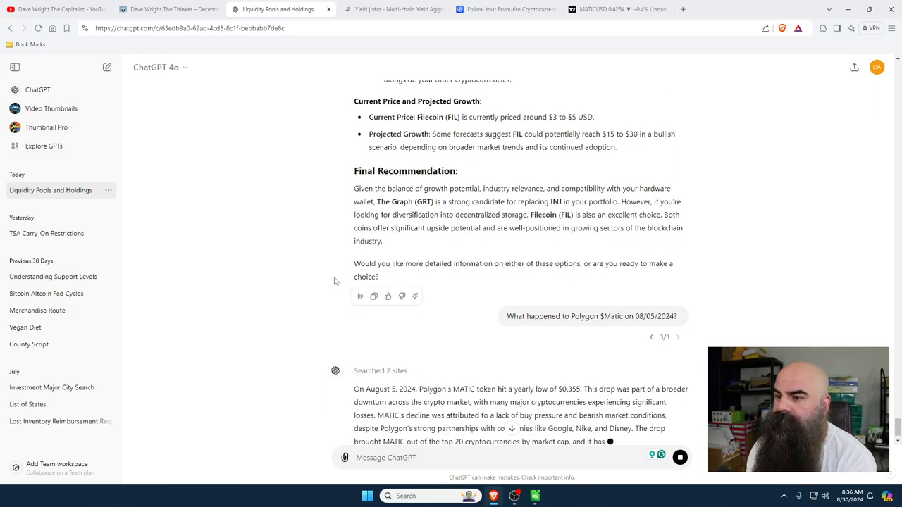
scroll(down, 3)
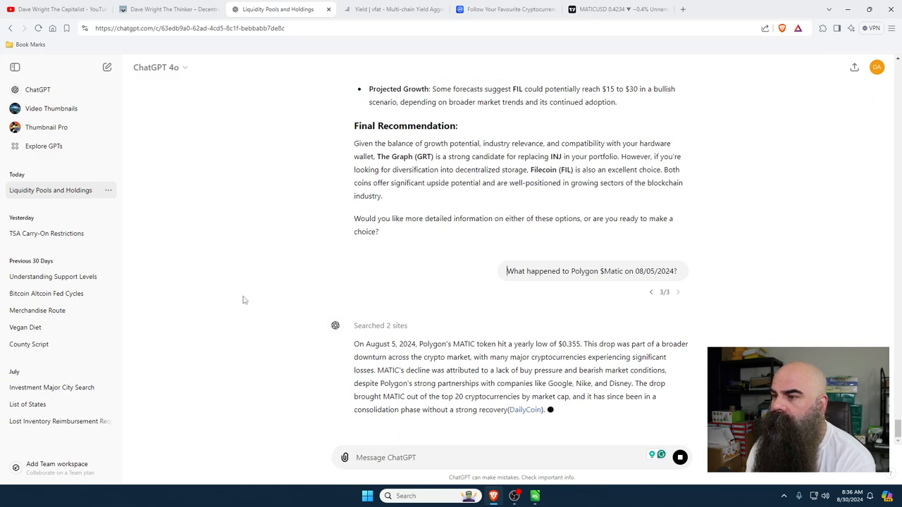
scroll(down, 3)
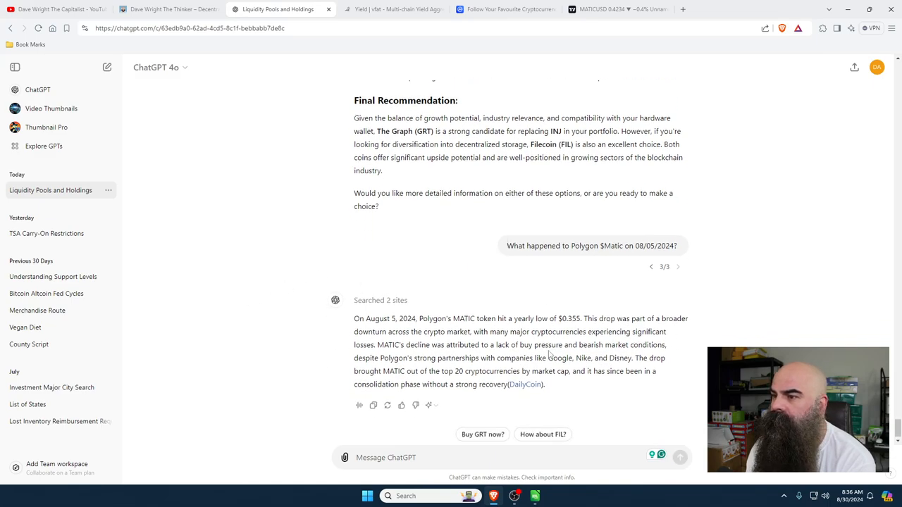
mouse_move(667, 371)
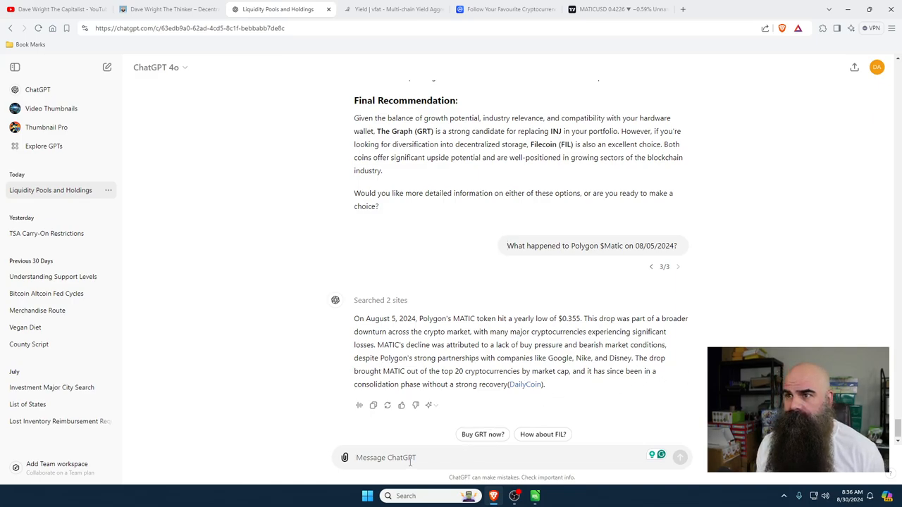
- Ask whether significant changes were announced around then and read the POL migration answer
text(A)
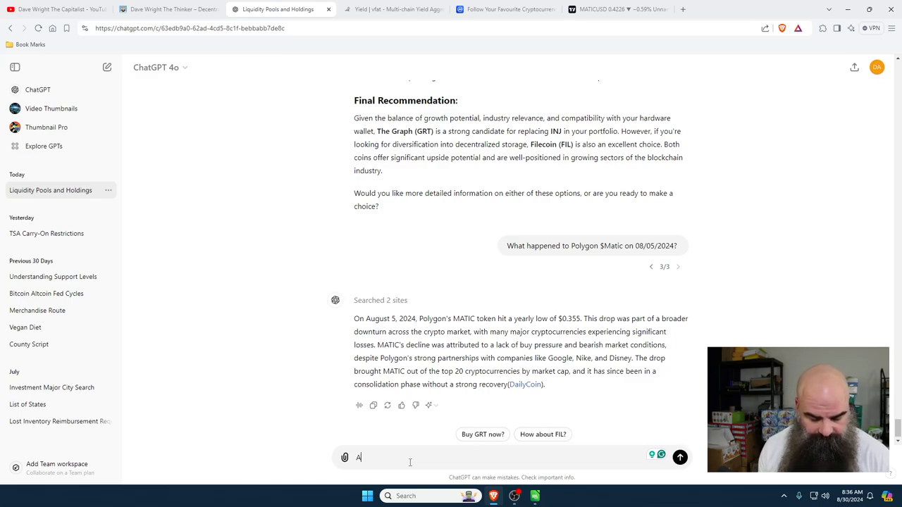
text(re there any major changes)
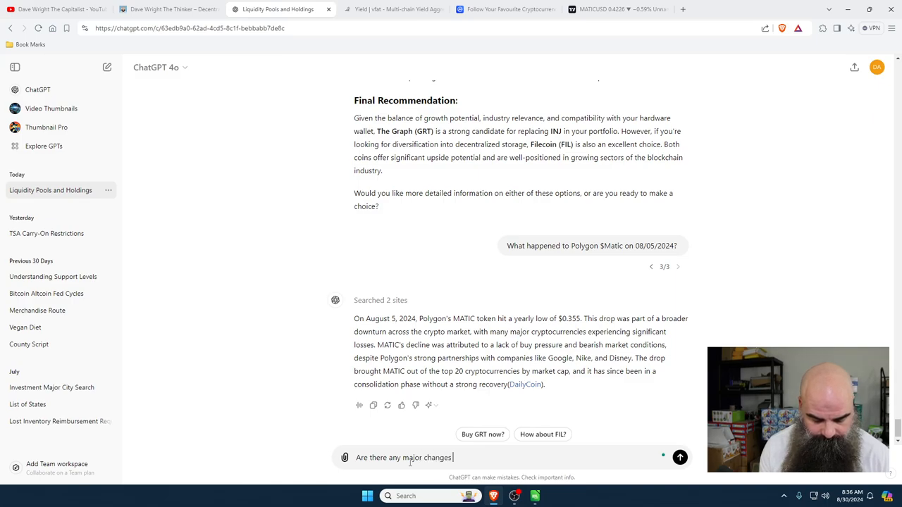
text(annouced around that time?)
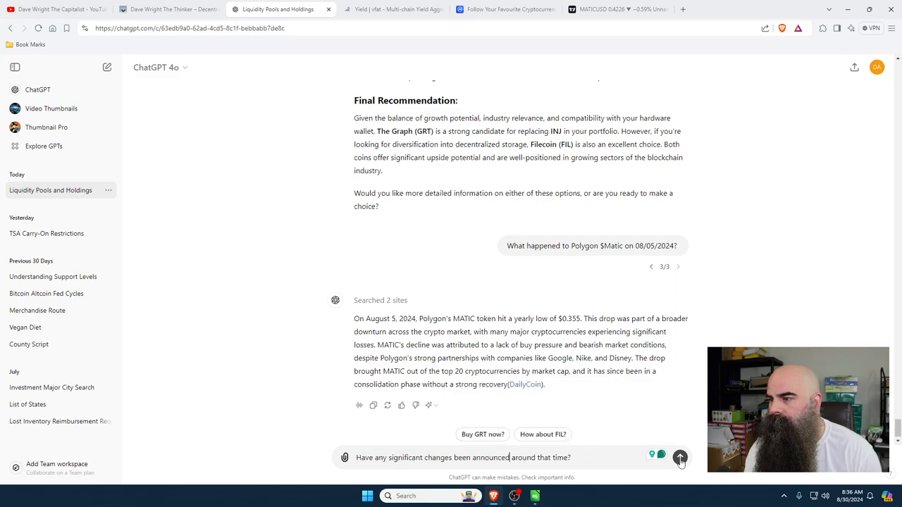
click(680, 457)
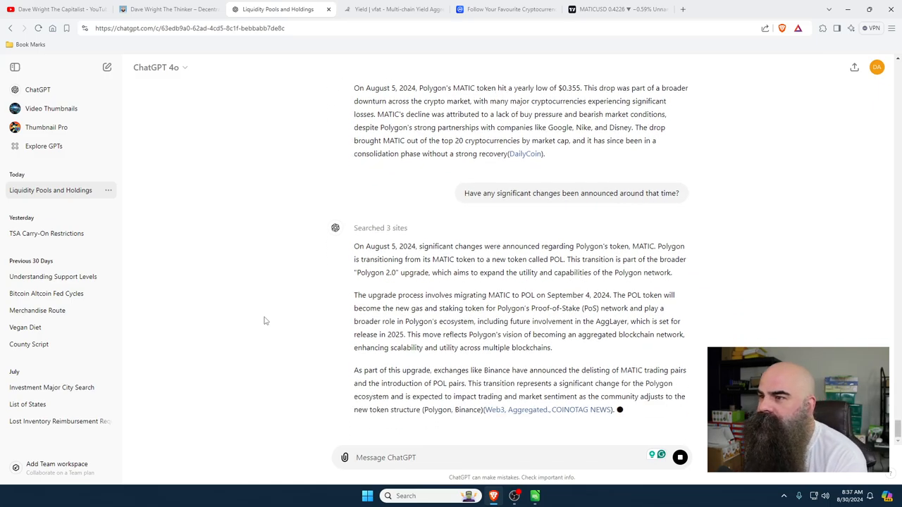
scroll(down, 3)
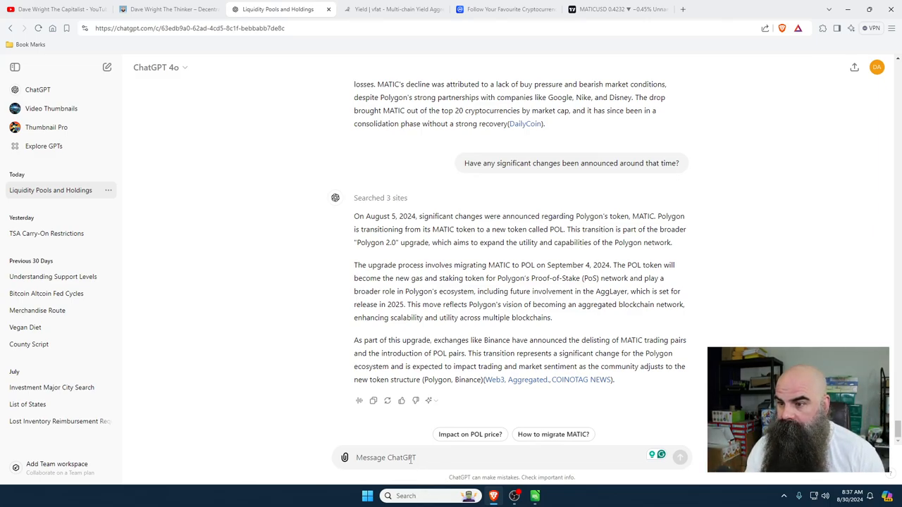
- Ask 'Is this a fork?' and return to the MATICUSD TradingView chart
text(Is th)
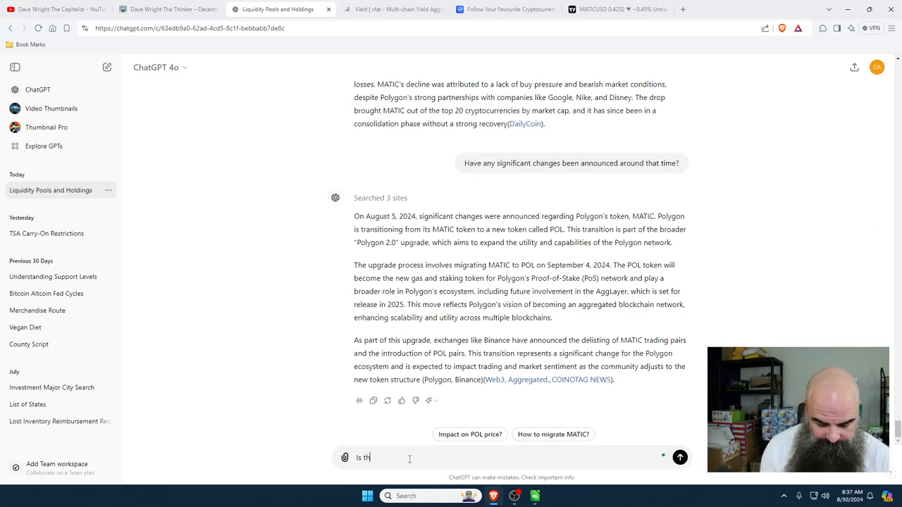
text(is this a fork?)
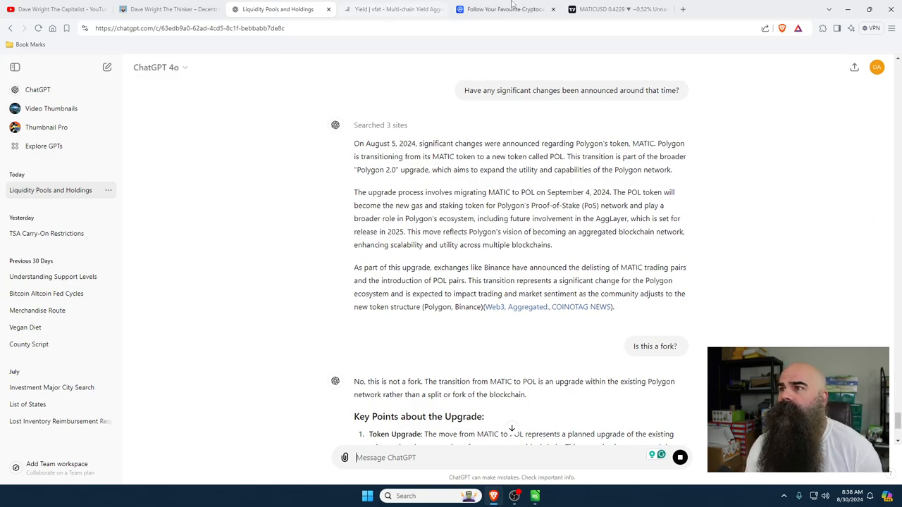
click(618, 9)
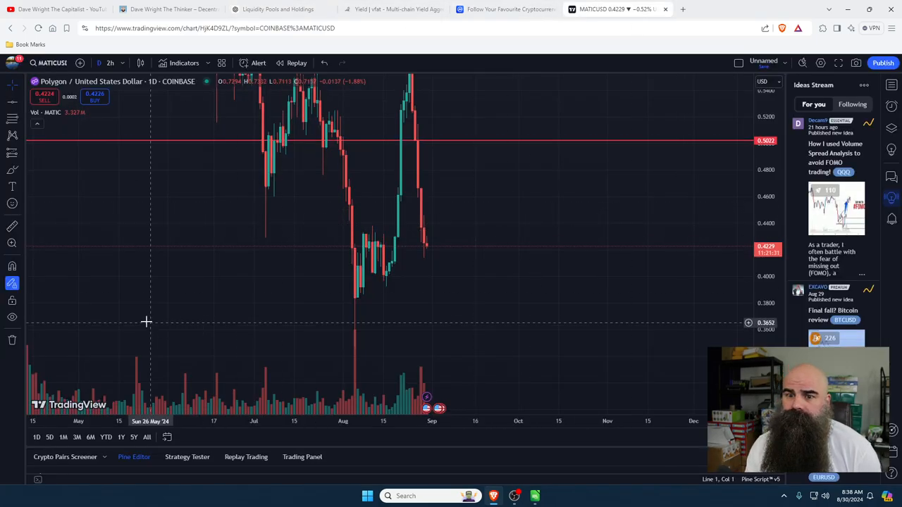
mouse_move(21, 155)
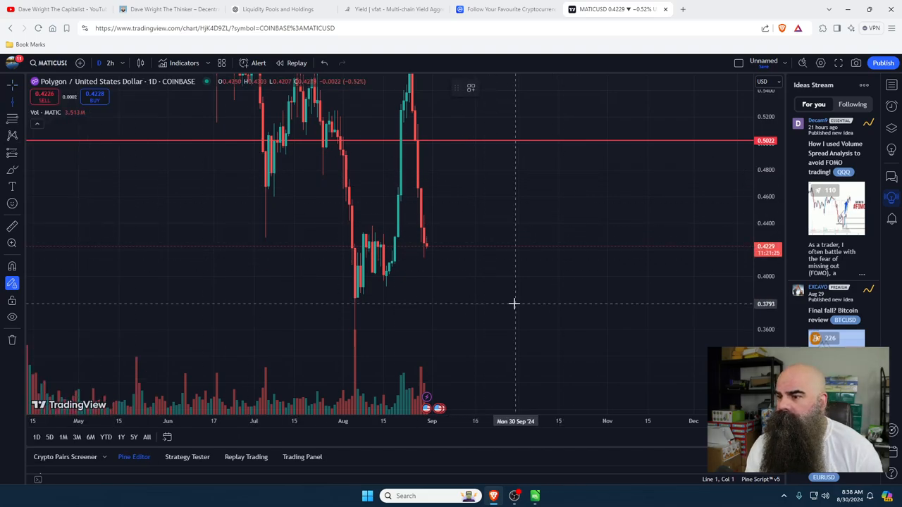
mouse_move(507, 310)
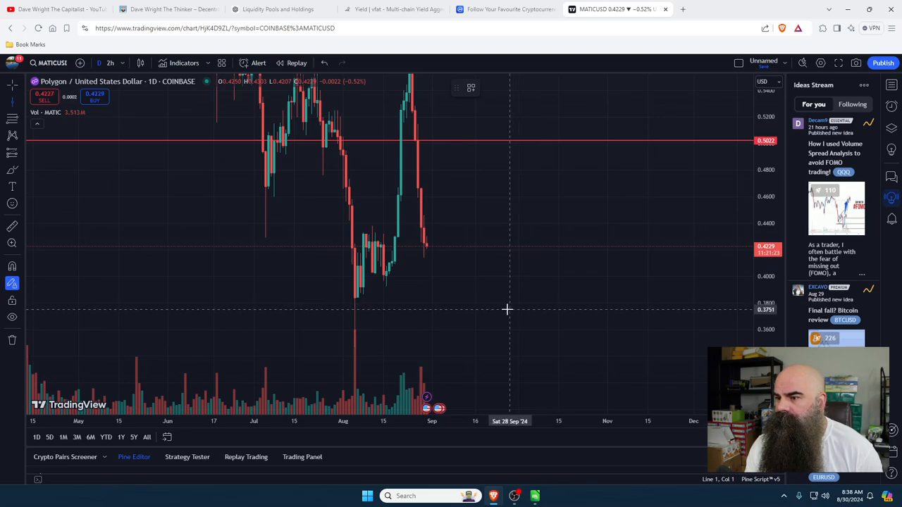
mouse_move(453, 314)
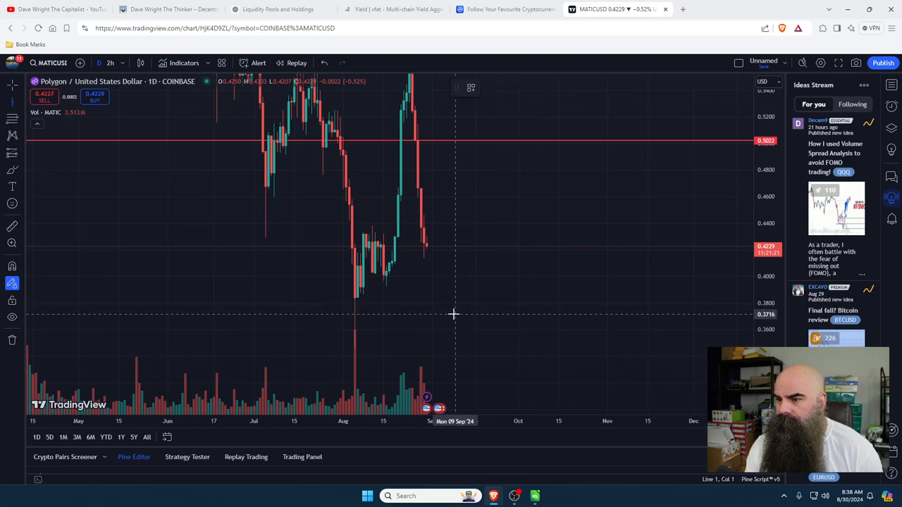
mouse_move(441, 317)
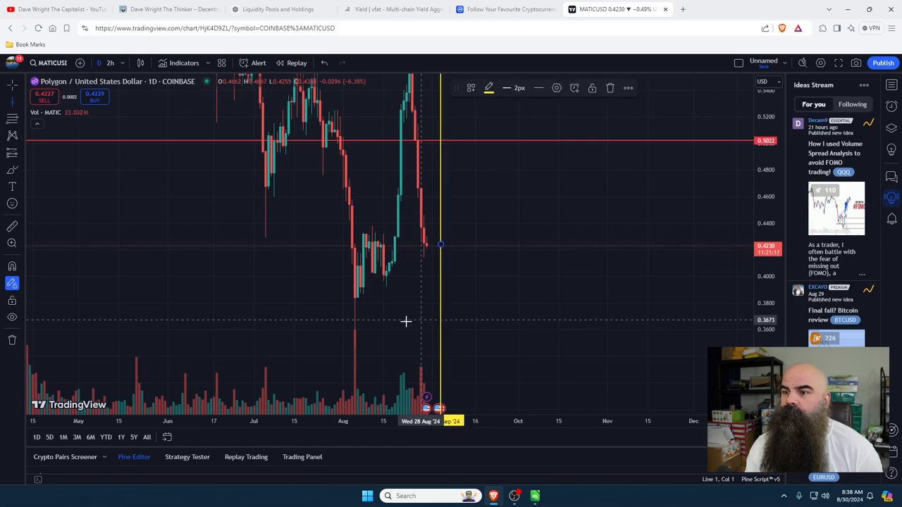
mouse_move(353, 326)
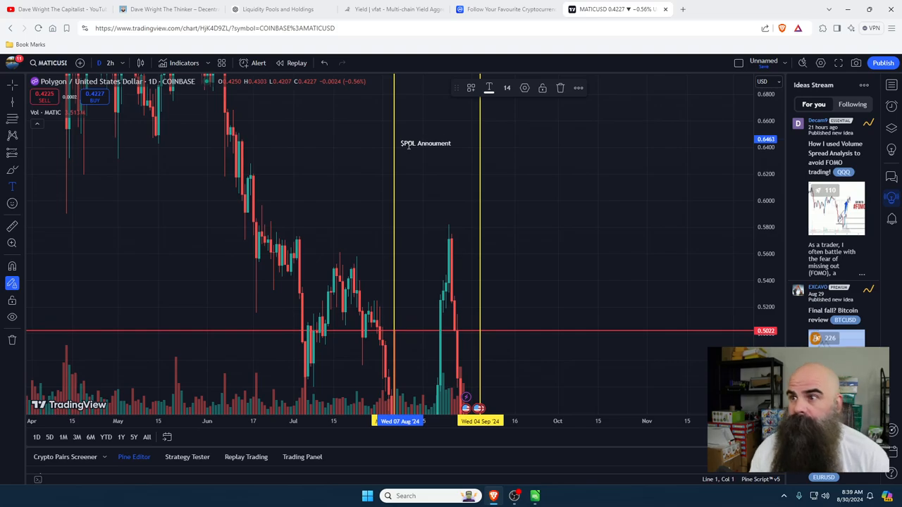
- Label the vertical lines '$POL Announcement' and '$POL Launch' on the MATIC chart
click(488, 87)
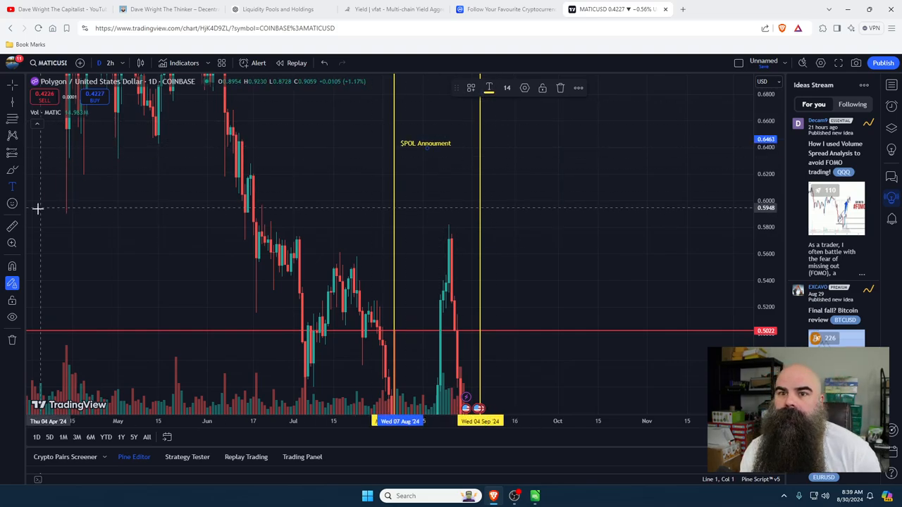
mouse_move(514, 219)
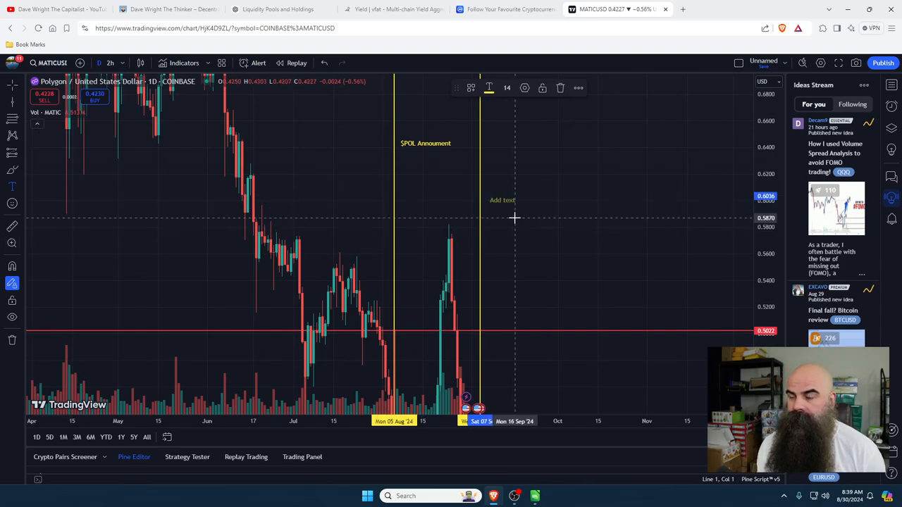
text(SP)
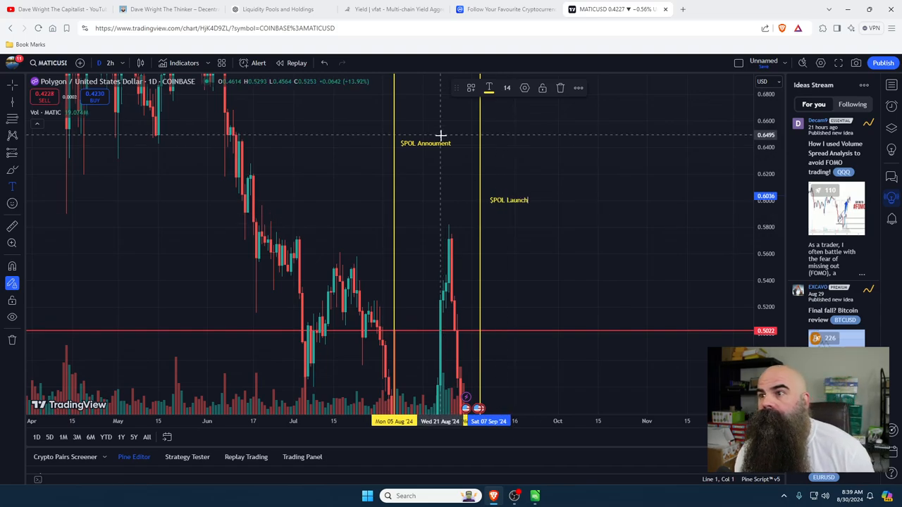
mouse_move(515, 248)
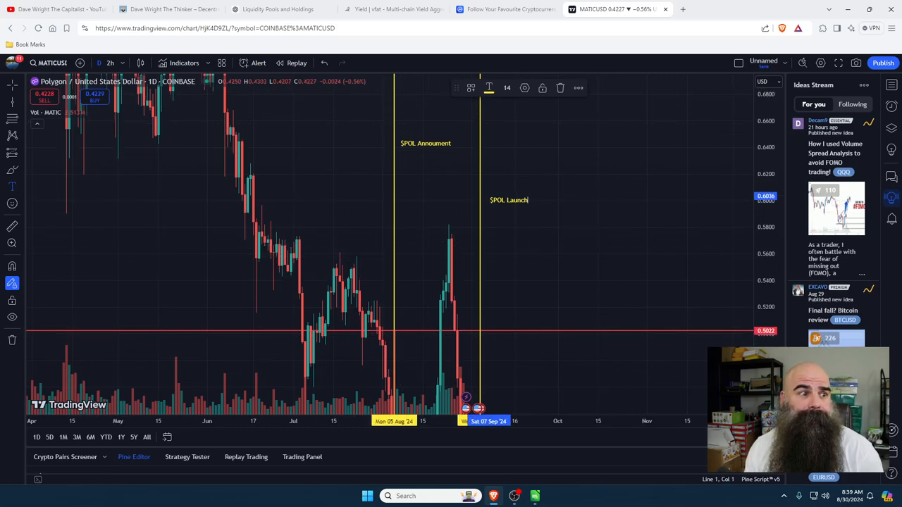
mouse_move(400, 149)
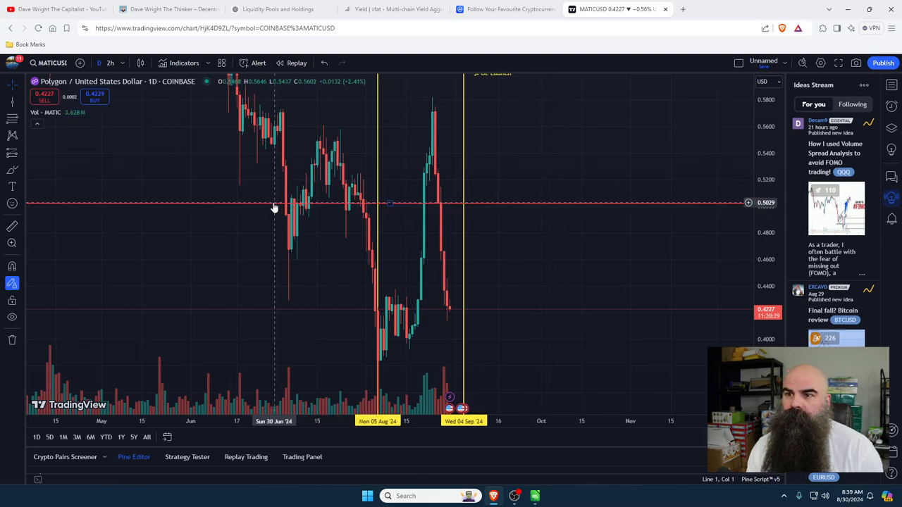
mouse_move(266, 314)
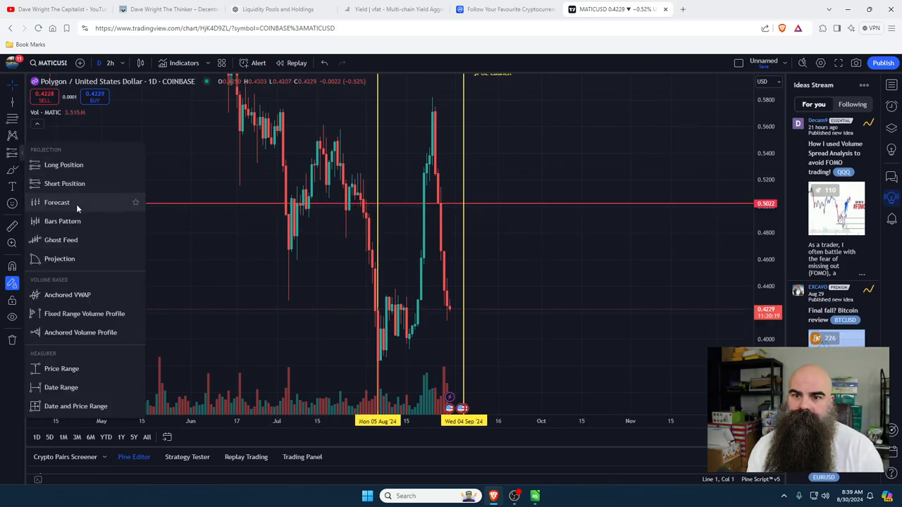
- Measure MATIC's -15.69% drop with Date and Price Range, then show the CoinMarketCap watchlist
click(515, 203)
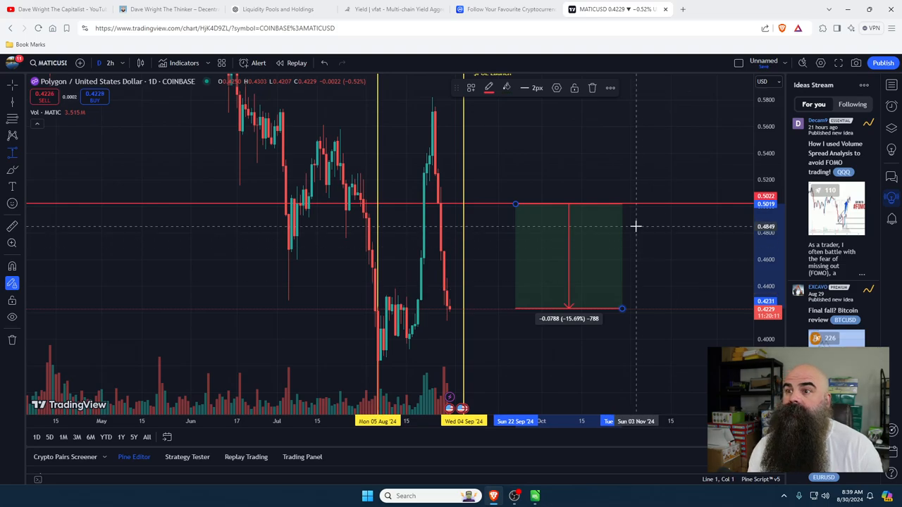
click(503, 10)
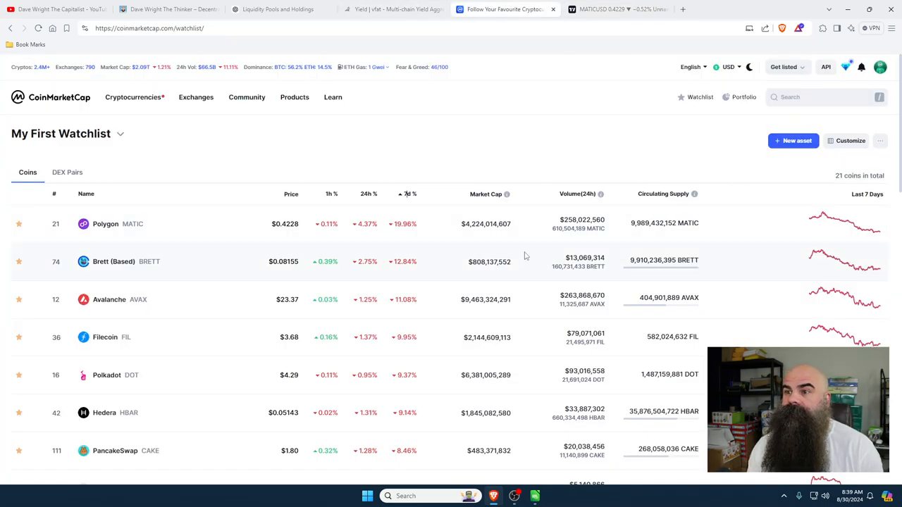
mouse_move(416, 327)
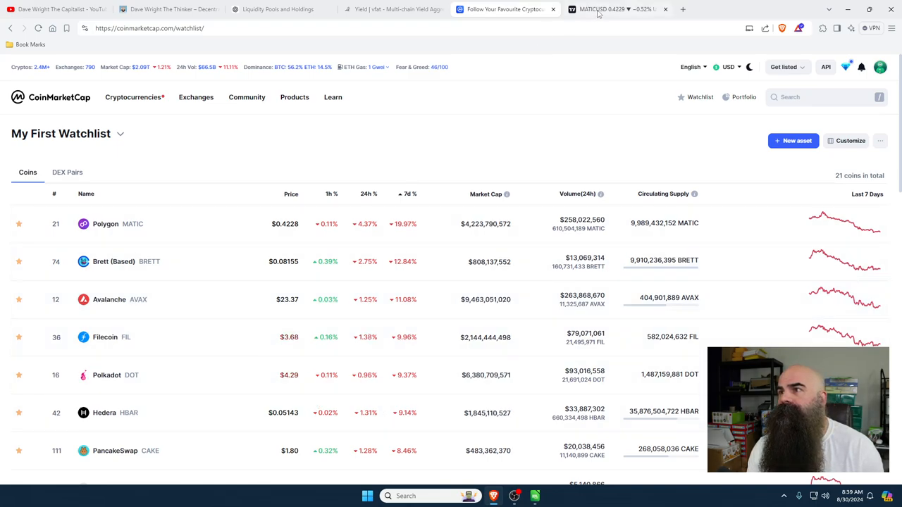
- Return from the CoinMarketCap watchlist to the MATICUSD TradingView chart
click(613, 8)
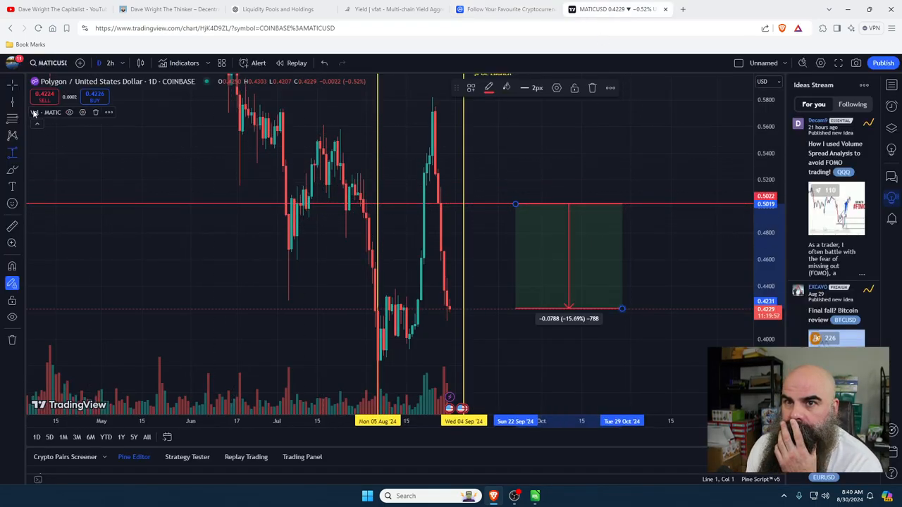
mouse_move(151, 206)
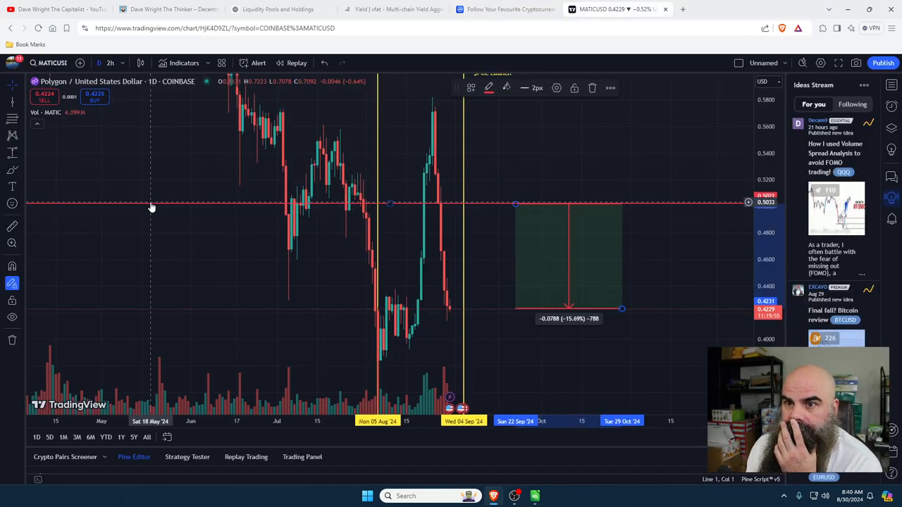
- Drag the red horizontal line down to about 0.40 and pan the chart toward earlier months
drag(150, 206, 150, 309)
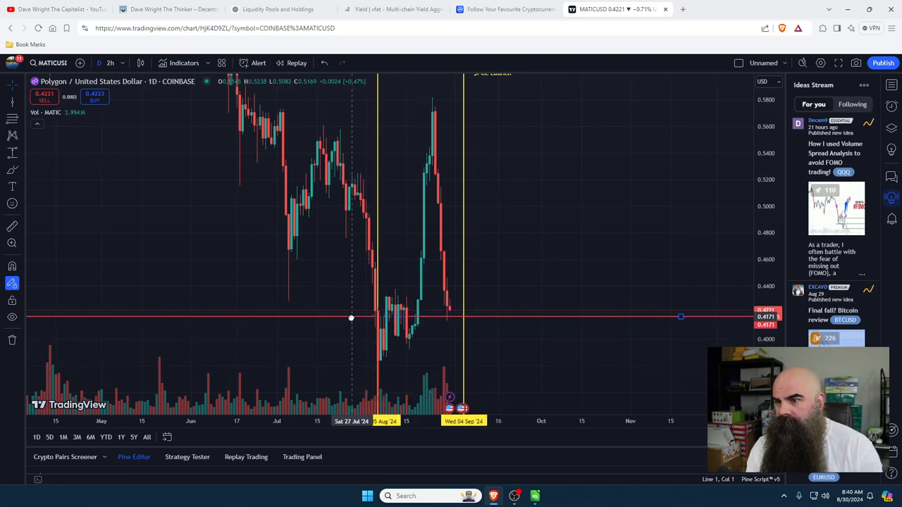
drag(351, 317, 352, 362)
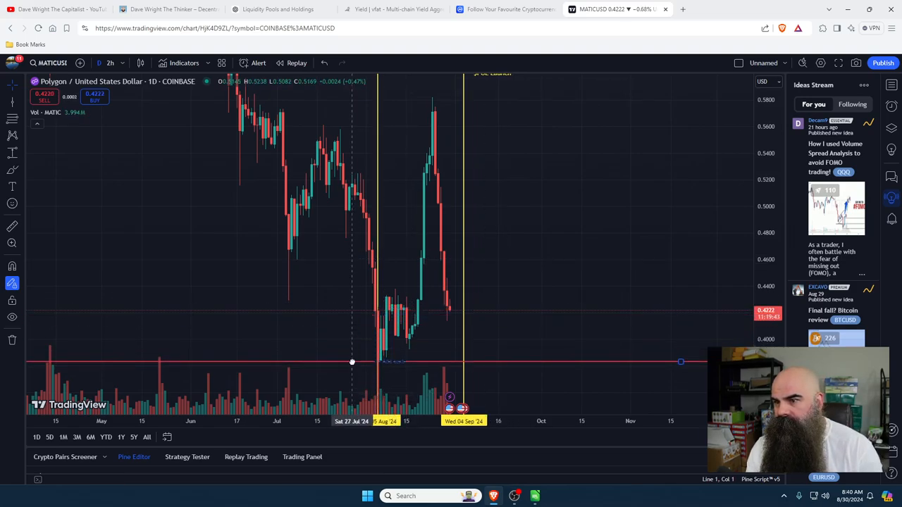
drag(352, 361, 356, 341)
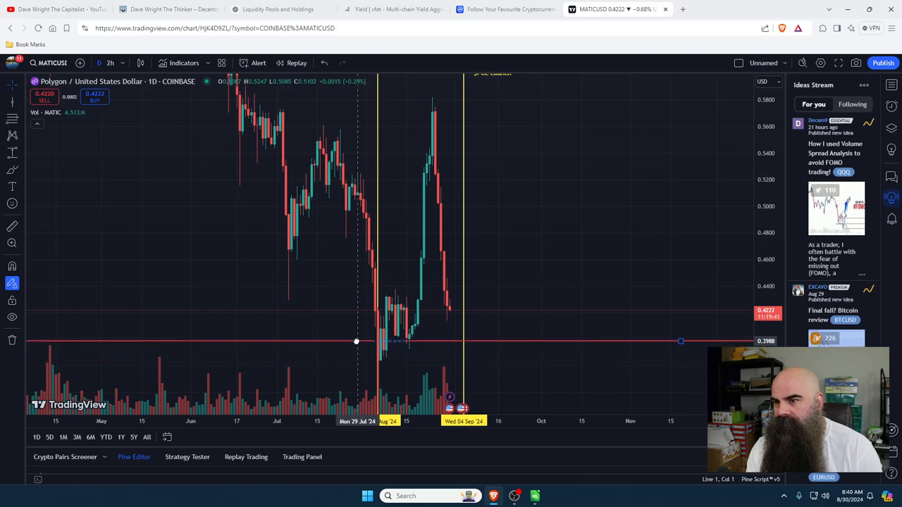
drag(356, 341, 357, 336)
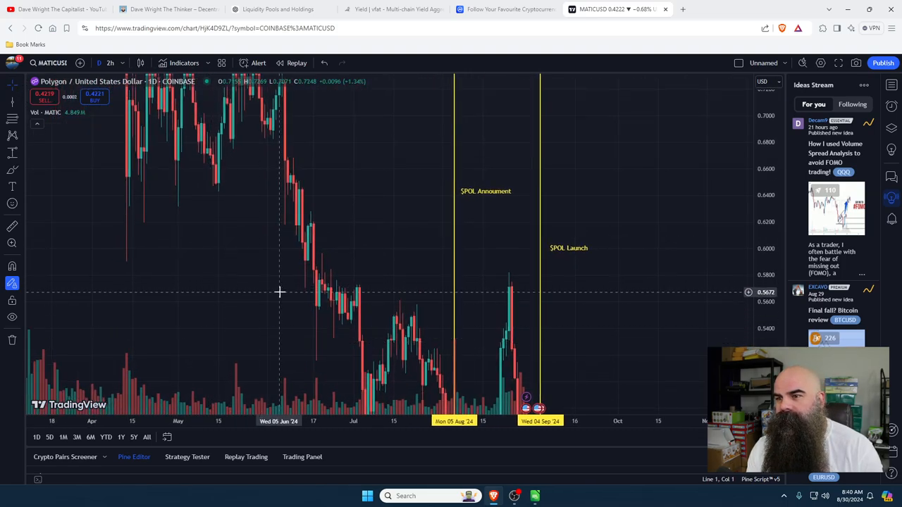
mouse_move(215, 266)
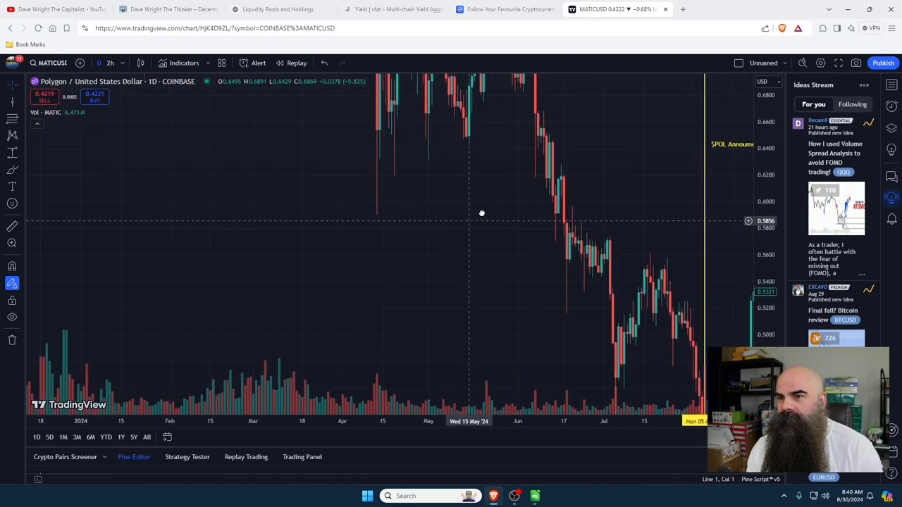
- Place a green horizontal line at the mid-2023 level 0.5676 and pan back to recent candles
drag(481, 213, 627, 271)
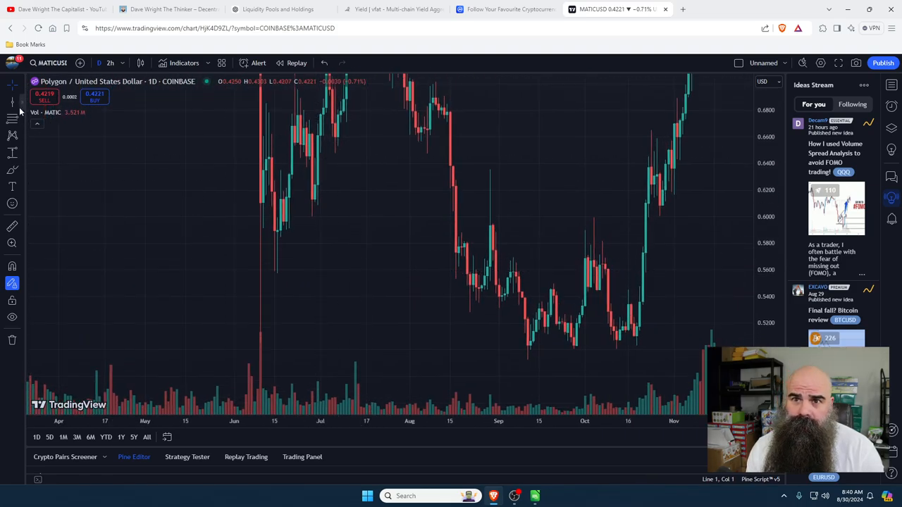
mouse_move(78, 238)
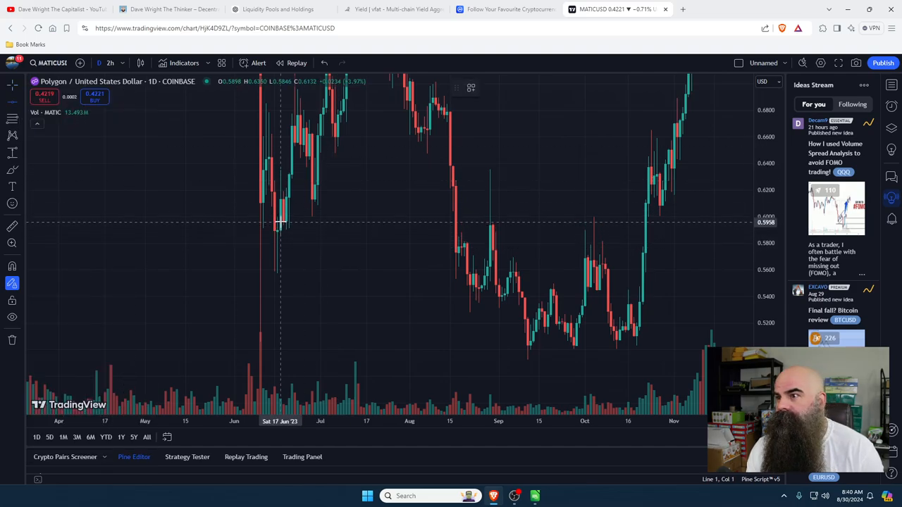
mouse_move(275, 251)
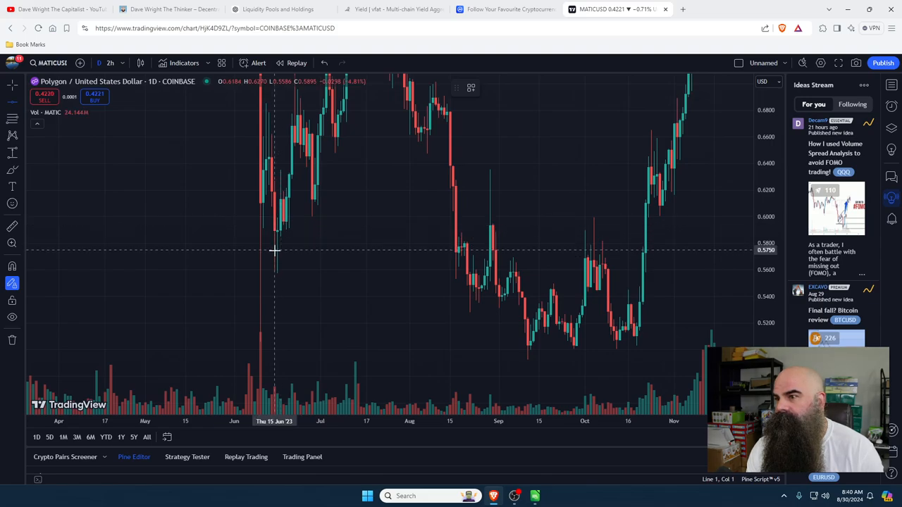
mouse_move(276, 267)
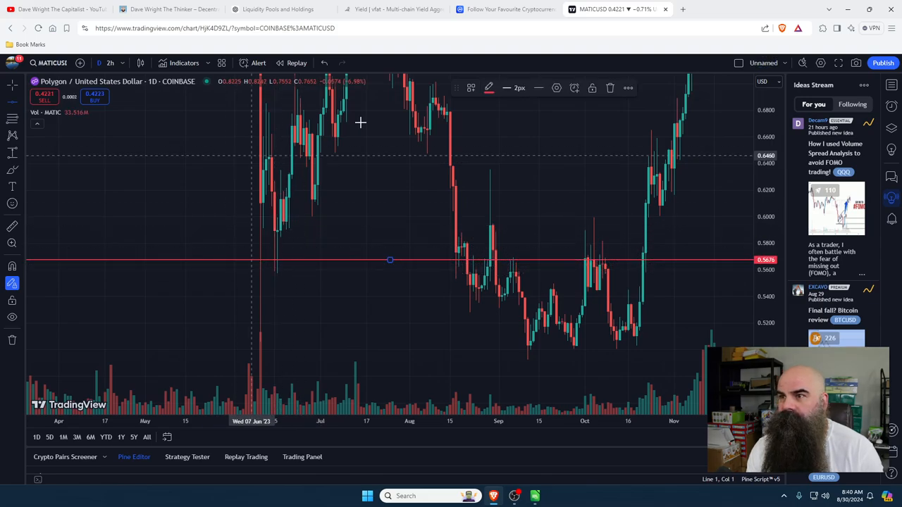
click(489, 87)
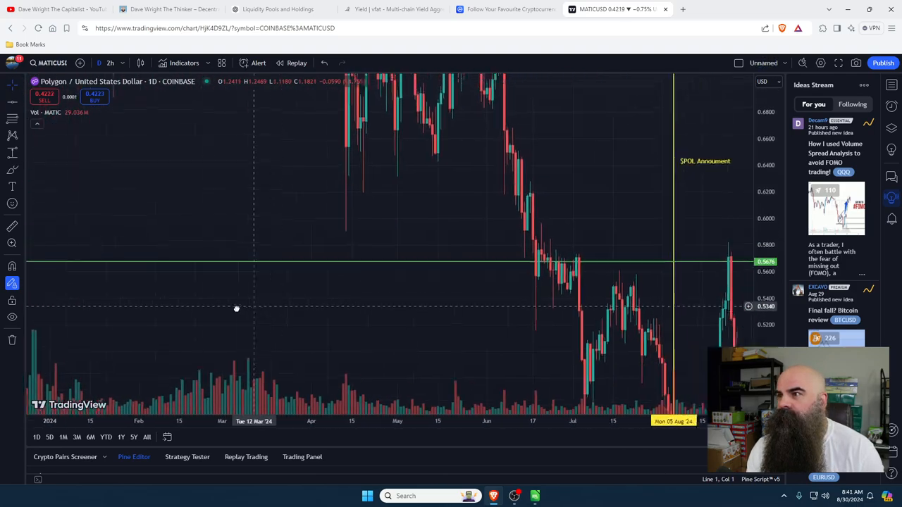
drag(236, 309, 445, 176)
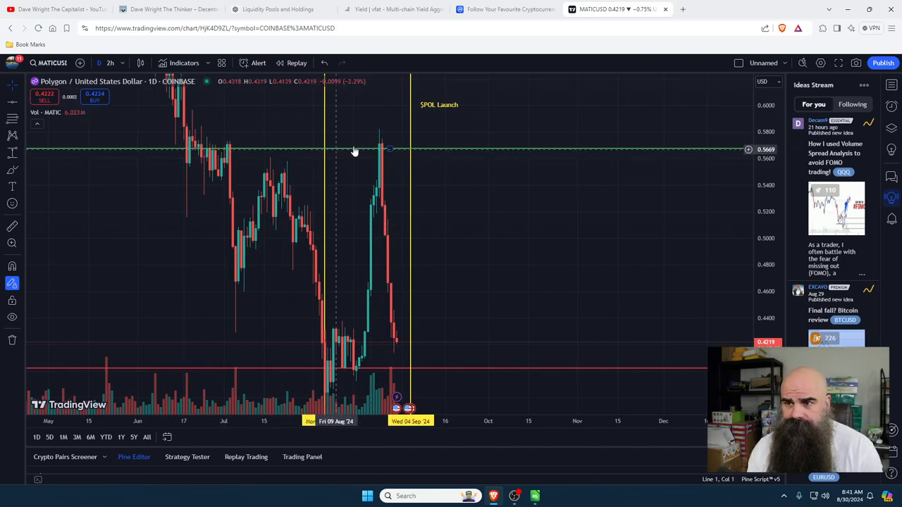
mouse_move(421, 232)
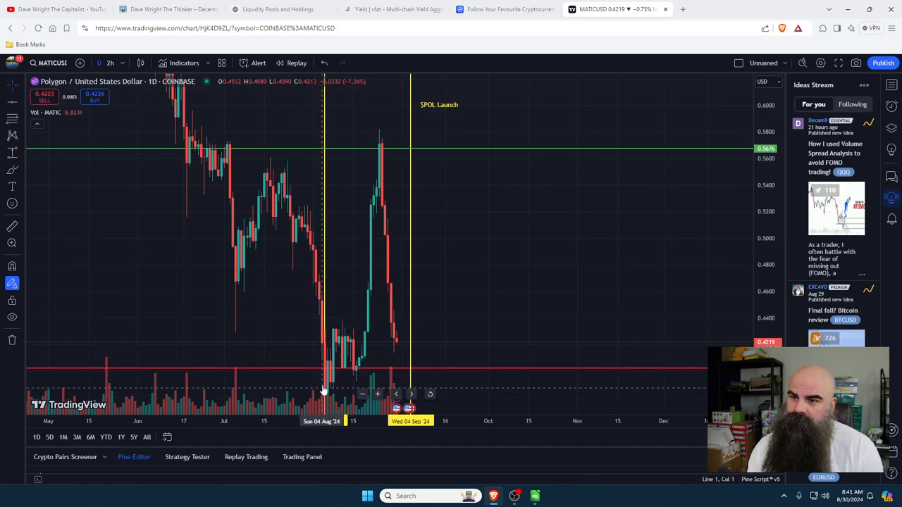
mouse_move(324, 391)
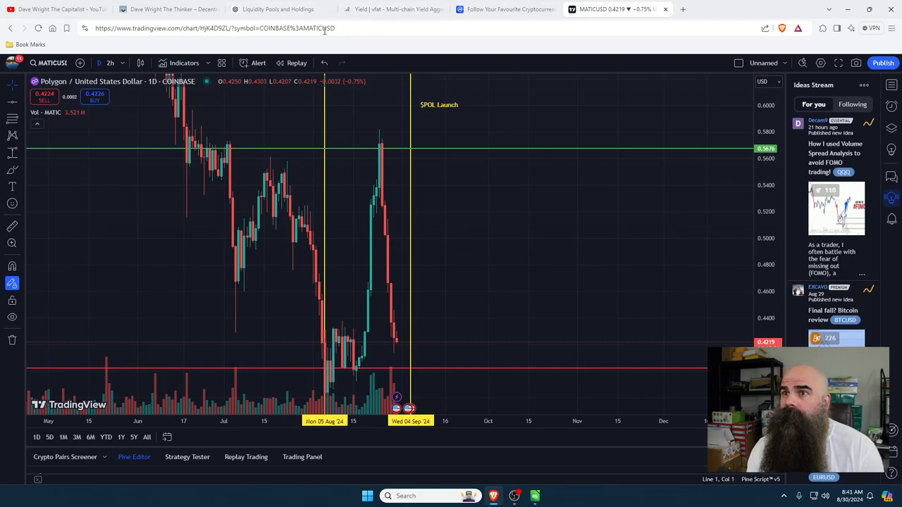
- Ask ChatGPT whether the MATIC-to-POL change will drop the price or increase demand
click(278, 9)
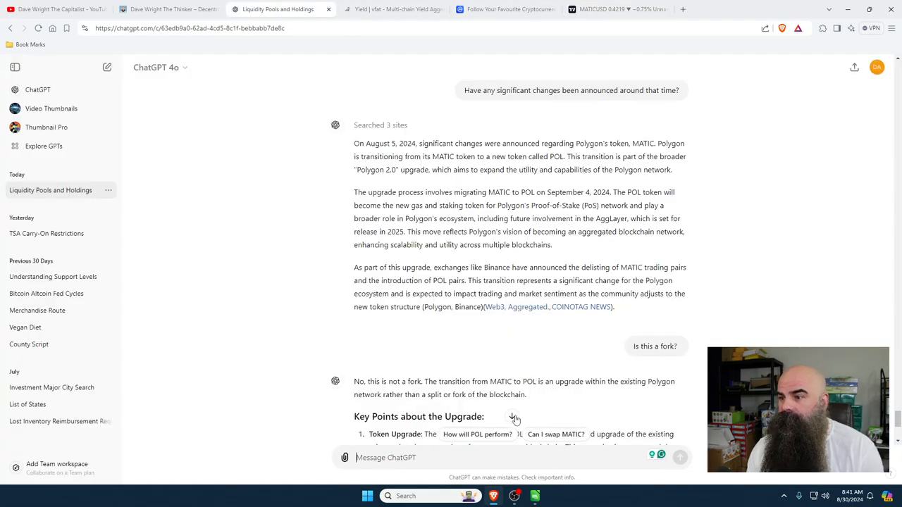
scroll(down, 3)
text(D)
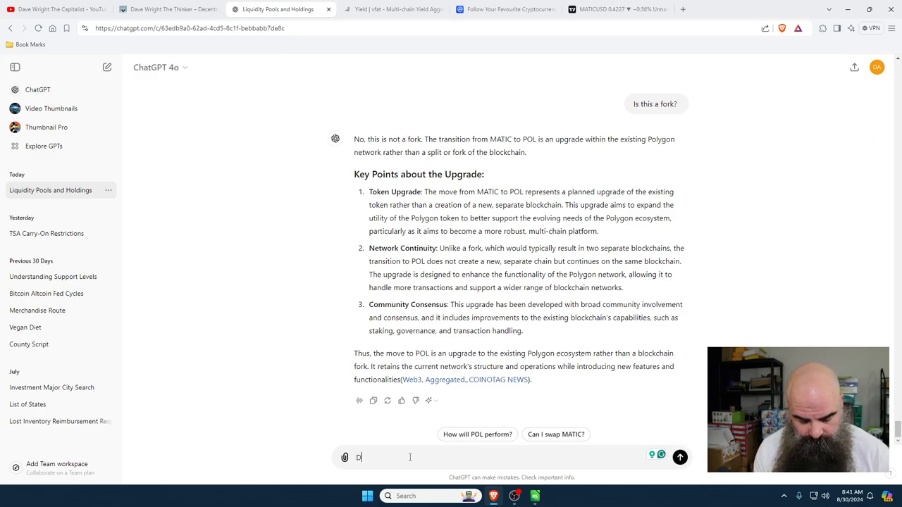
text(o you think this)
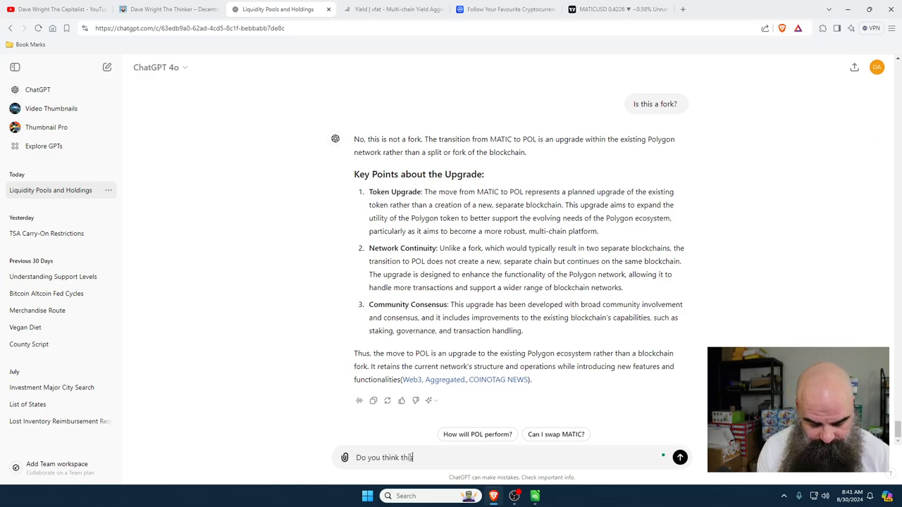
text(chnag ewill d)
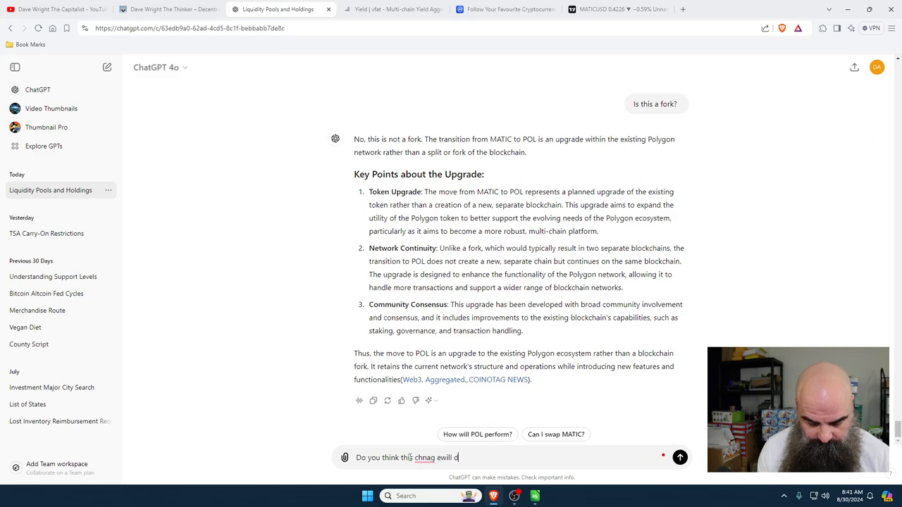
text(rop the price)
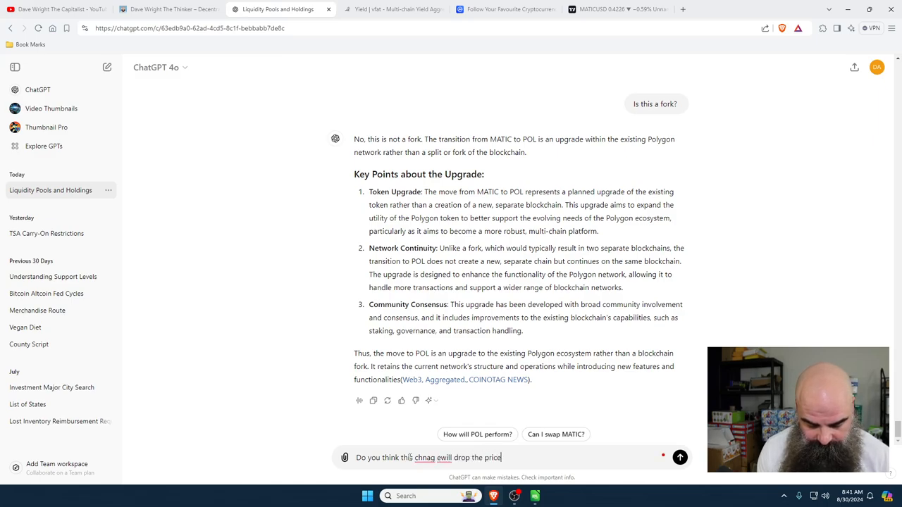
text(or increase the demand?)
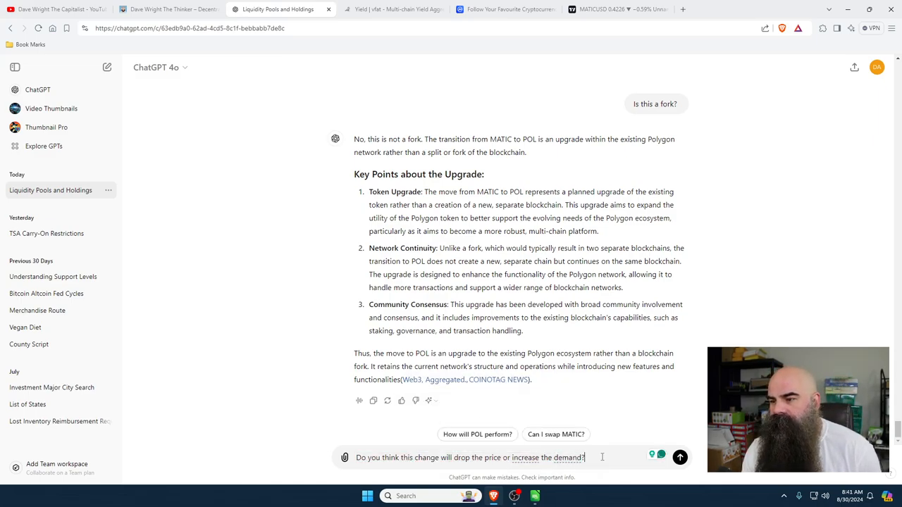
click(679, 457)
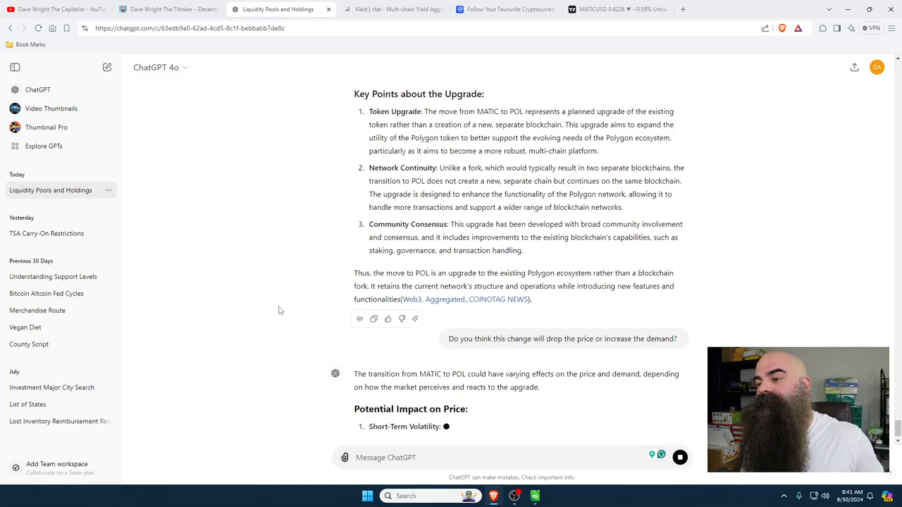
- Scroll through the answer on short-term volatility and long-term demand
scroll(down, 3)
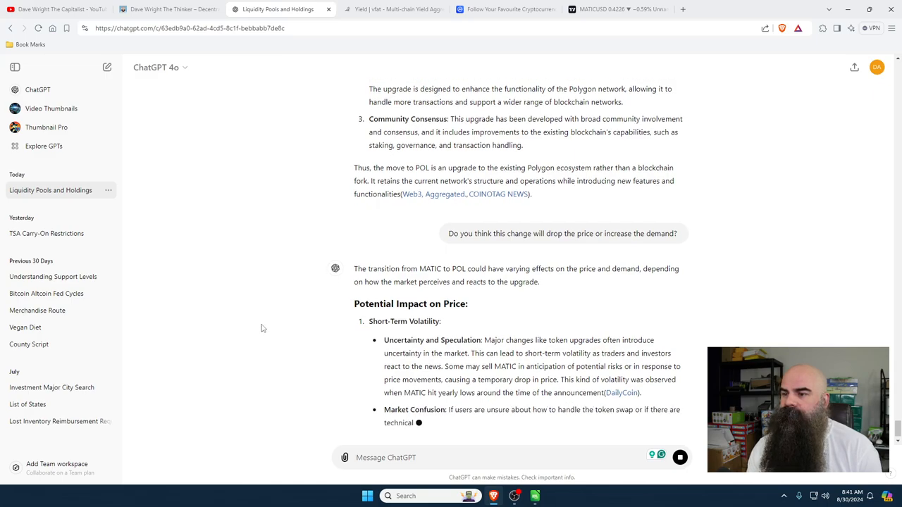
scroll(down, 3)
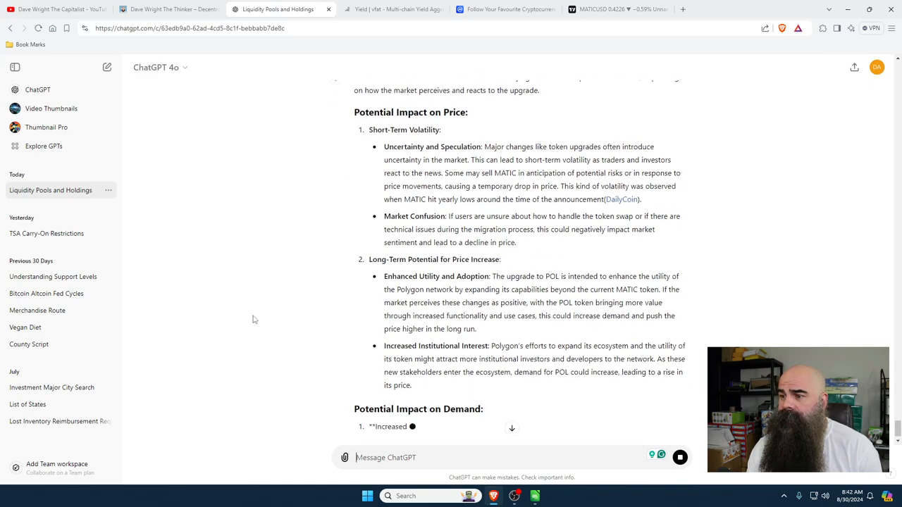
scroll(down, 3)
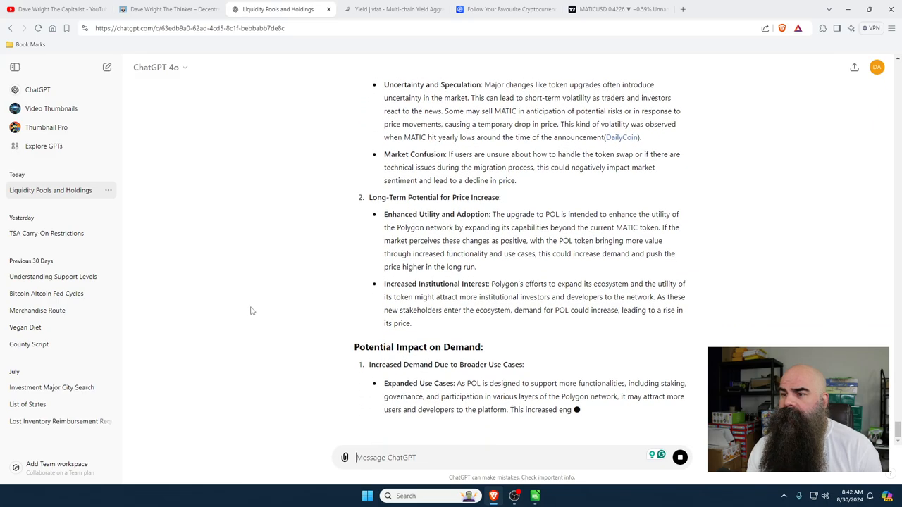
scroll(down, 3)
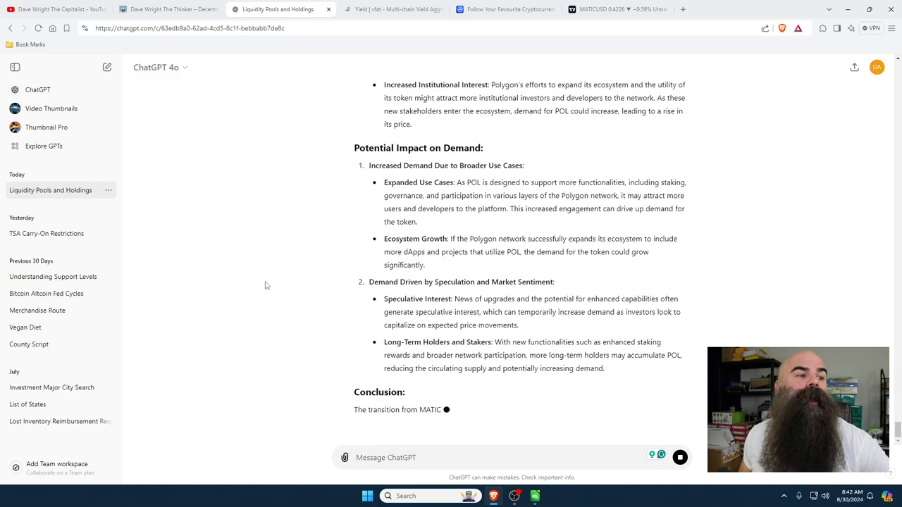
scroll(down, 3)
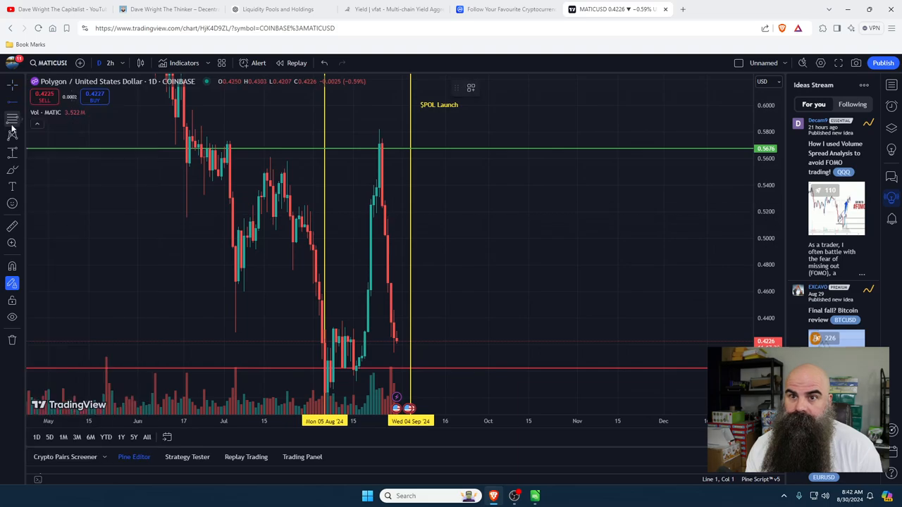
- Add a horizontal line at the current MATIC price of about 0.4231
click(12, 117)
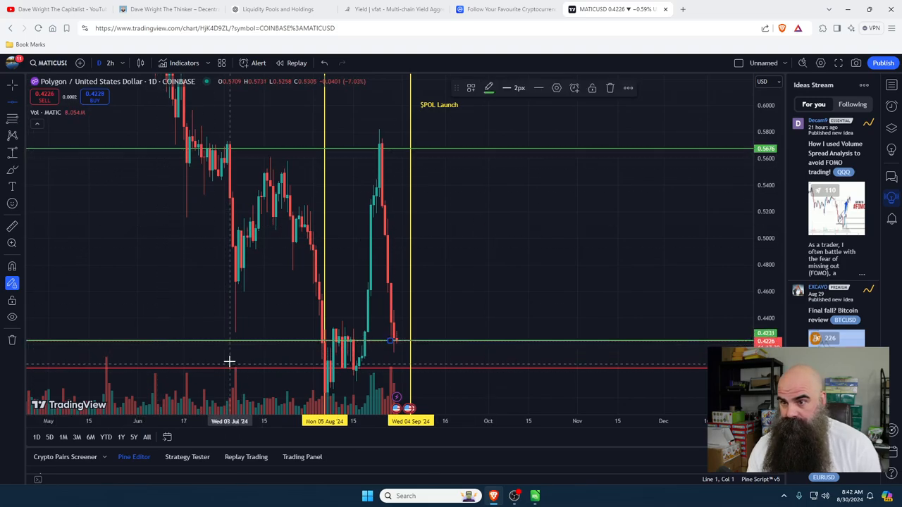
click(505, 87)
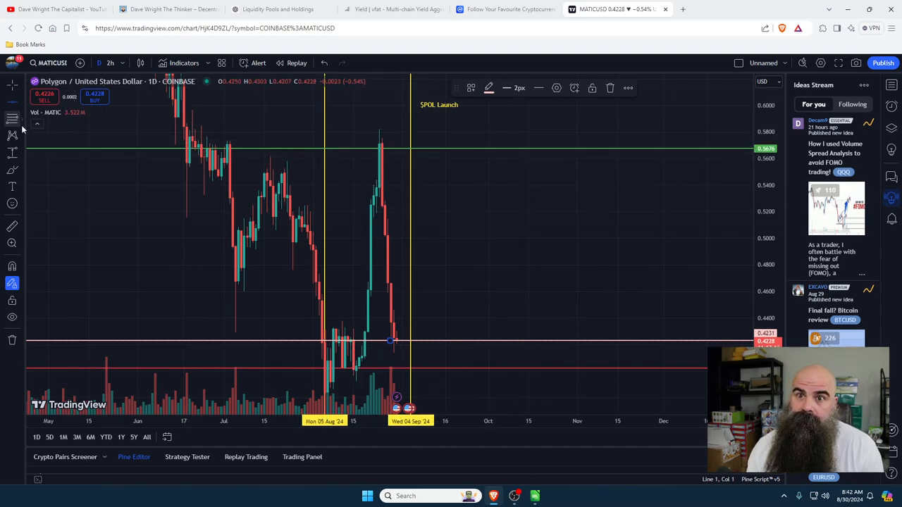
click(12, 152)
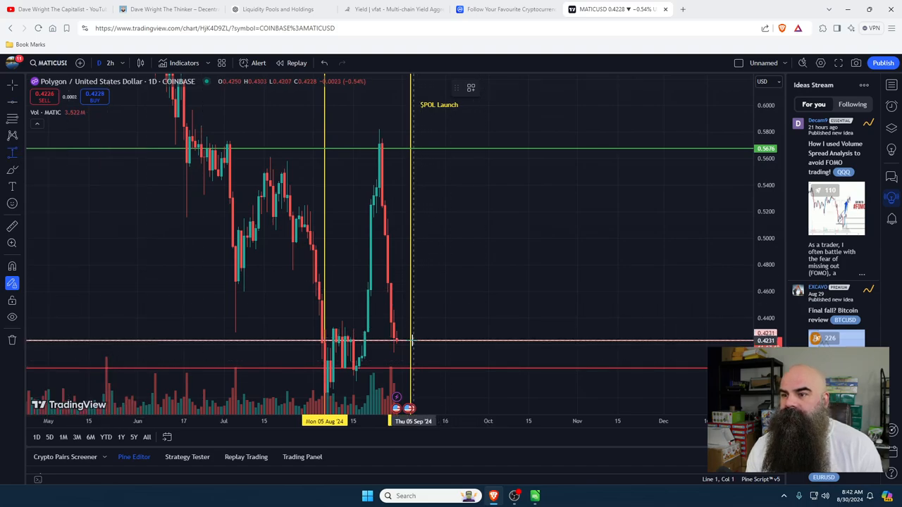
drag(410, 341, 567, 314)
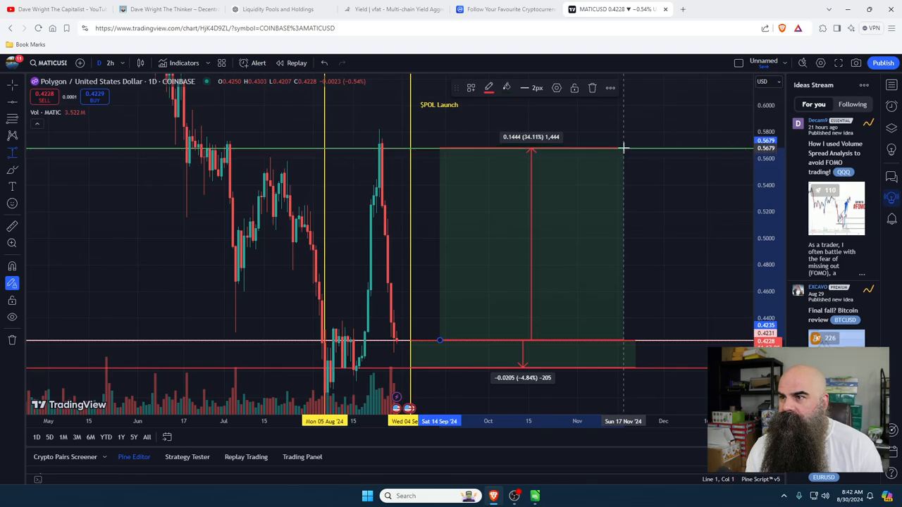
click(525, 87)
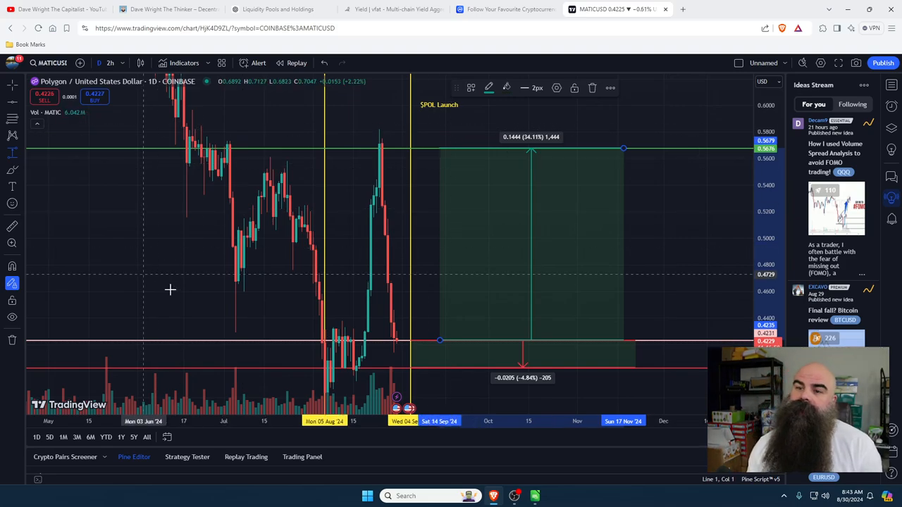
mouse_move(338, 263)
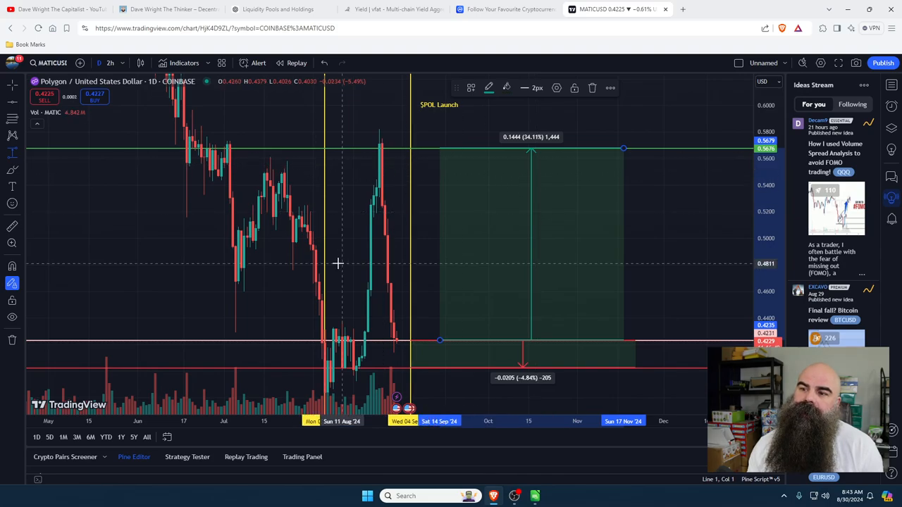
mouse_move(291, 365)
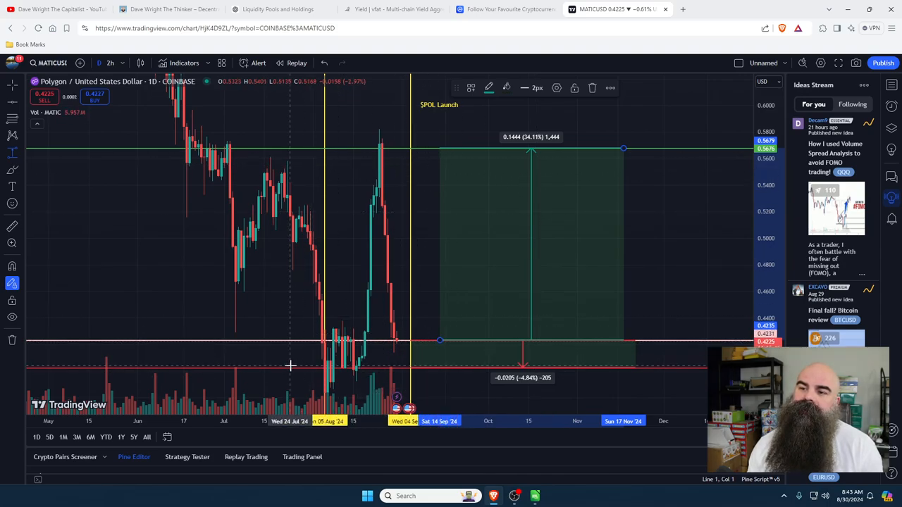
mouse_move(301, 342)
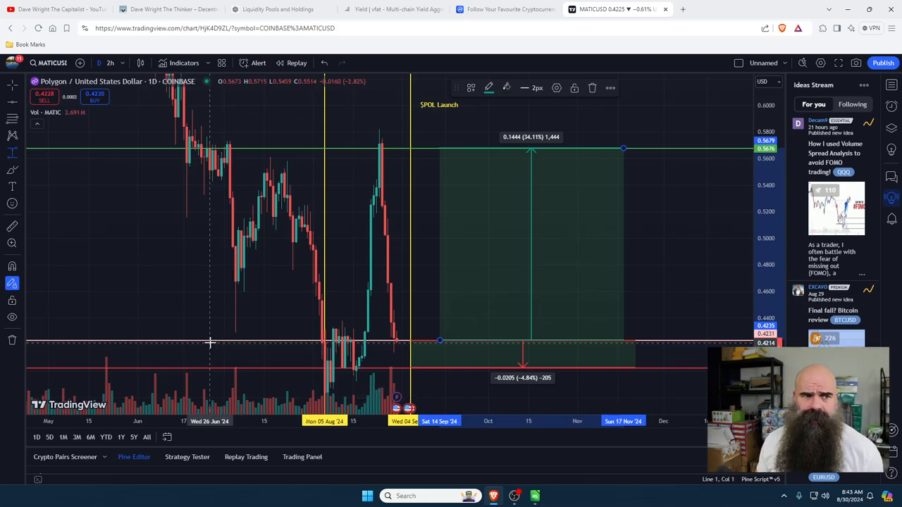
mouse_move(213, 287)
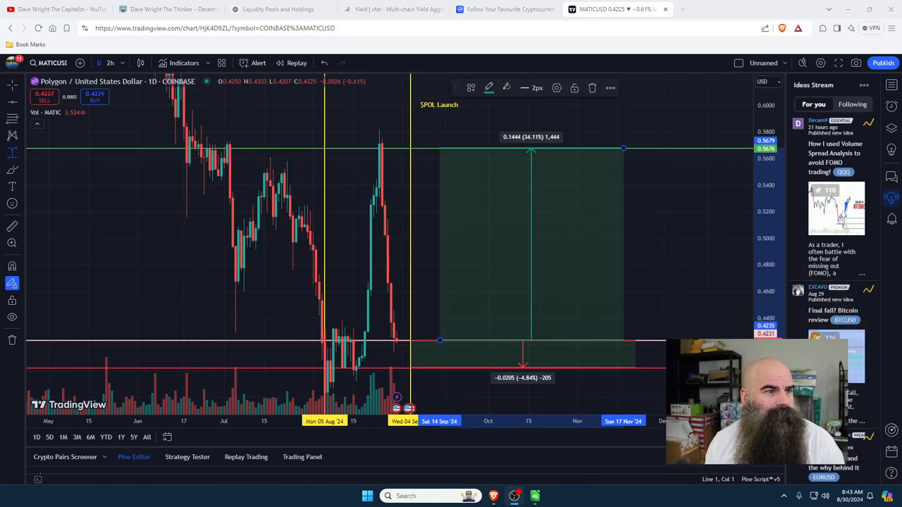
mouse_move(435, 281)
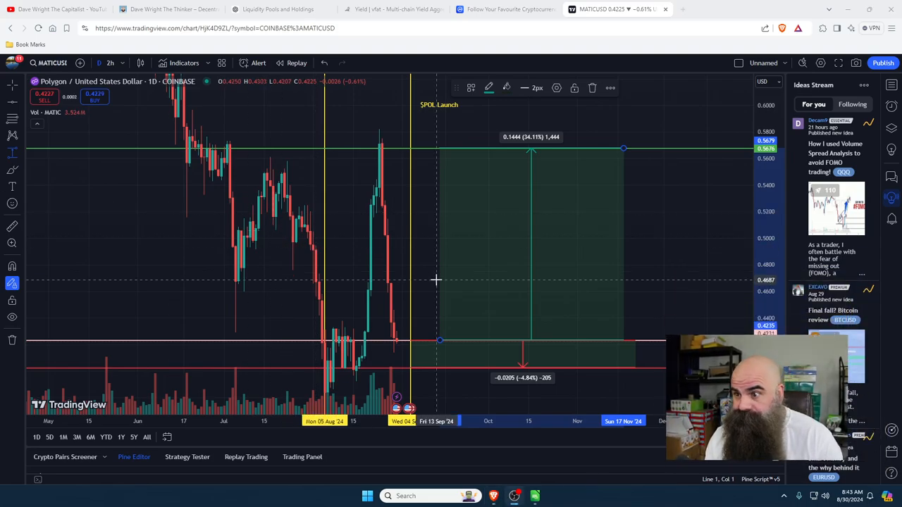
mouse_move(664, 290)
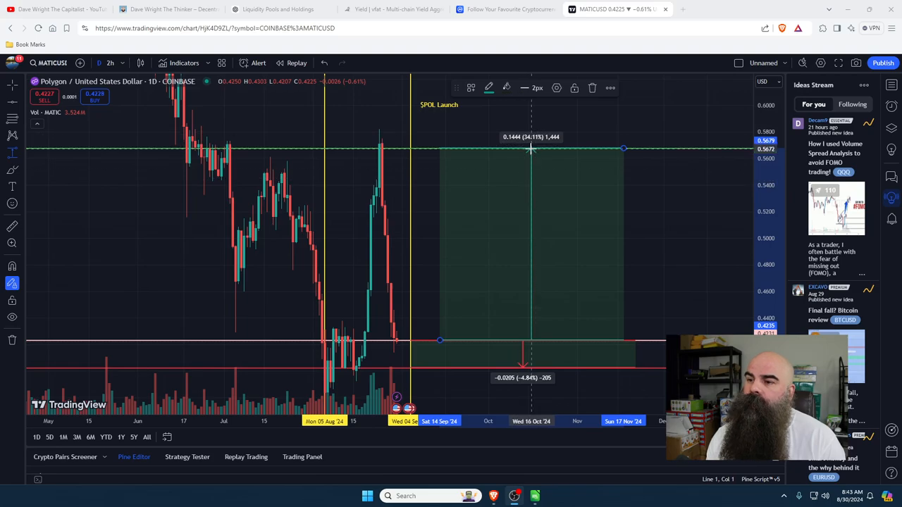
mouse_move(133, 331)
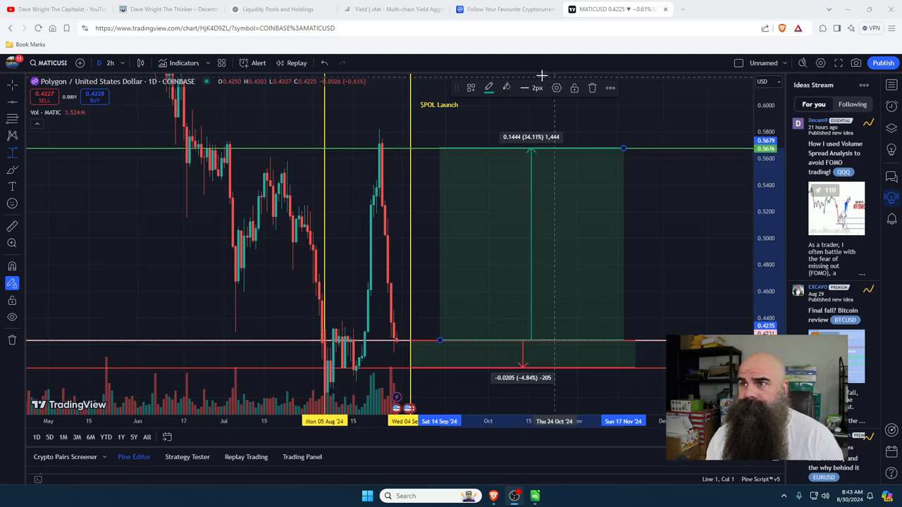
mouse_move(187, 273)
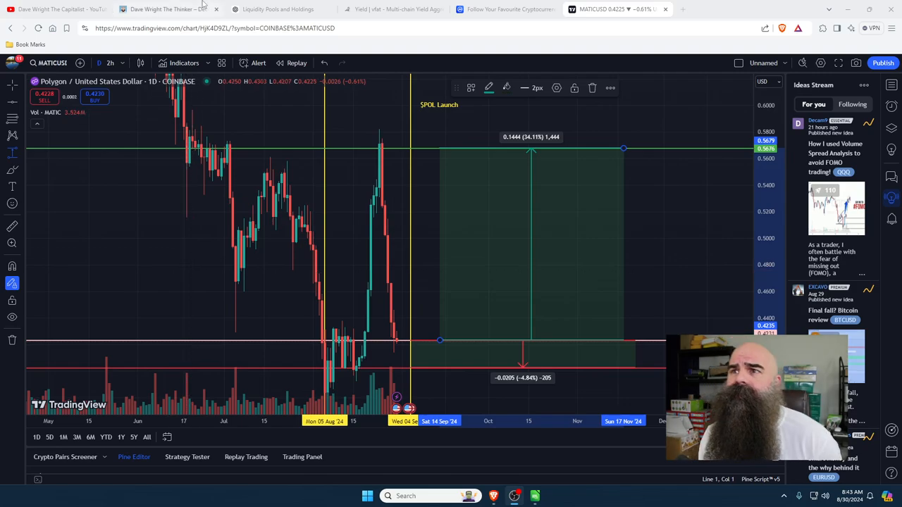
- Check the vfat.io deposits dashboard, then return to the TradingView MATIC chart
click(393, 9)
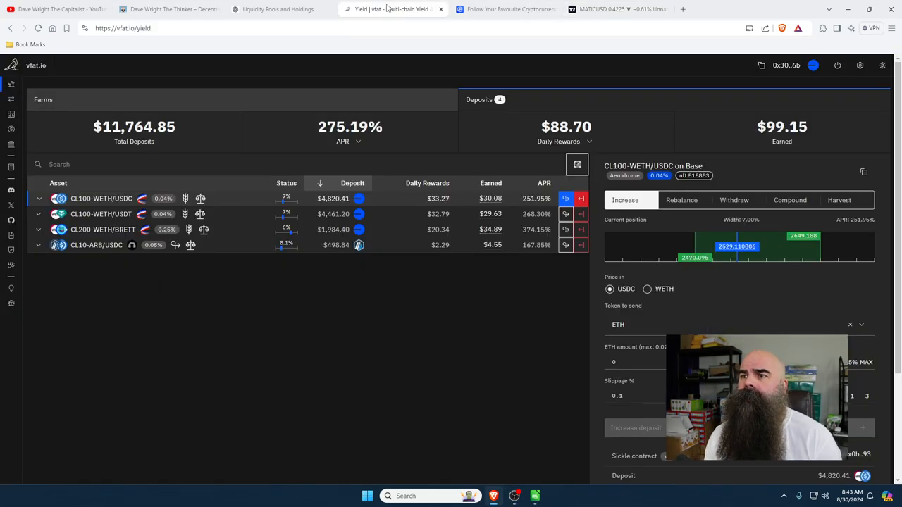
click(617, 9)
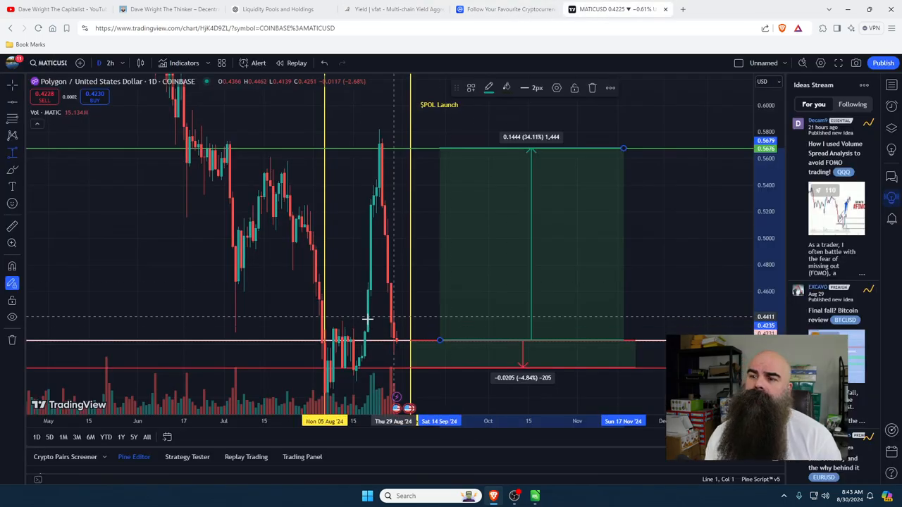
mouse_move(467, 293)
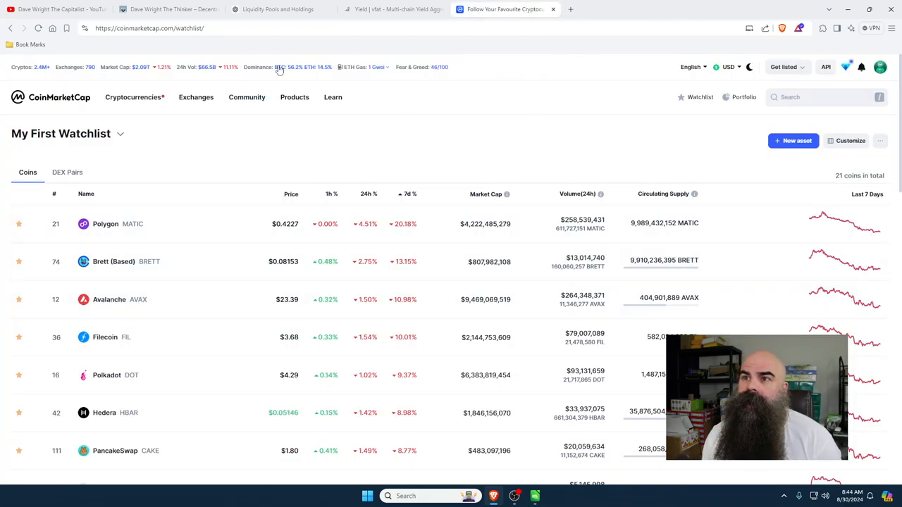
- Switch to the DEX Screener OVN/USD+ chart on Aerodrome
click(392, 9)
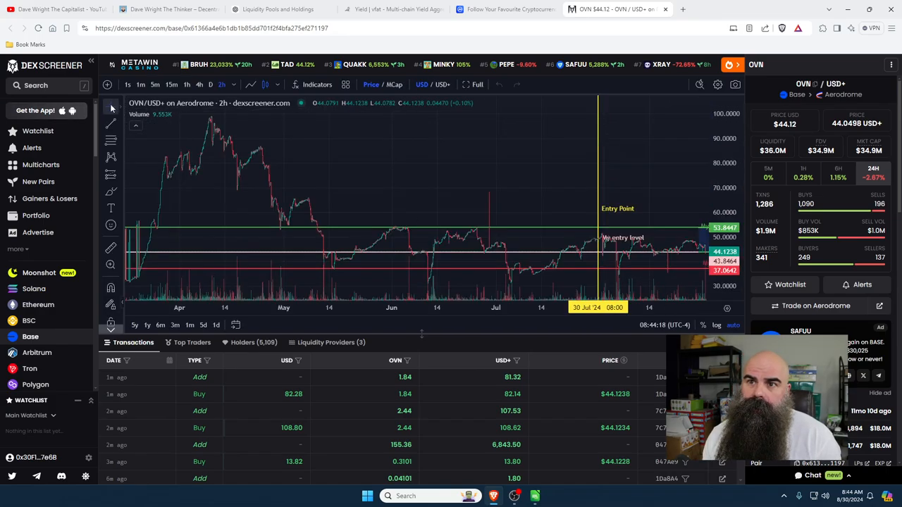
- Return to vfat.io and show the full Farms list of all pools
click(393, 10)
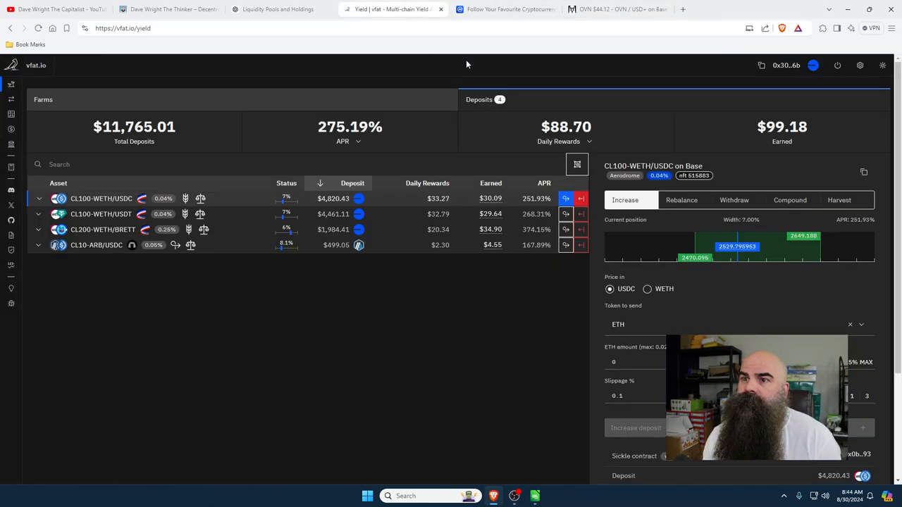
click(11, 65)
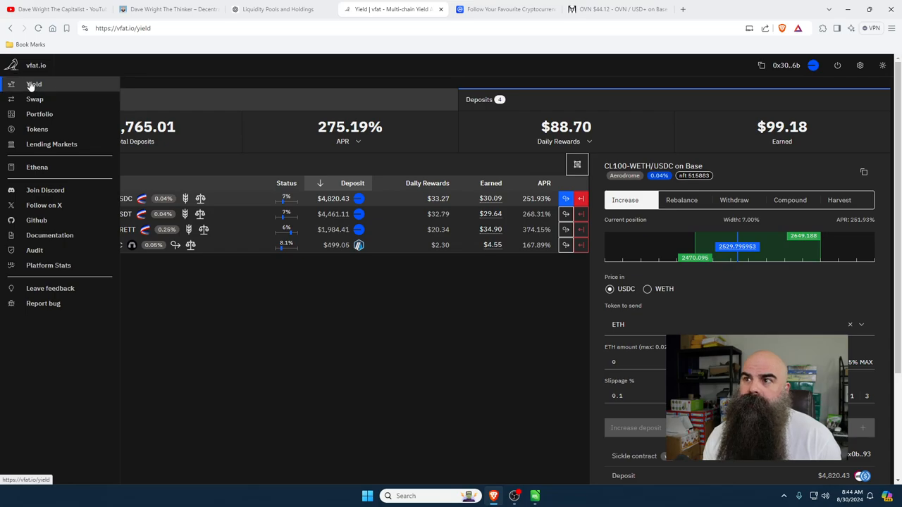
mouse_move(36, 79)
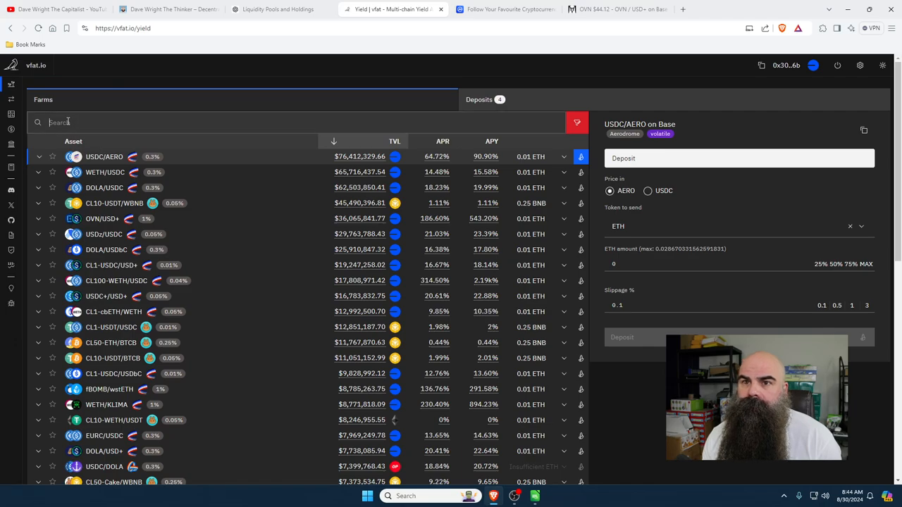
- Filter the farms to 'ovn' and expand the OVN/USD+ farm on Base
text(ovn)
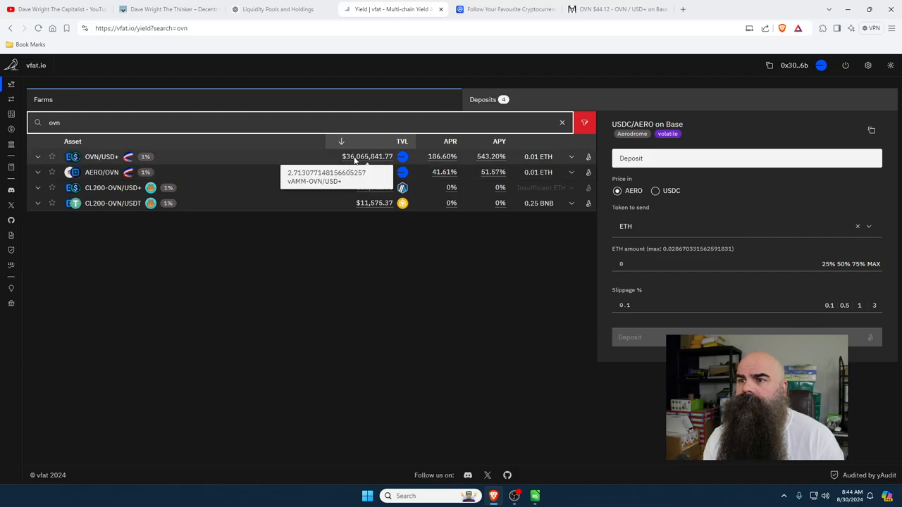
click(39, 156)
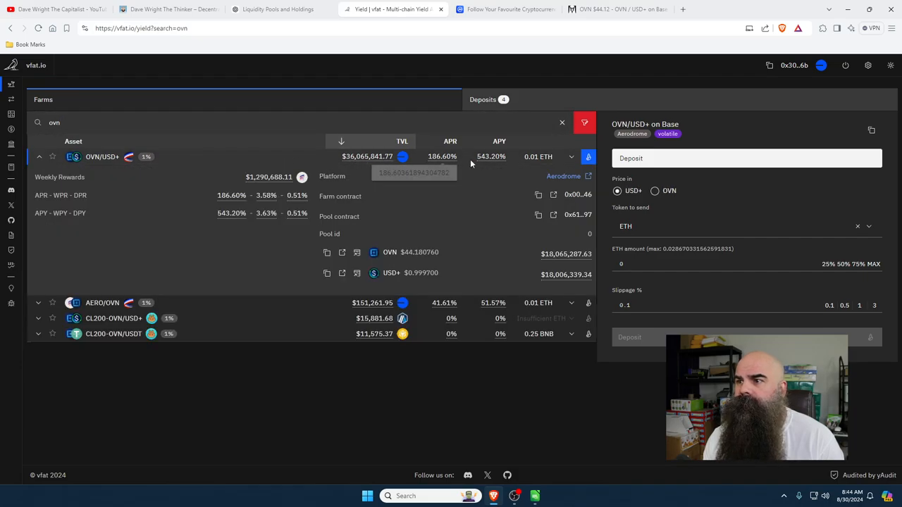
mouse_move(491, 155)
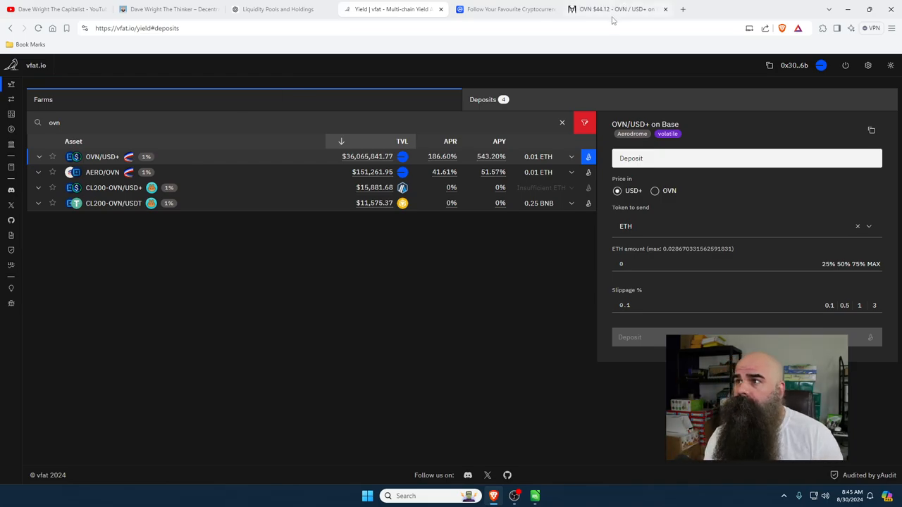
- Review the DEX Screener OVN/USD+ chart and its cursor styles, then return to vfat.io
click(617, 9)
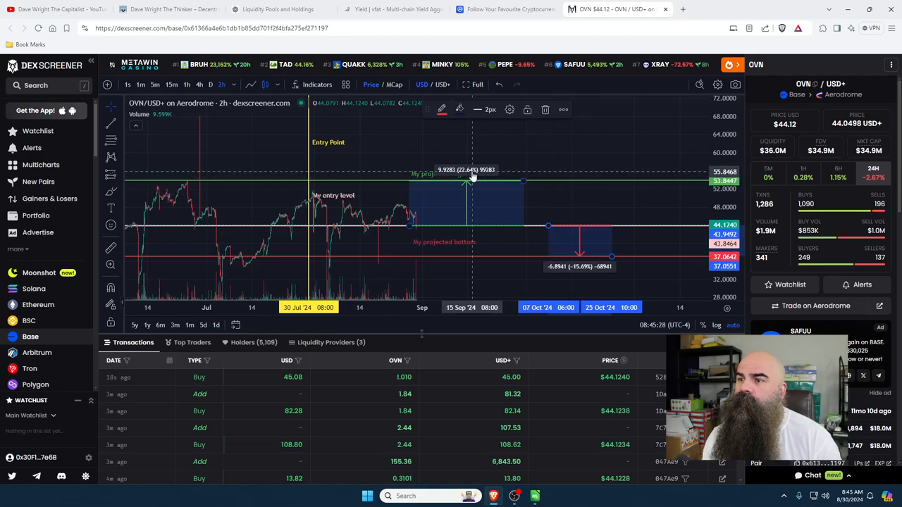
click(110, 108)
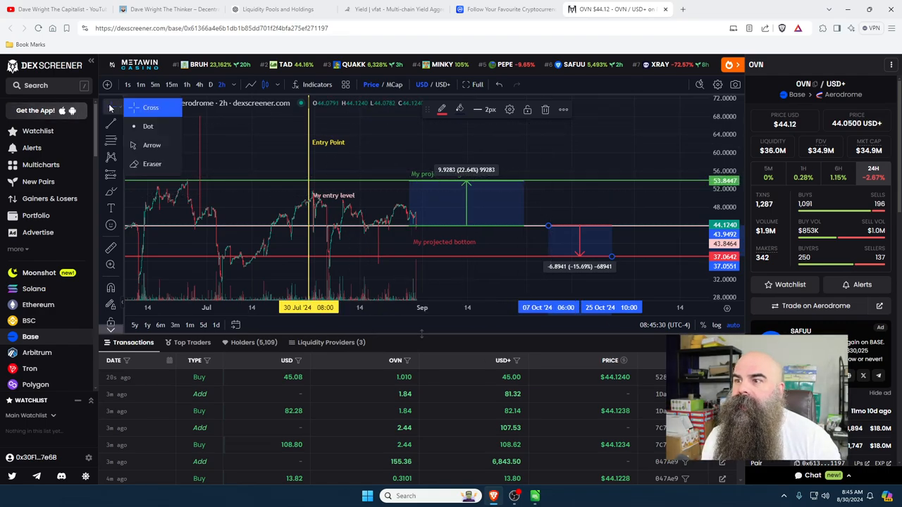
mouse_move(374, 205)
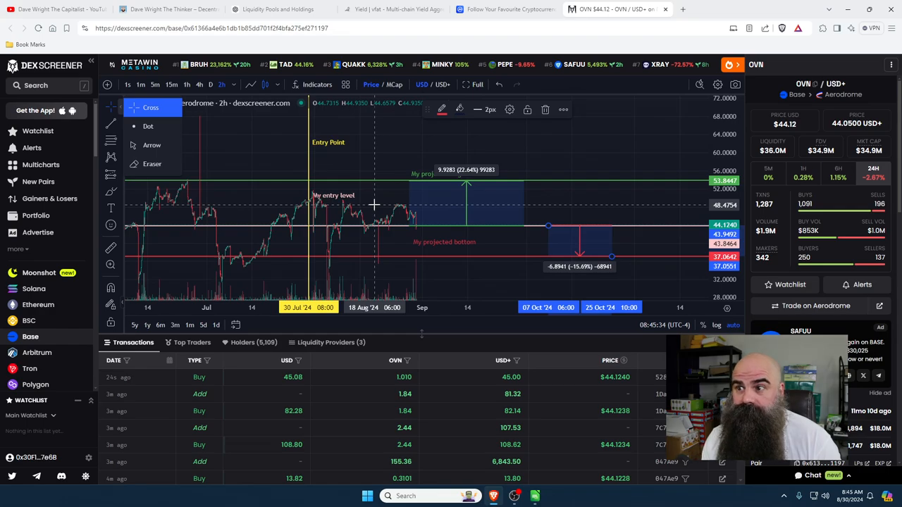
mouse_move(414, 230)
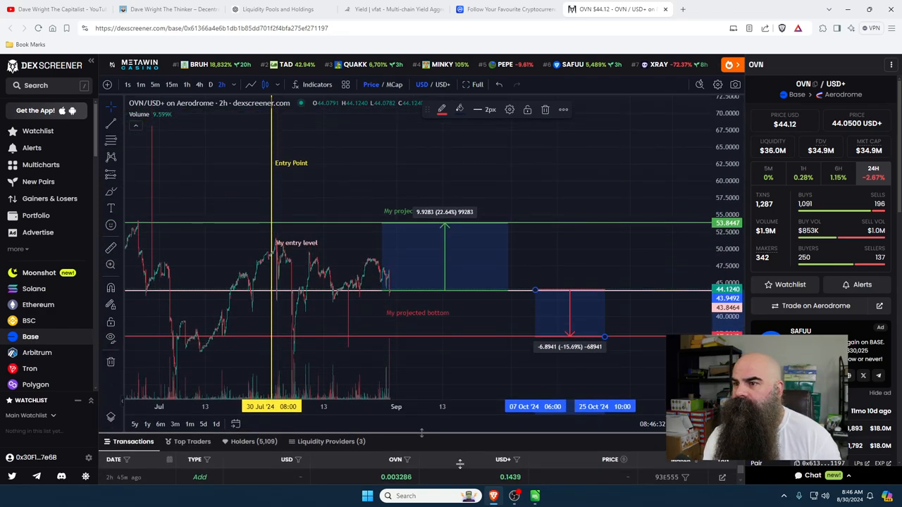
mouse_move(450, 275)
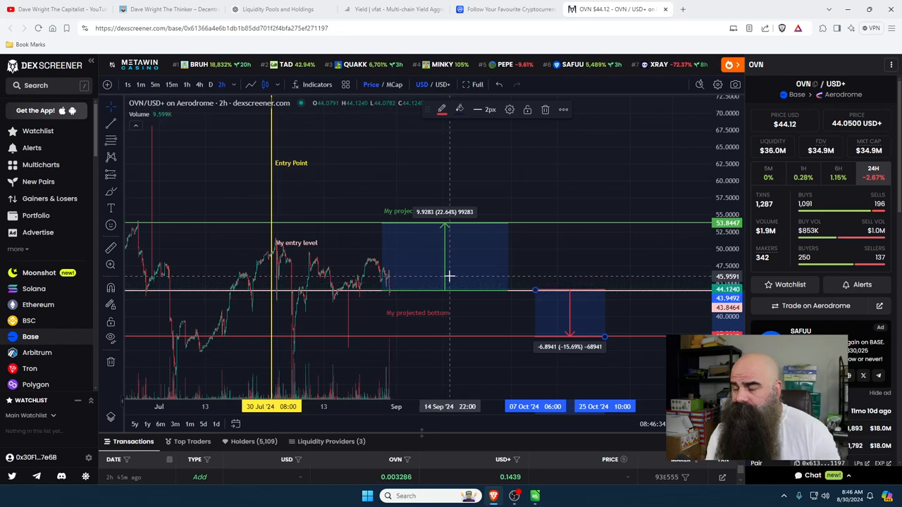
mouse_move(552, 206)
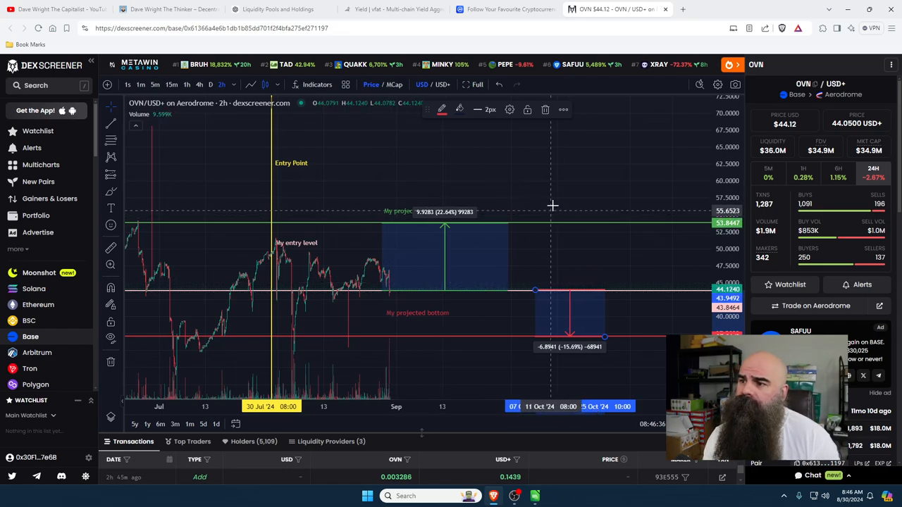
mouse_move(501, 257)
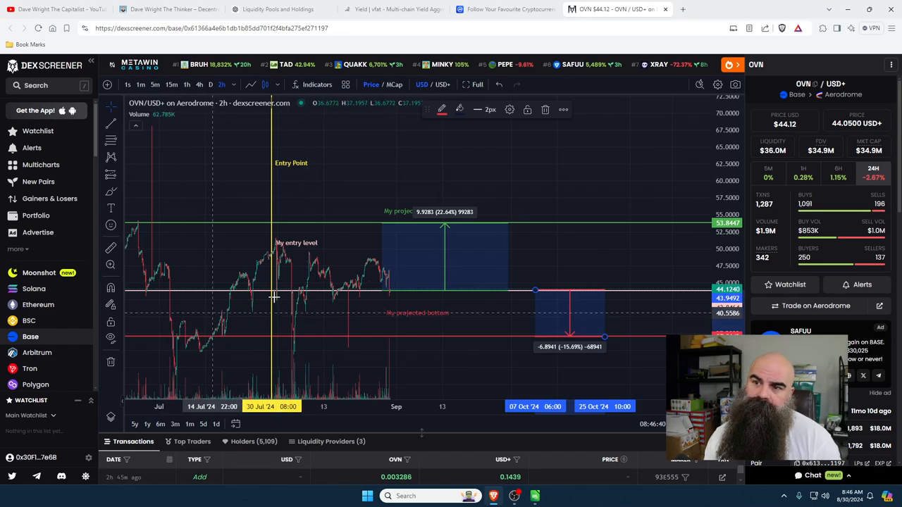
click(391, 9)
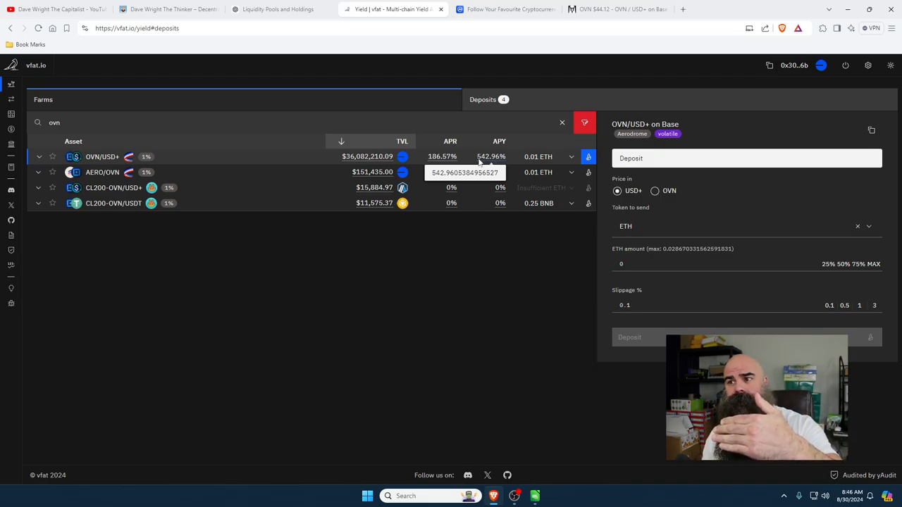
mouse_move(442, 155)
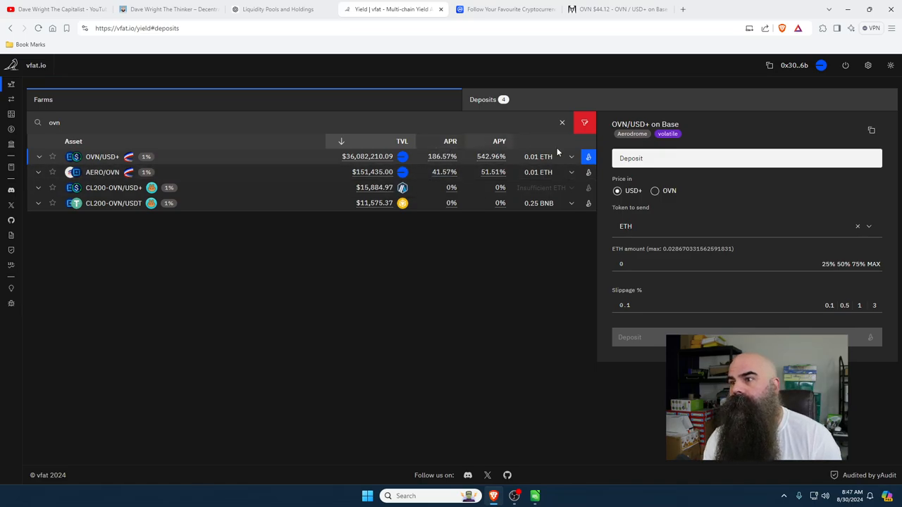
- Switch to the ChatGPT 'Liquidity Pools and Holdings' conversation
click(275, 9)
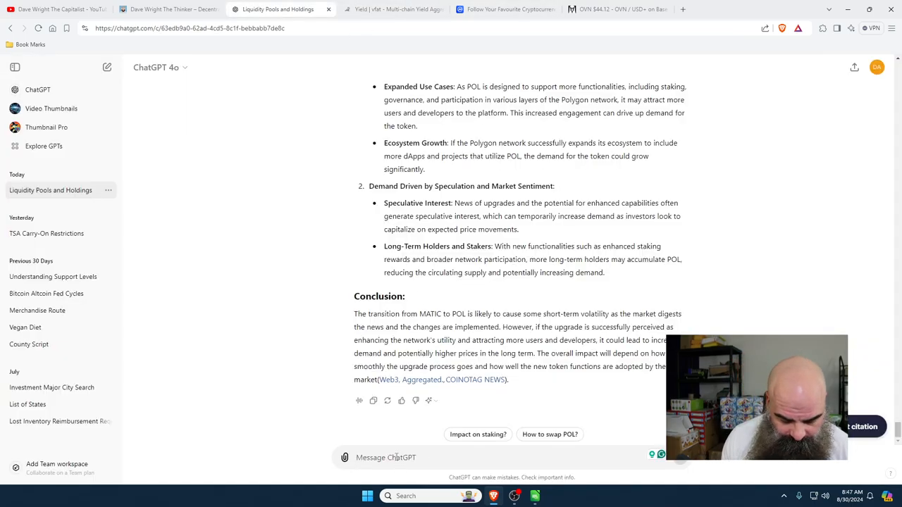
- Ask ChatGPT about APY vs APR and read through its full answer with both formulas
text(APY vs APR)
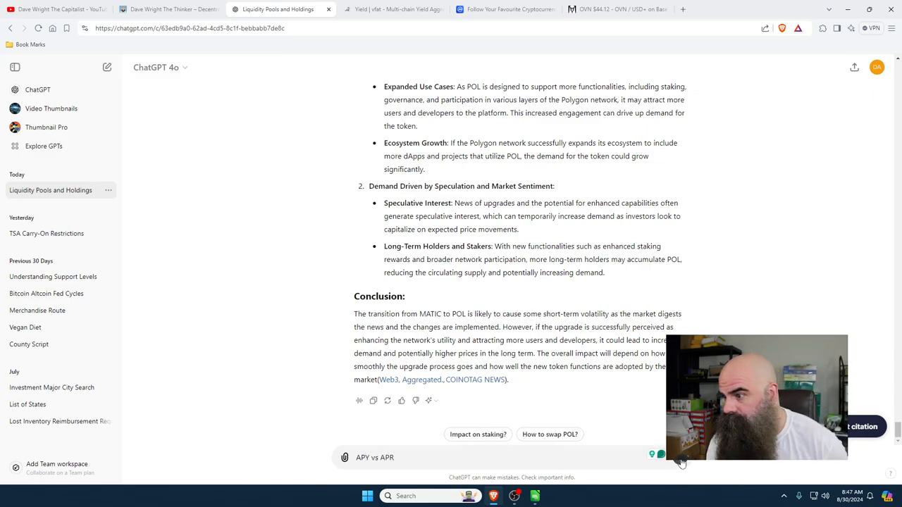
scroll(down, 3)
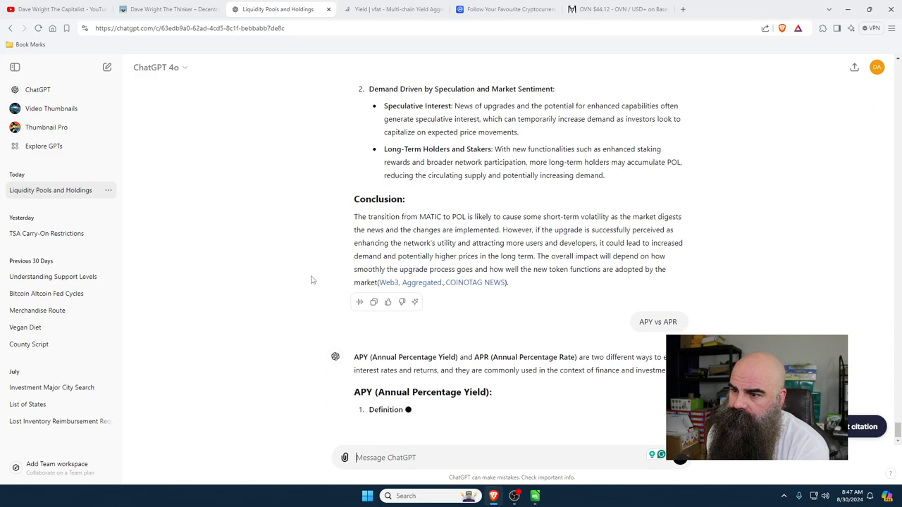
scroll(down, 3)
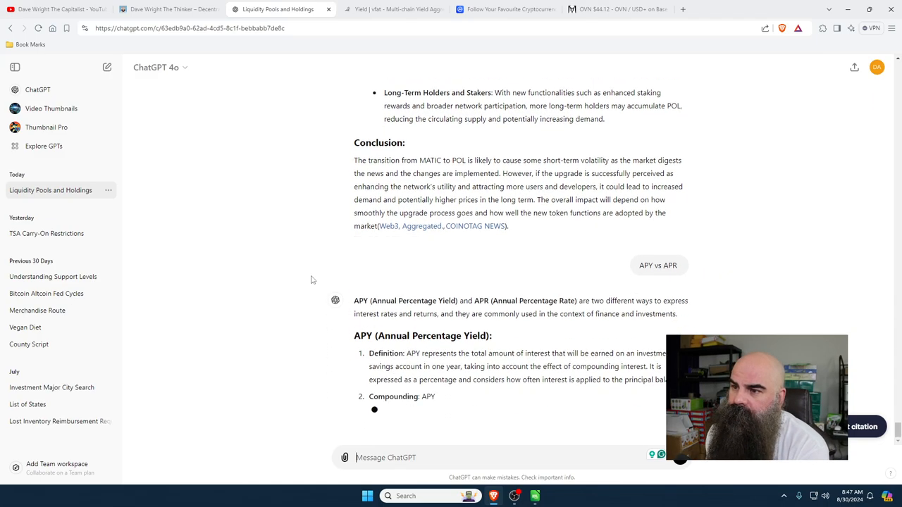
scroll(down, 3)
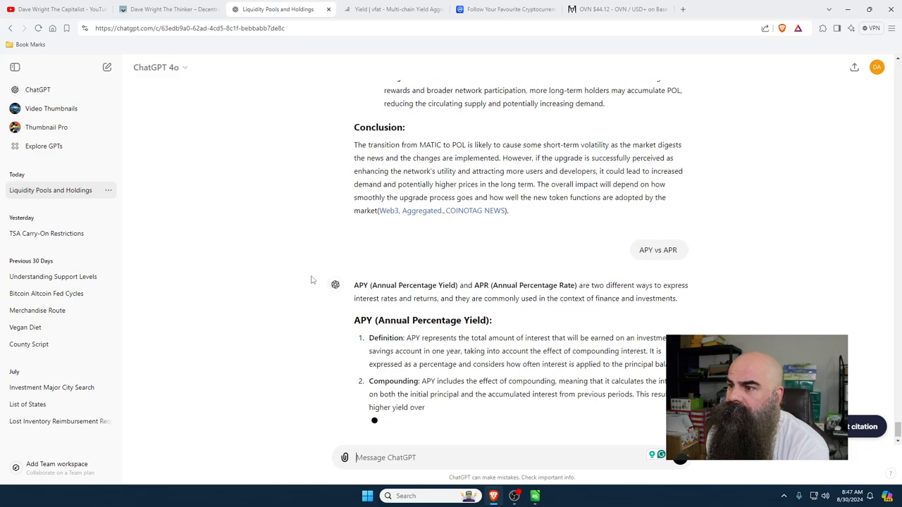
scroll(down, 3)
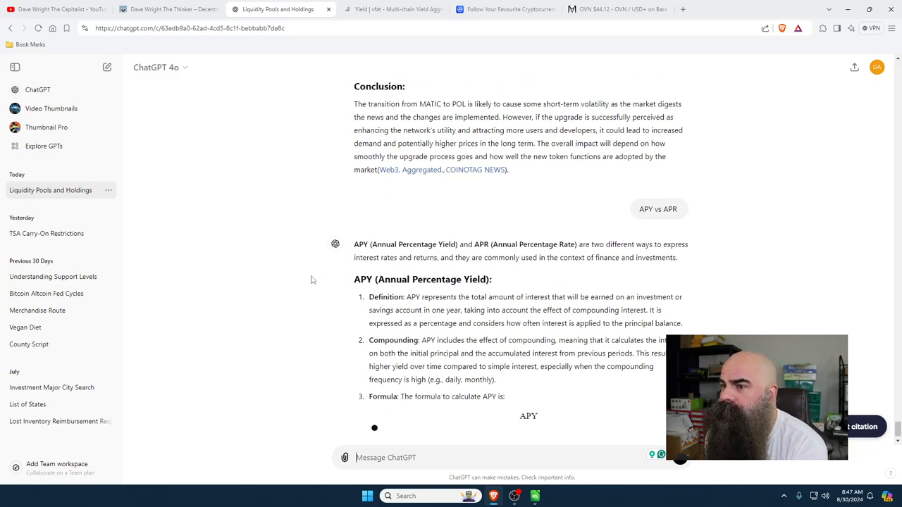
scroll(down, 3)
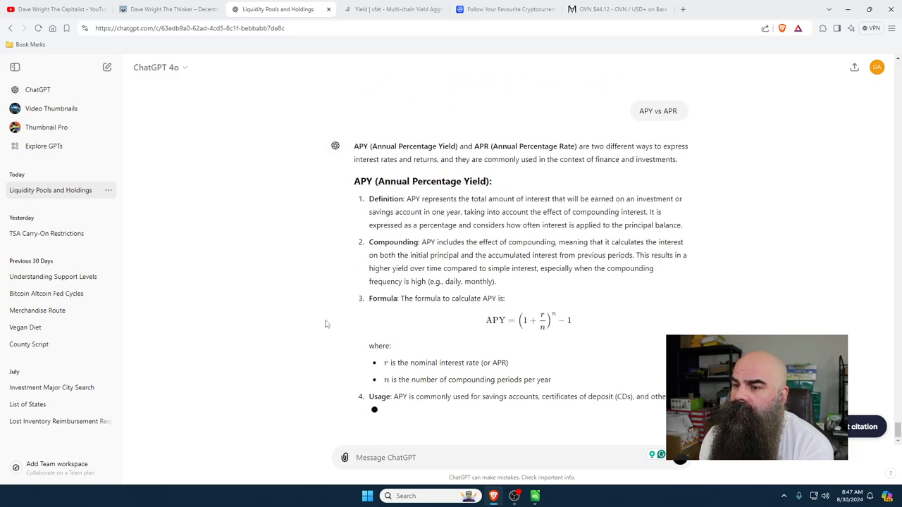
scroll(down, 3)
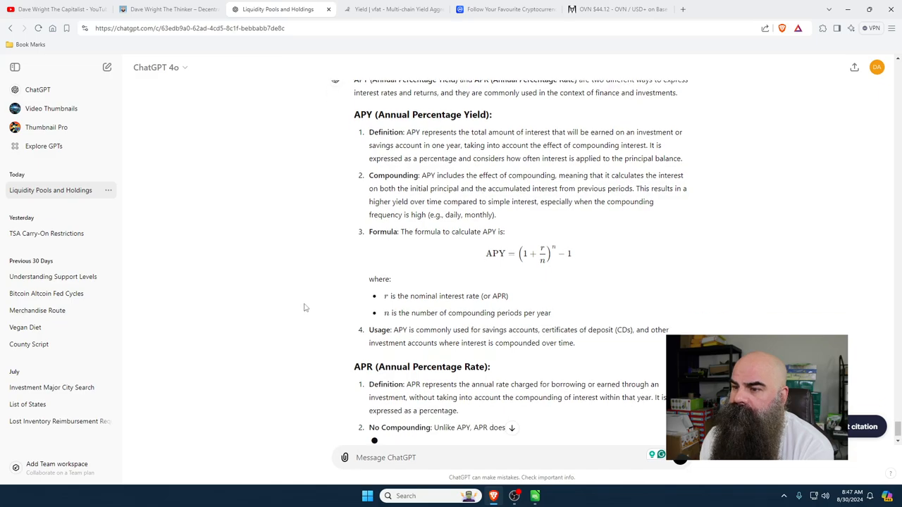
scroll(down, 3)
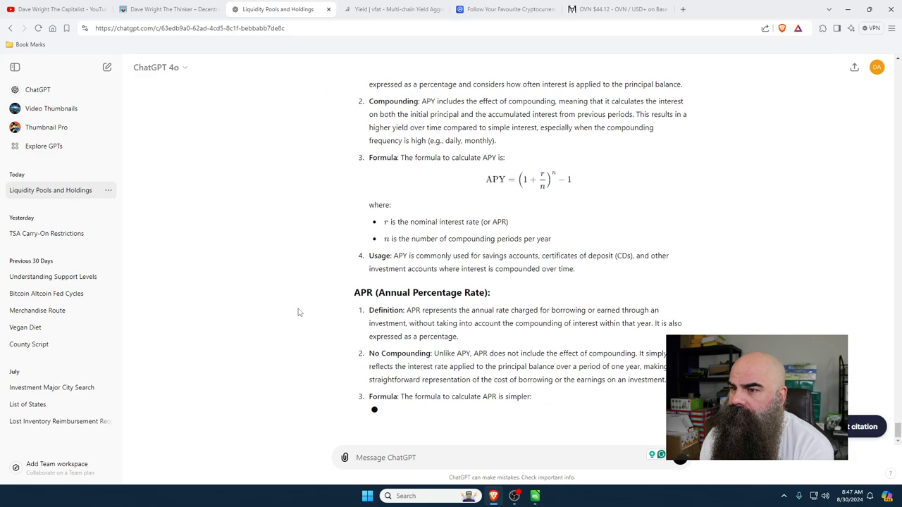
scroll(down, 3)
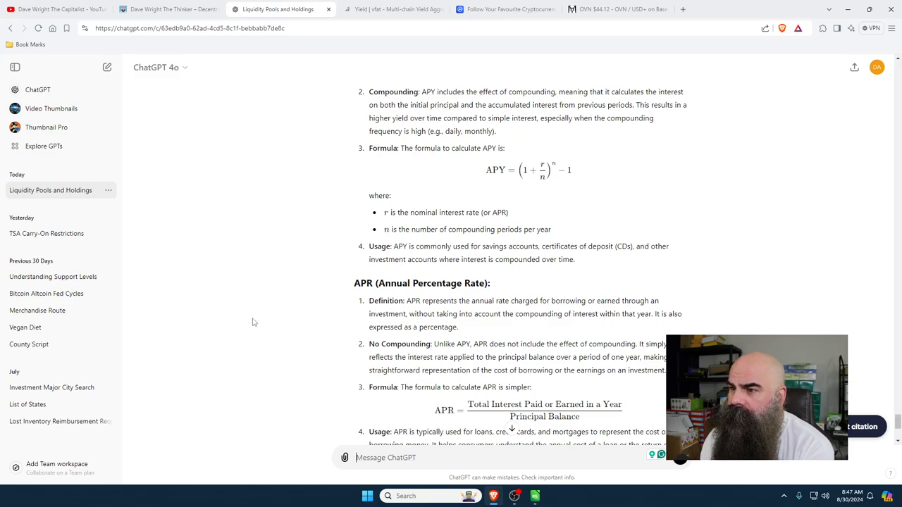
mouse_move(272, 306)
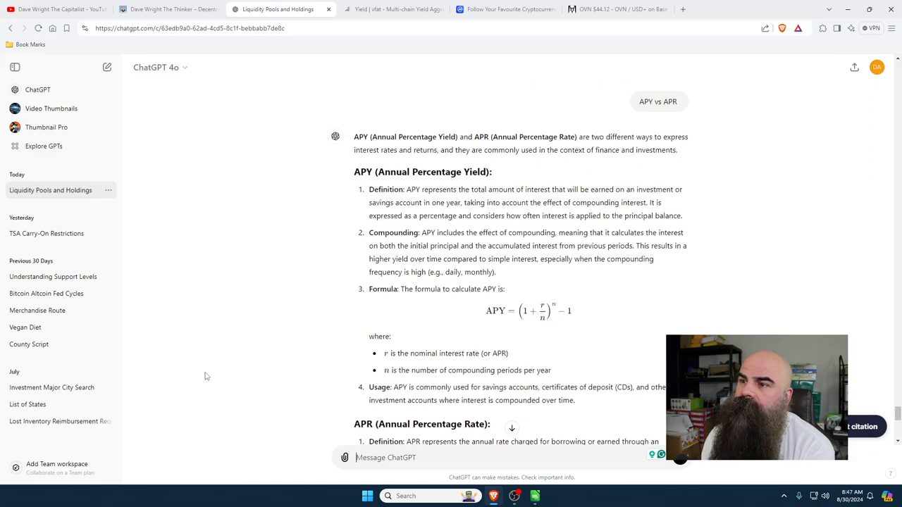
scroll(down, 3)
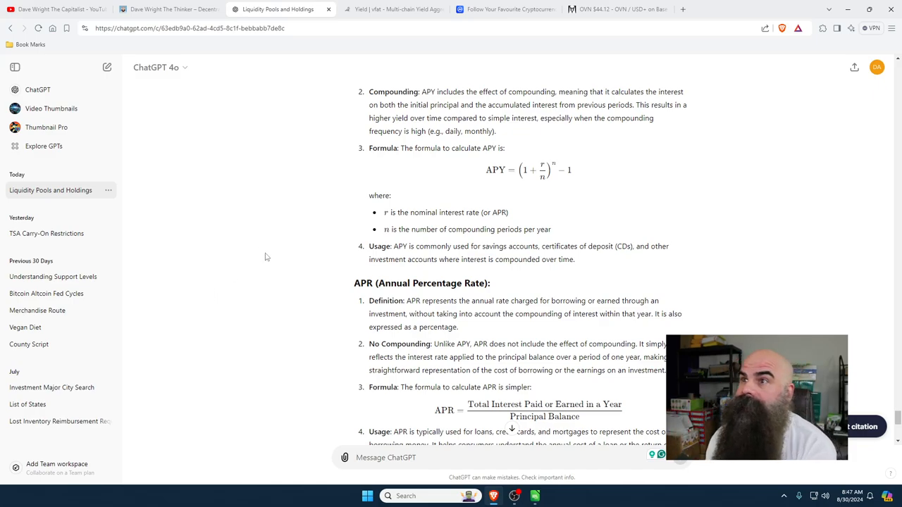
mouse_move(297, 287)
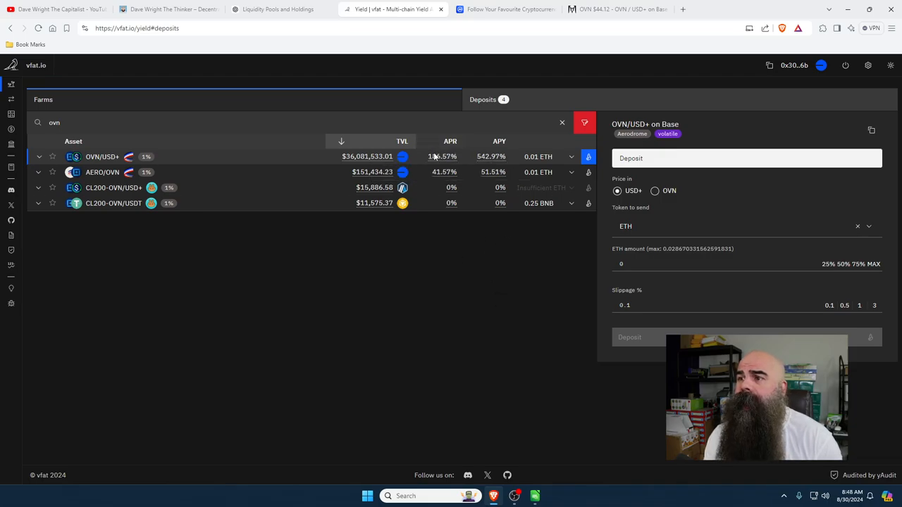
- Switch to the DEX Screener OVN/USD+ price chart
click(618, 9)
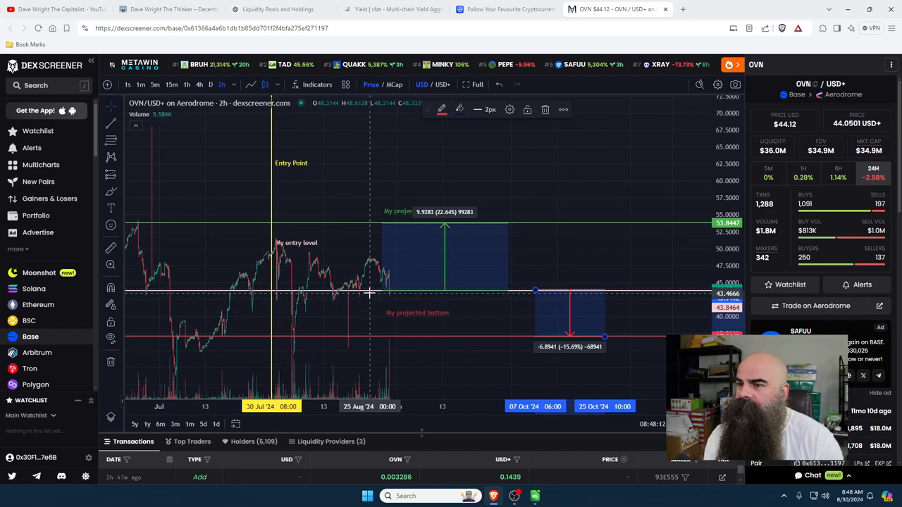
mouse_move(367, 305)
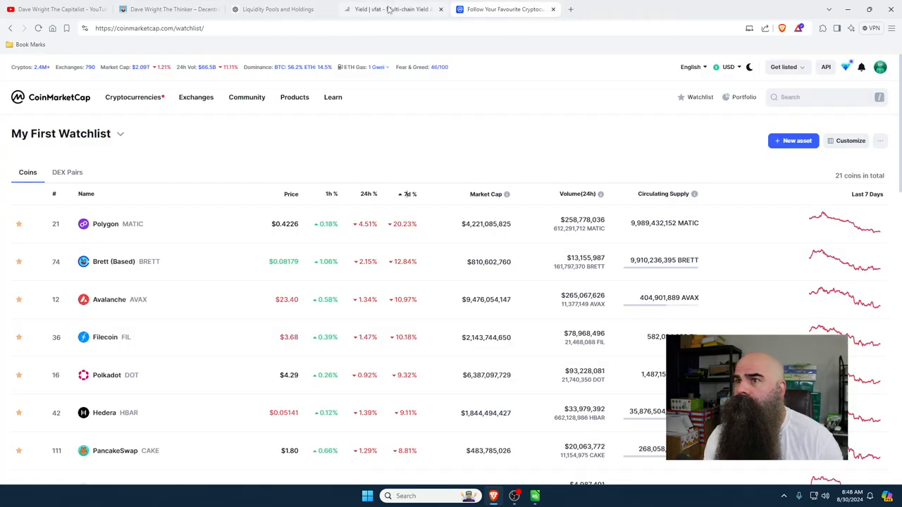
- Switch to the vfat.io Deposits dashboard
click(387, 9)
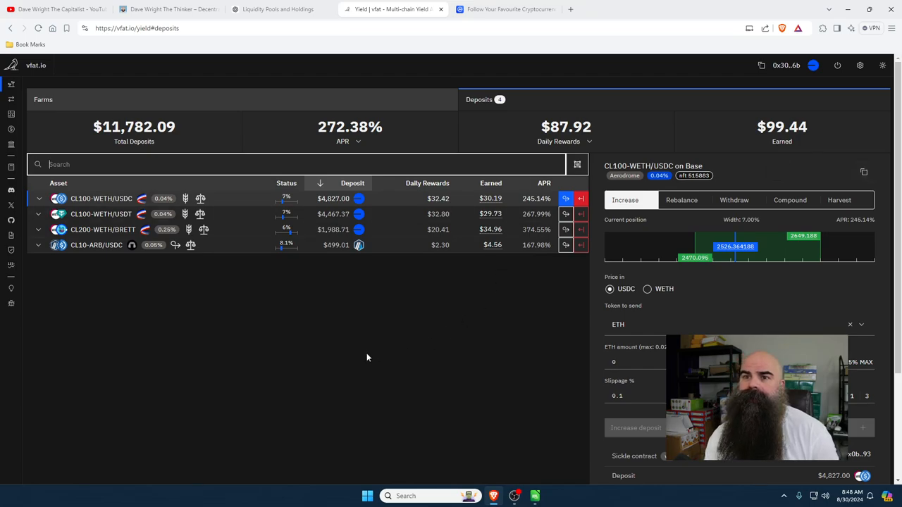
mouse_move(835, 116)
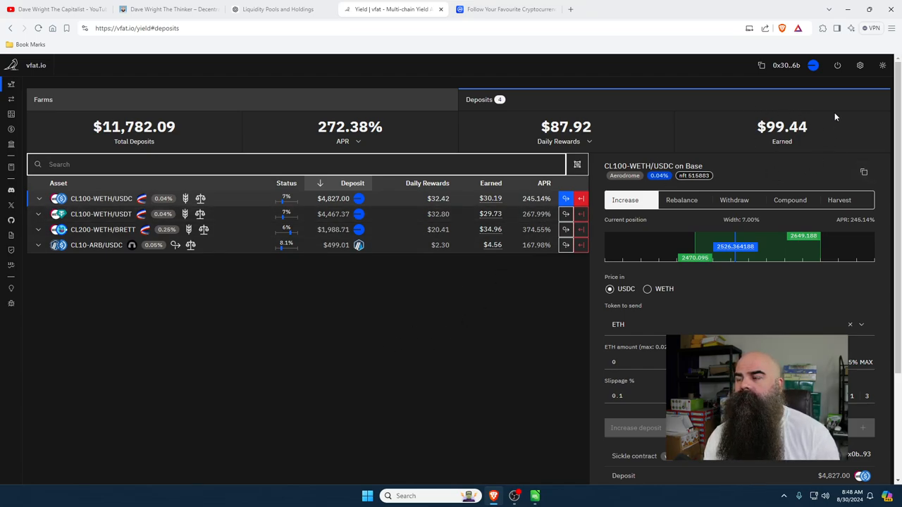
mouse_move(789, 165)
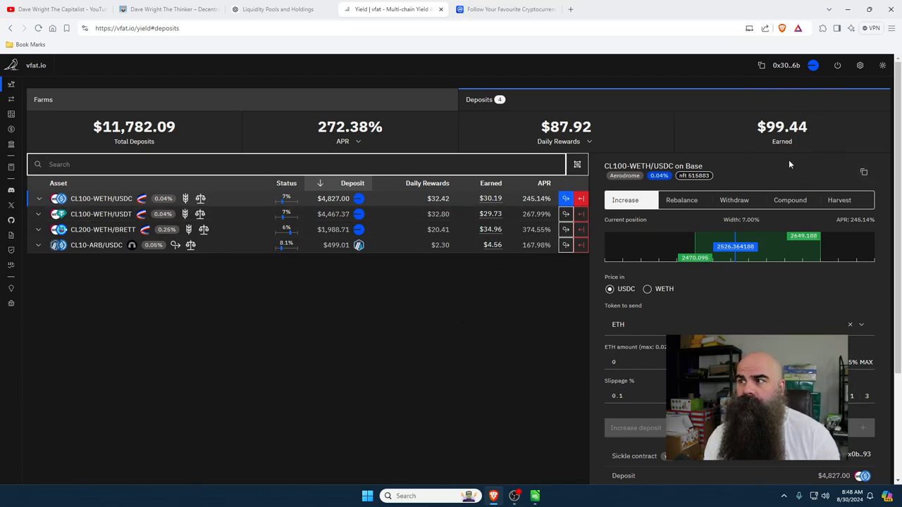
mouse_move(386, 213)
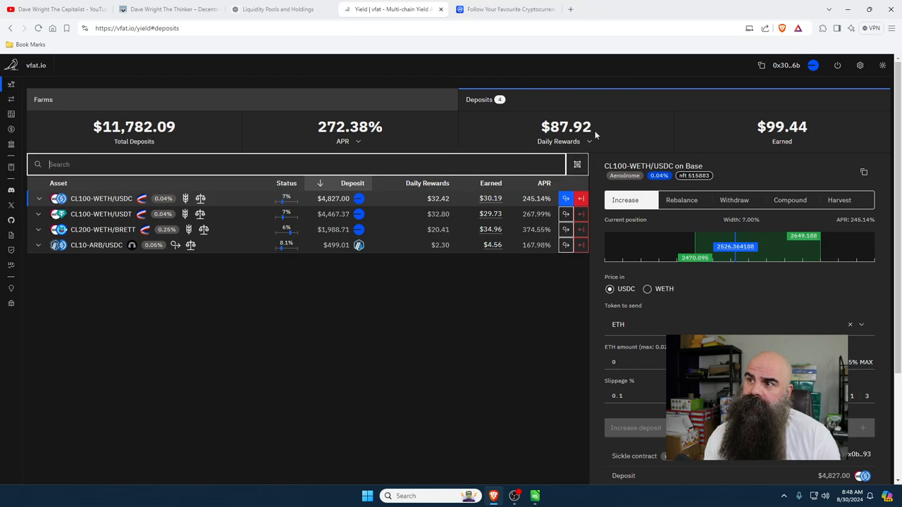
- Step the rewards period through Hourly, Daily, Weekly, Monthly and settle on Yearly Rewards ($32,073.57)
click(589, 142)
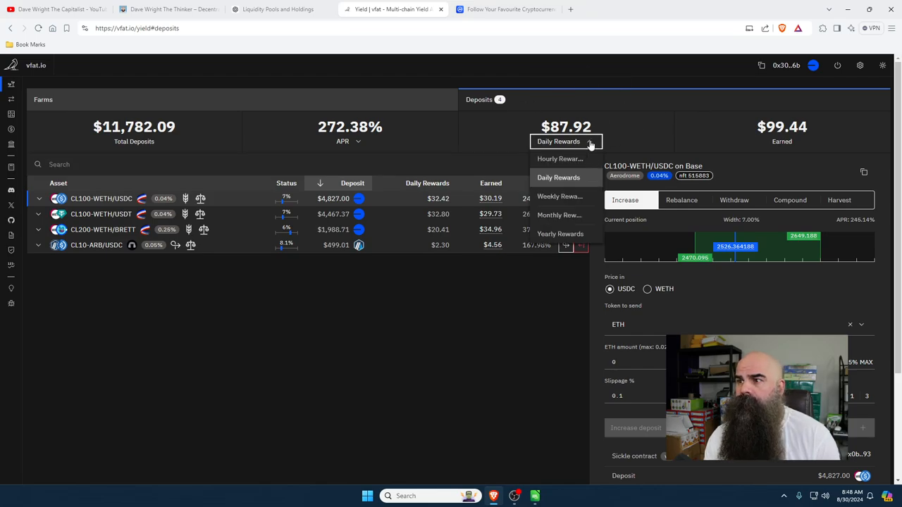
mouse_move(589, 143)
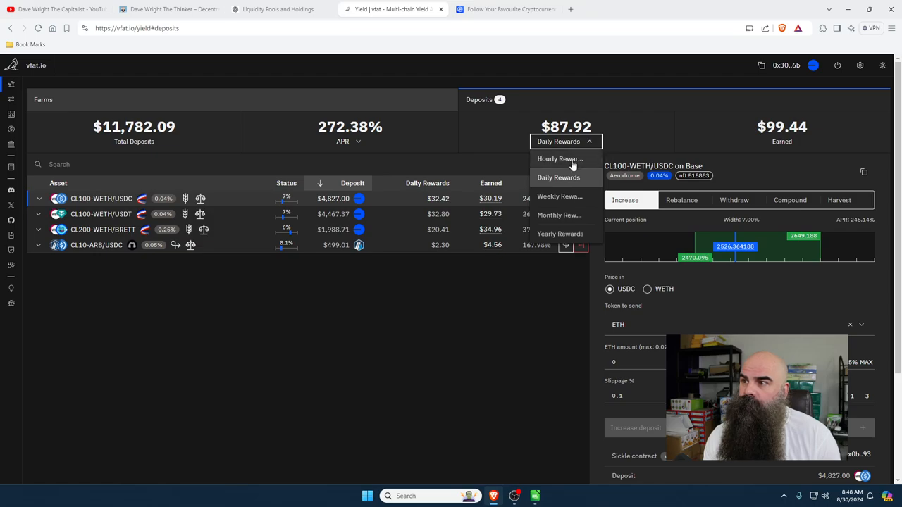
click(558, 159)
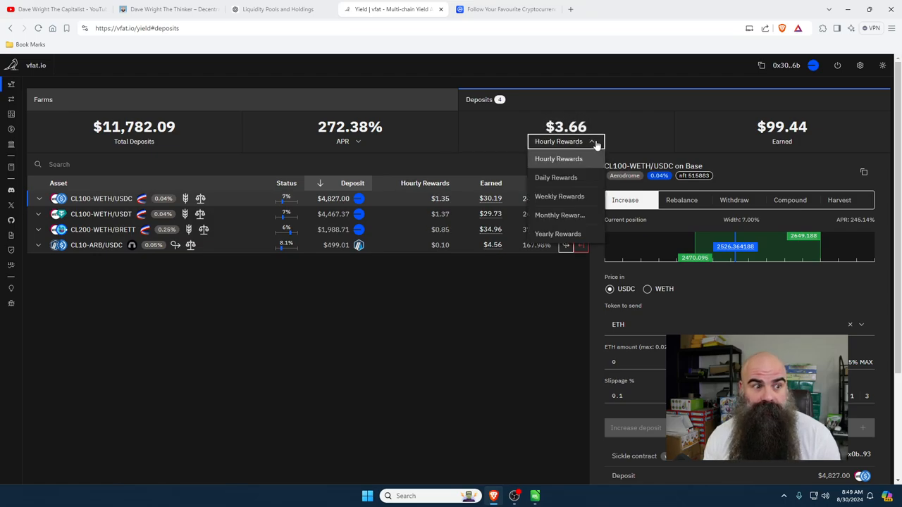
click(555, 177)
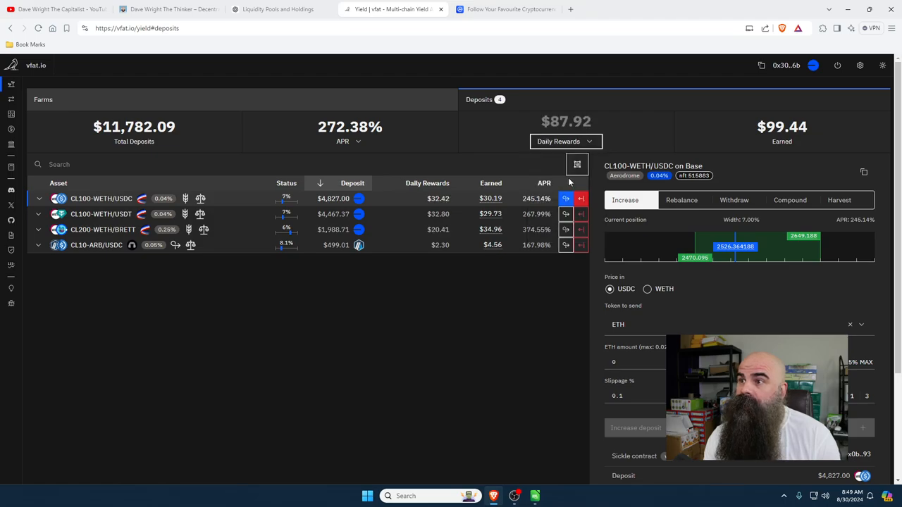
click(565, 141)
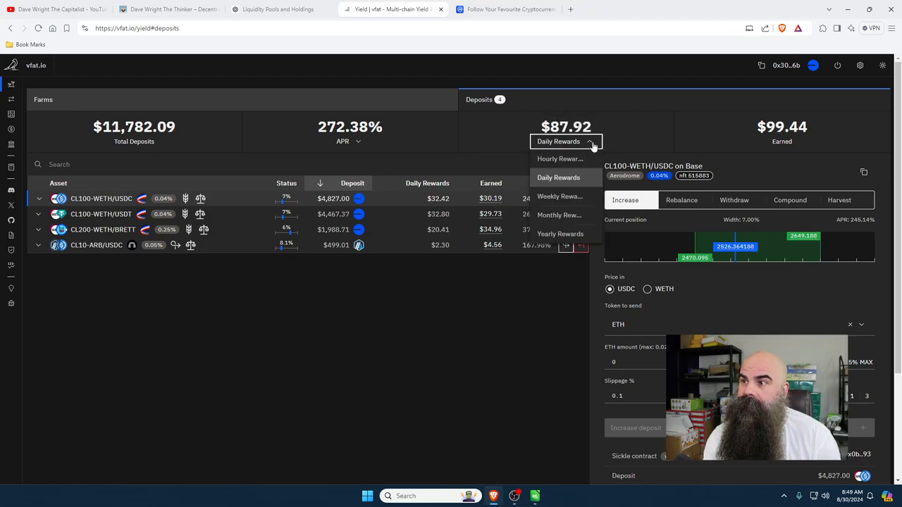
click(559, 196)
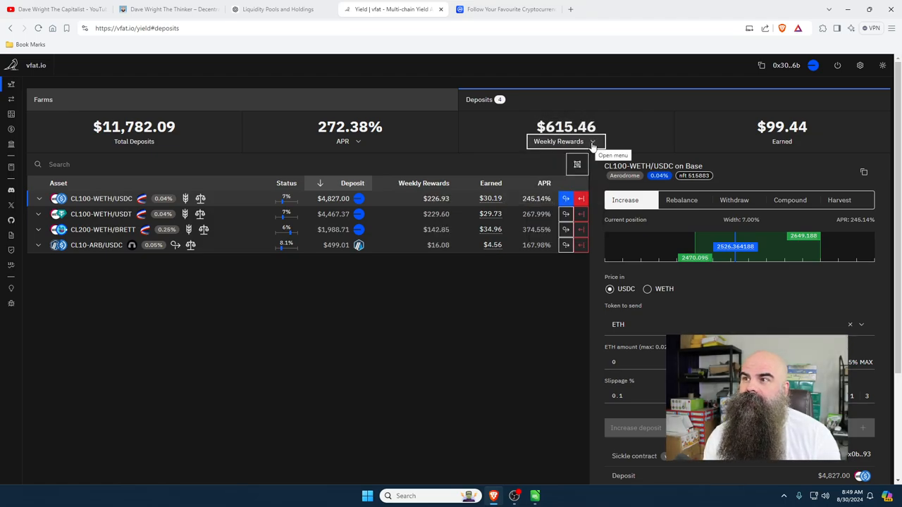
click(564, 141)
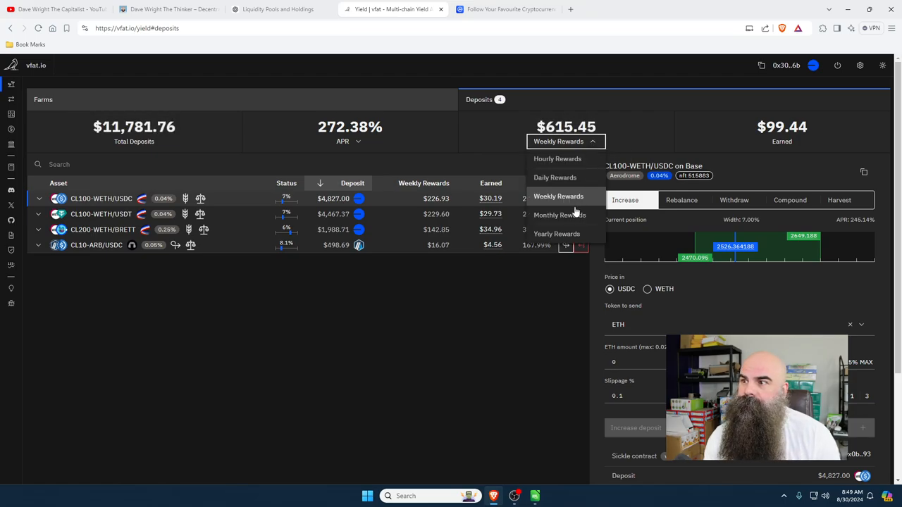
click(558, 215)
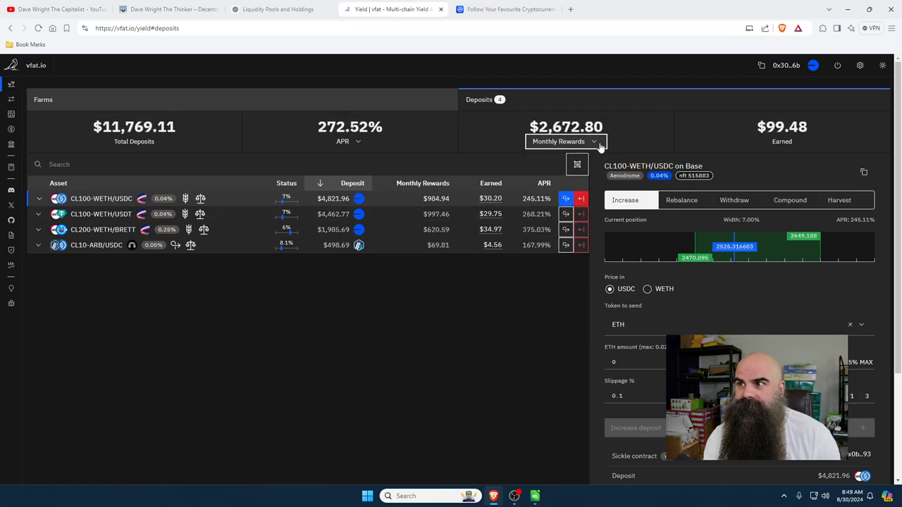
click(564, 141)
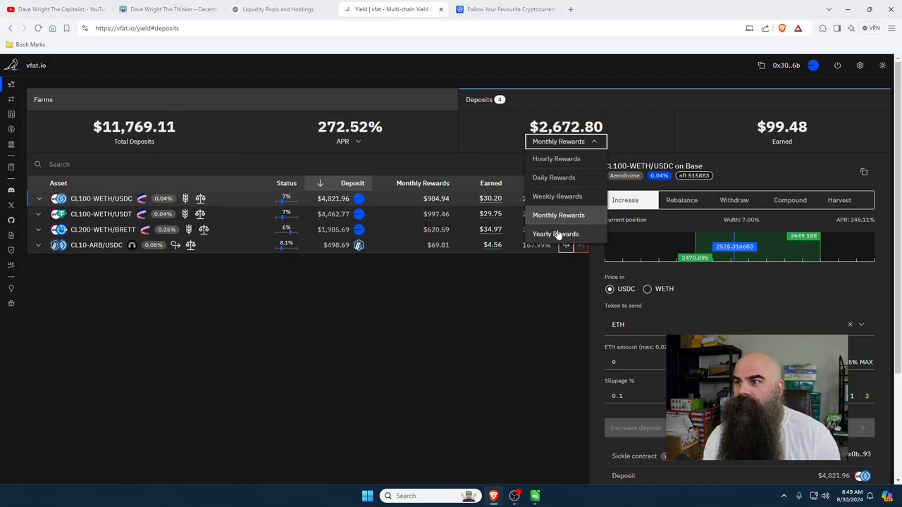
click(556, 234)
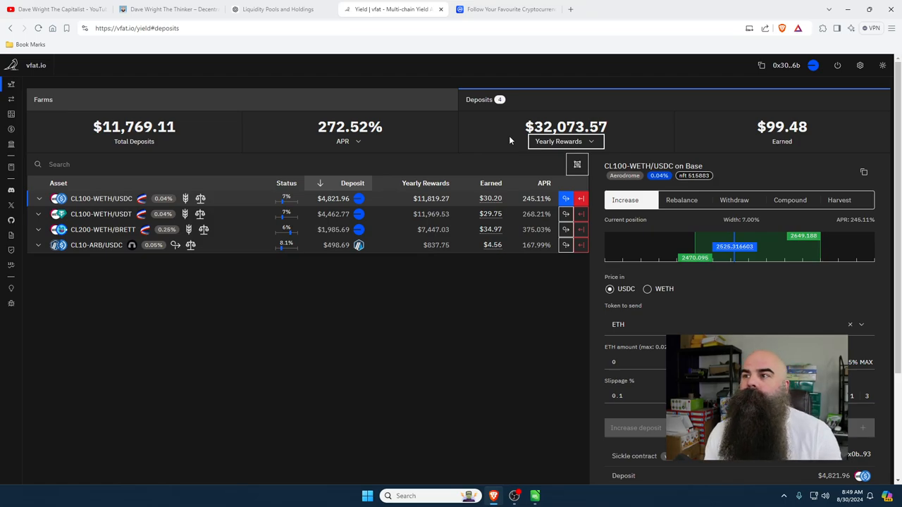
mouse_move(387, 113)
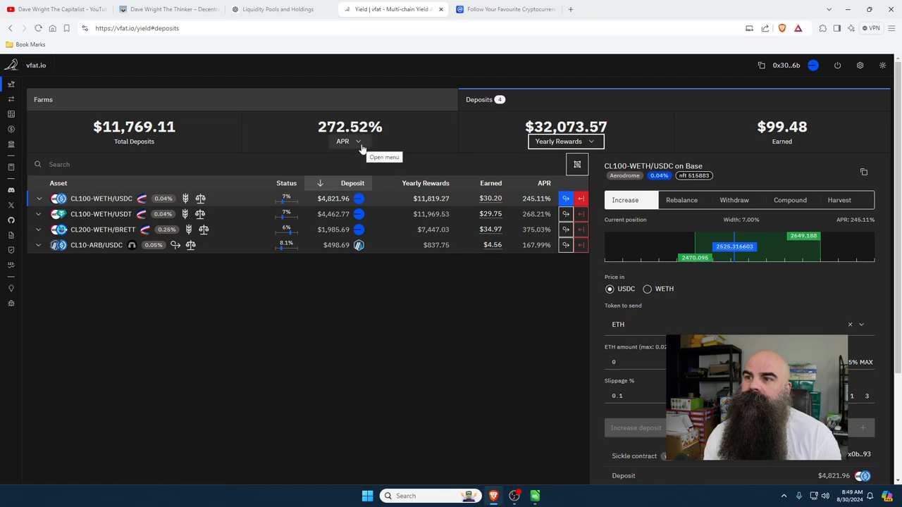
mouse_move(361, 147)
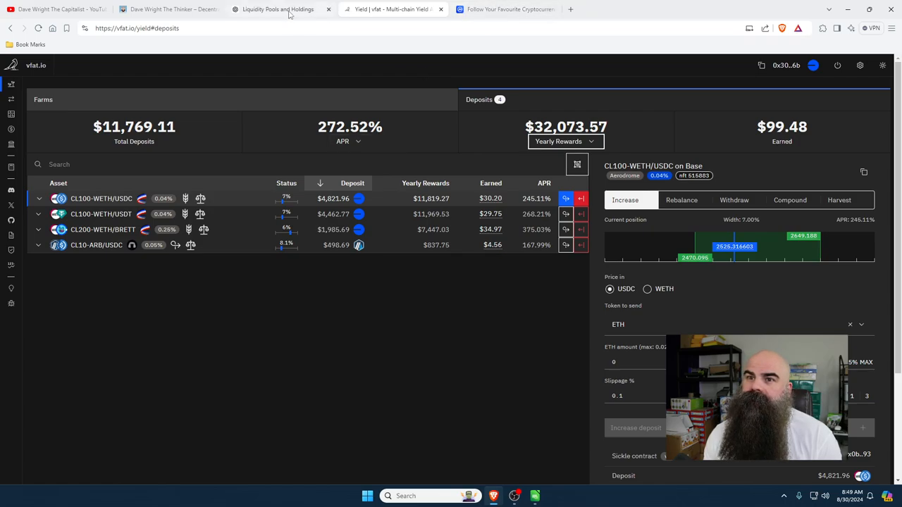
mouse_move(282, 9)
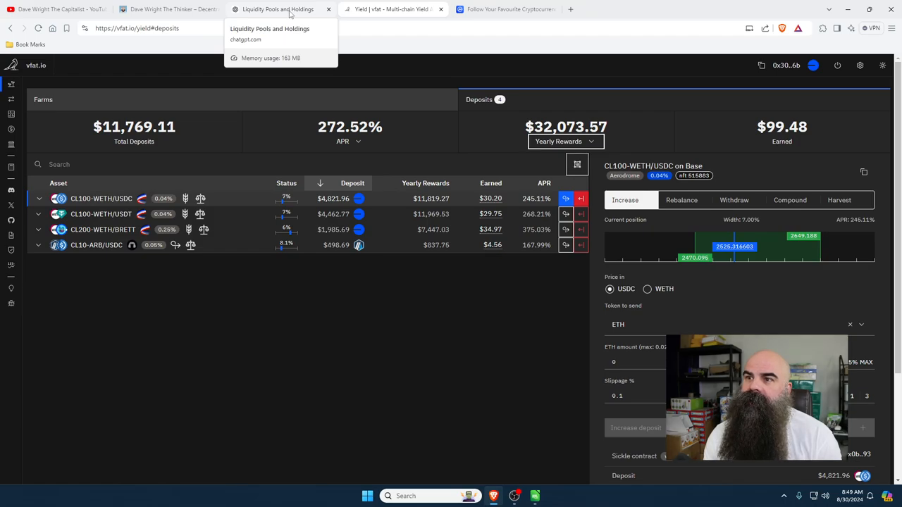
- Ask ChatGPT how long $11,000 at 272% APR takes to double, checking the APR on vfat mid-question
click(275, 9)
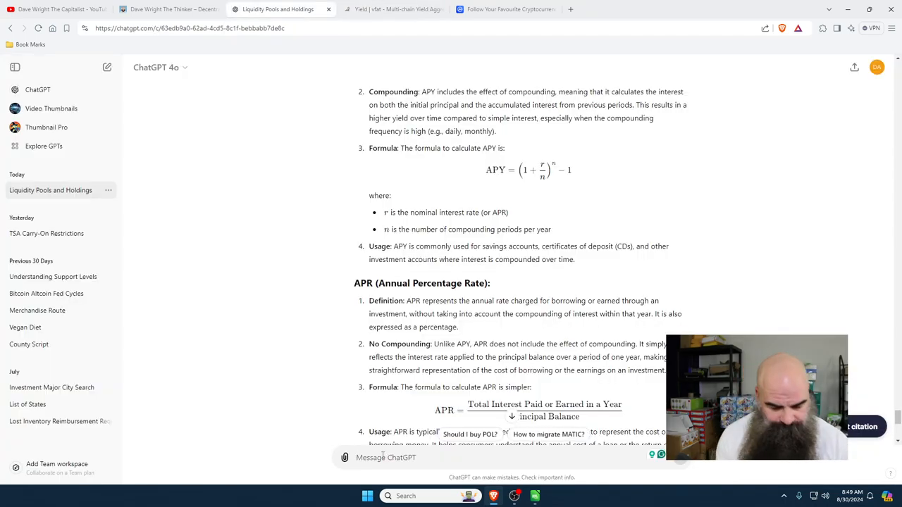
text($11)
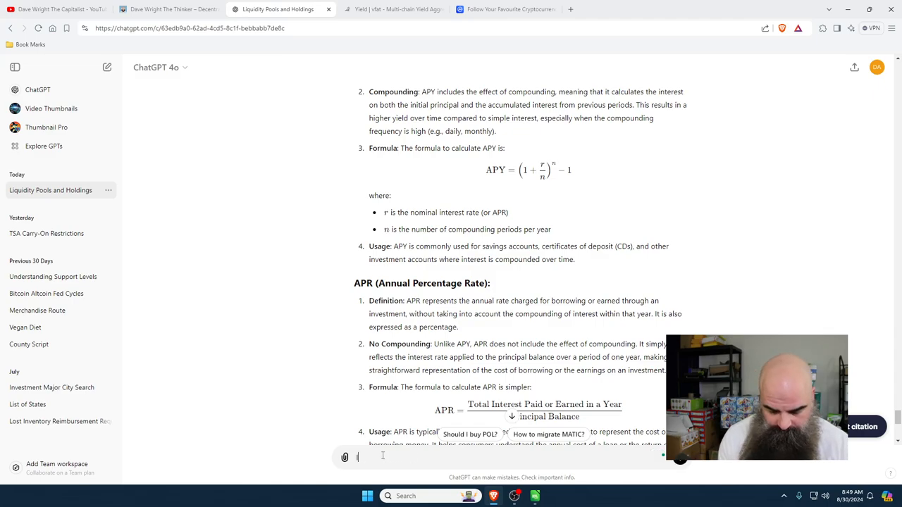
text(I have $11,000)
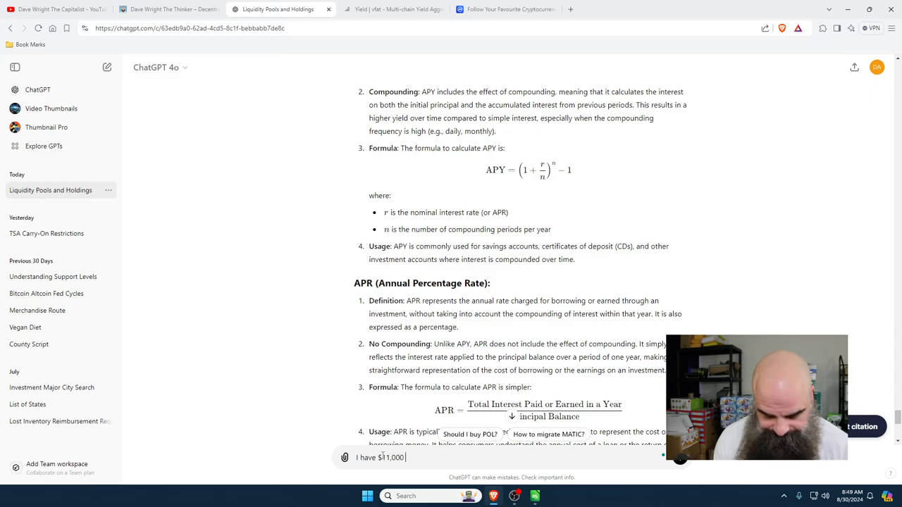
text(making)
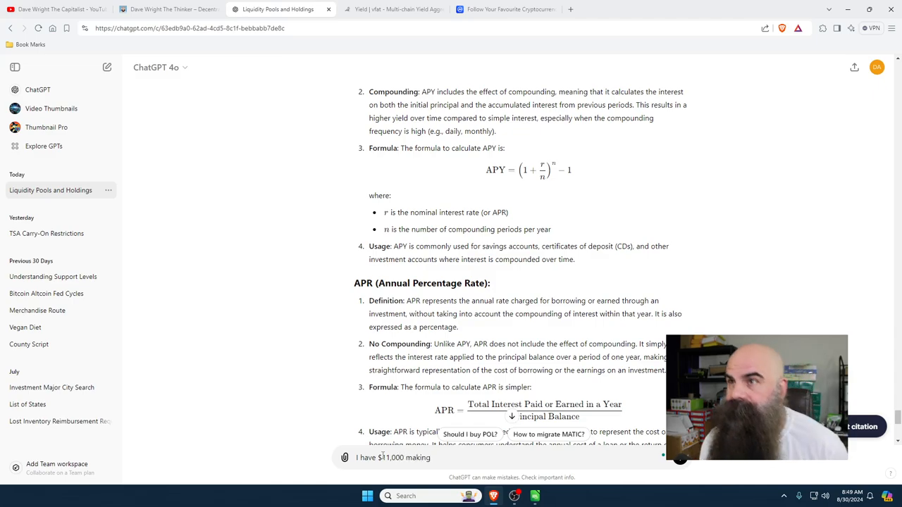
click(392, 9)
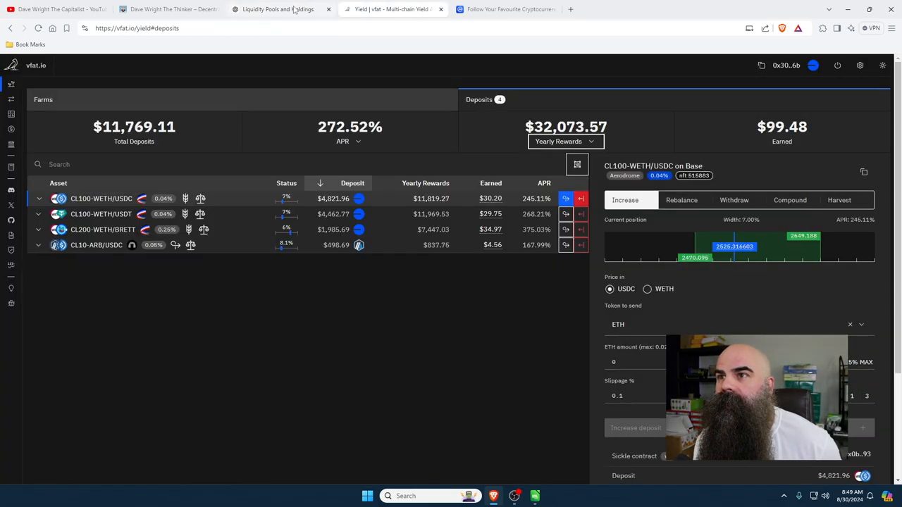
click(277, 9)
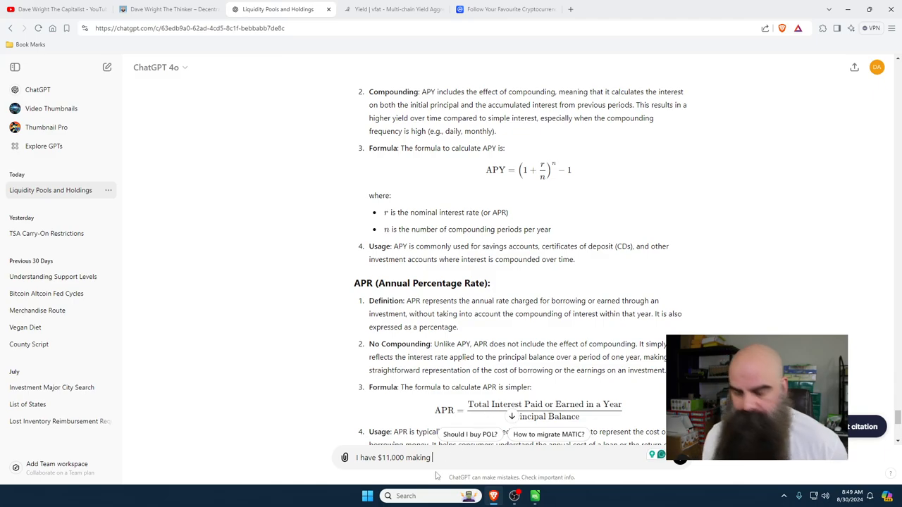
text(272 APR% if I compunded)
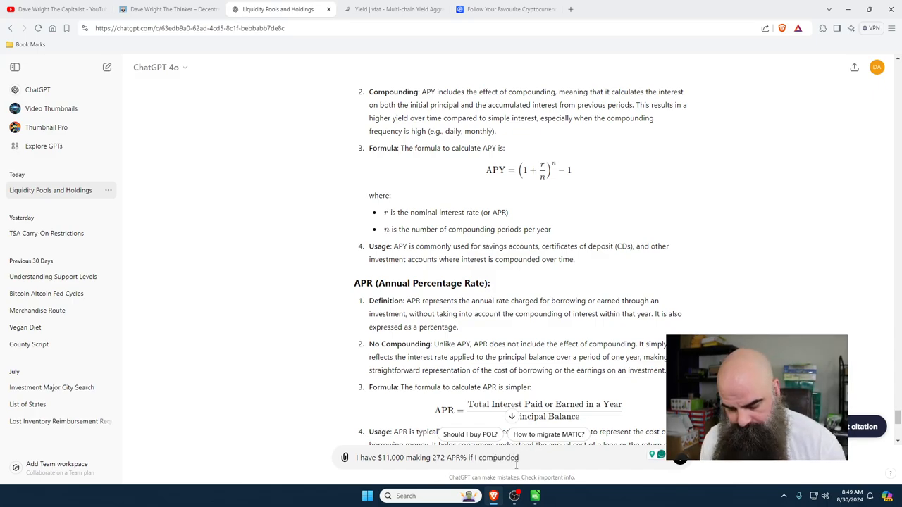
text(all the interest how long would it take to)
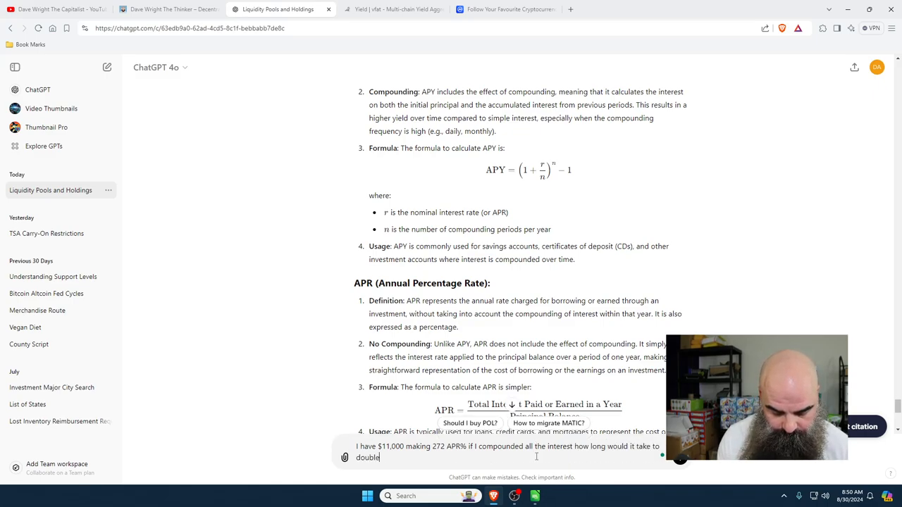
text(my $11)
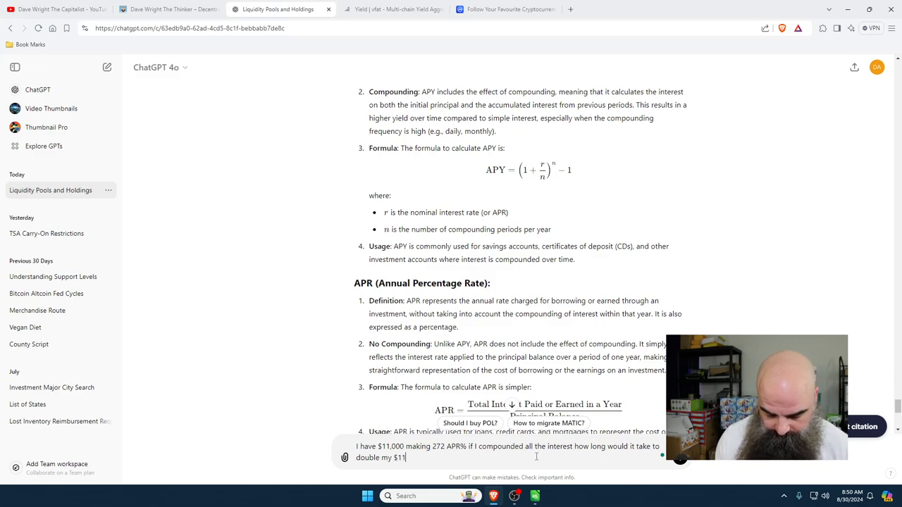
text(000)
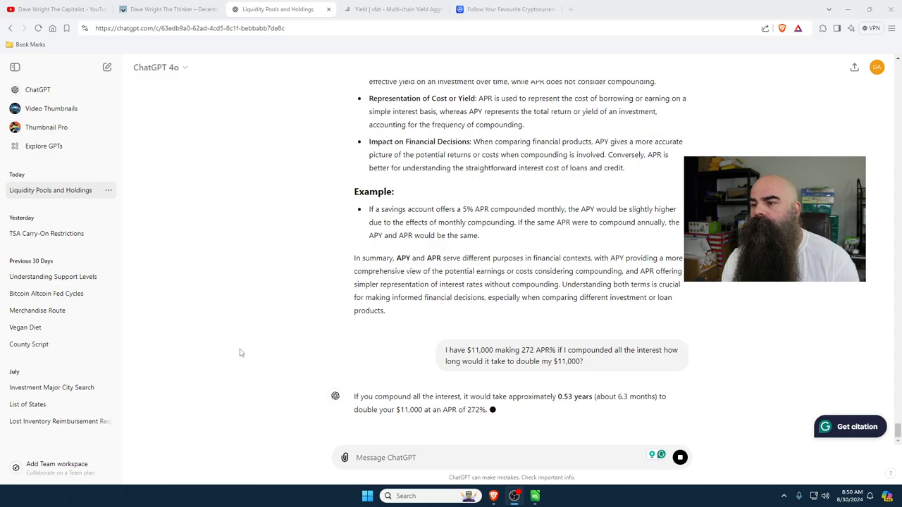
mouse_move(602, 405)
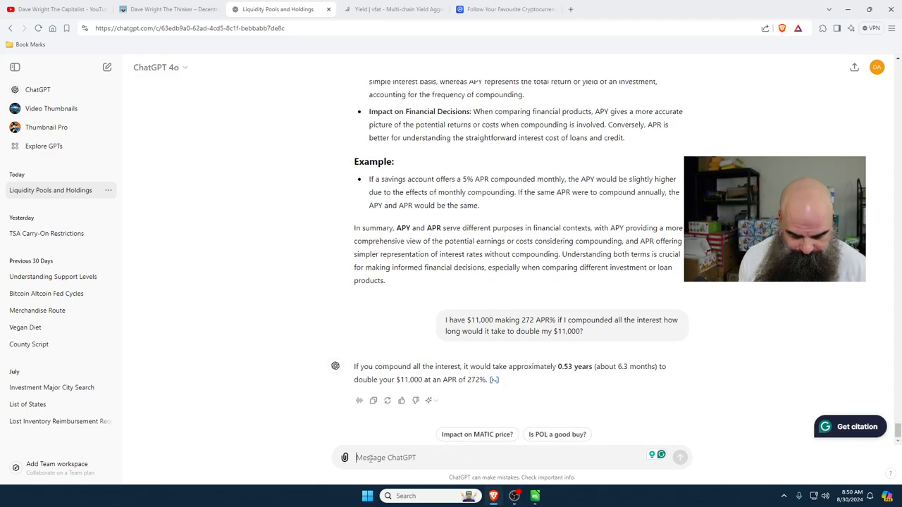
- Send a follow-up asking ChatGPT to recalculate with $80 a day reinvested for more interest
text(I'm making)
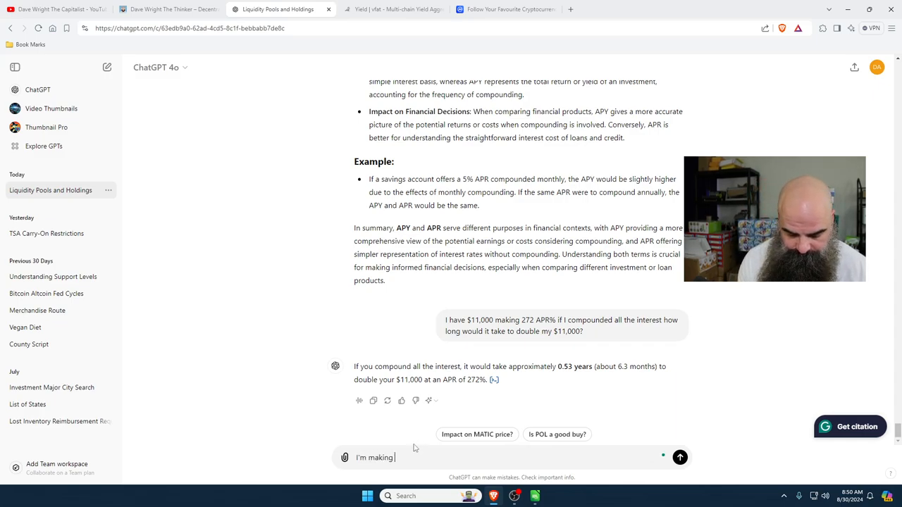
text($)
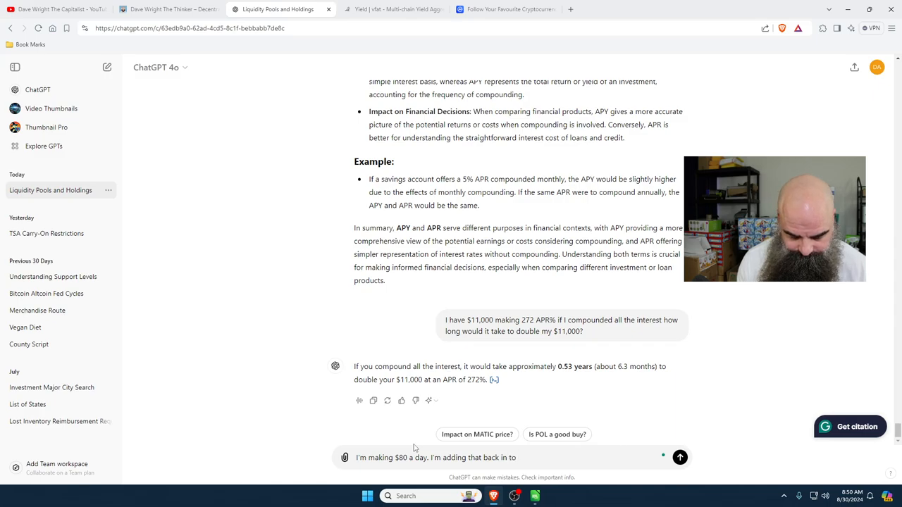
text(to earn mor)
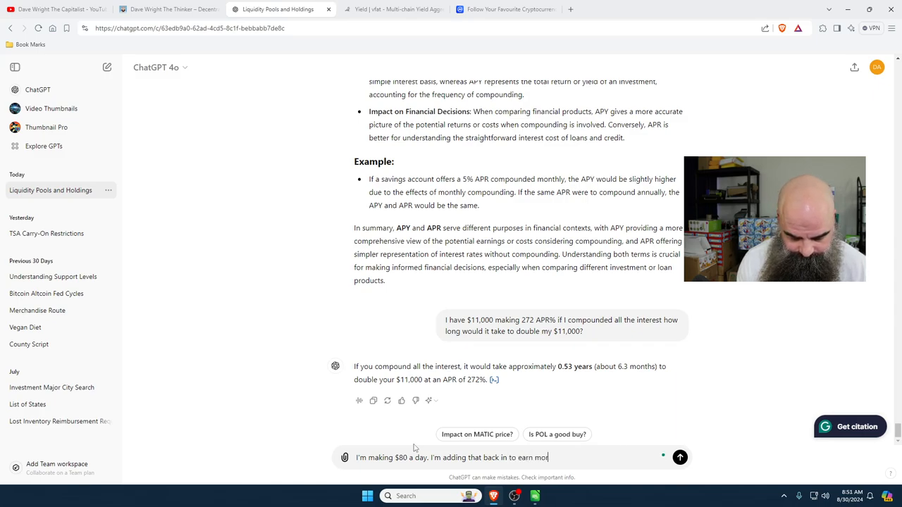
text(interest)
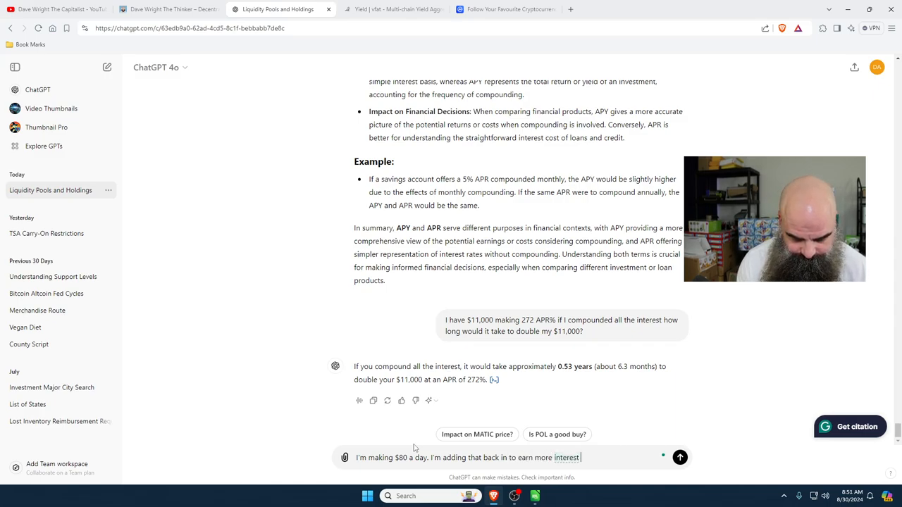
text(can you redo your math?)
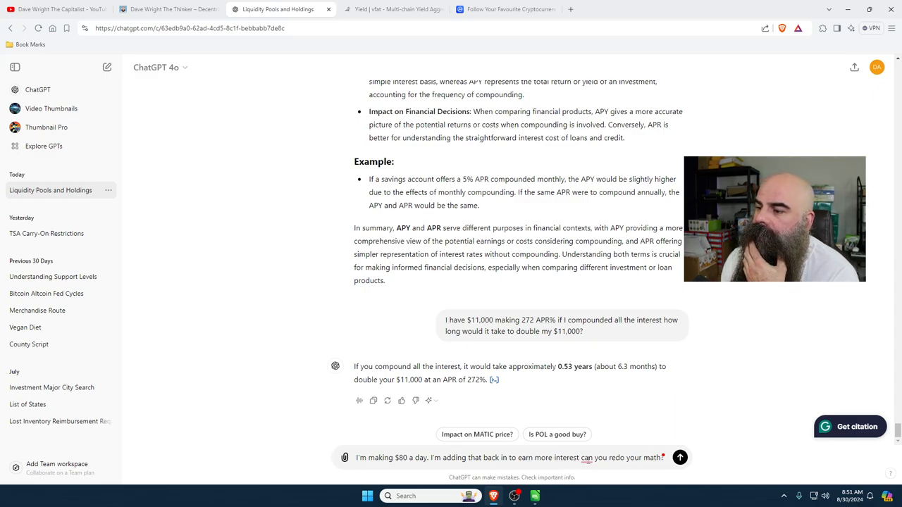
click(586, 457)
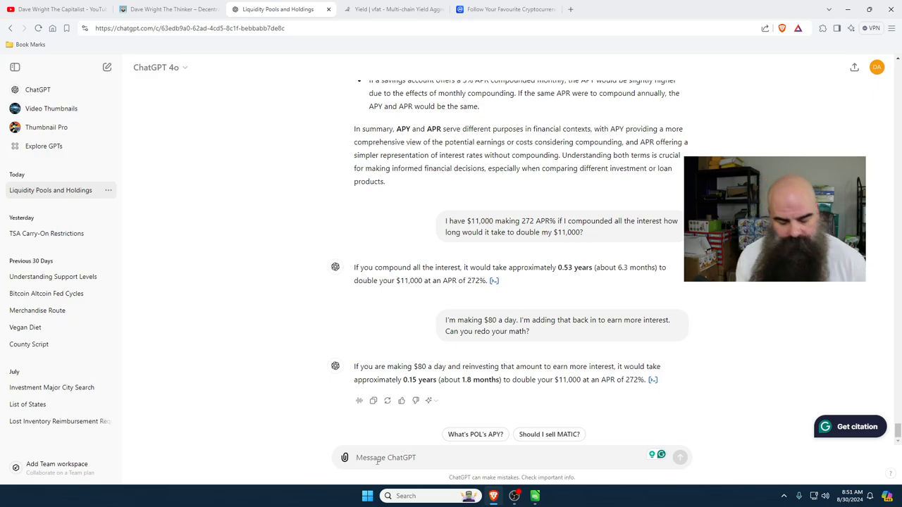
- Ask ChatGPT how many days 1.8 months is, review the answer, then move to the Crypto Labs page
text(1.8 months in how m)
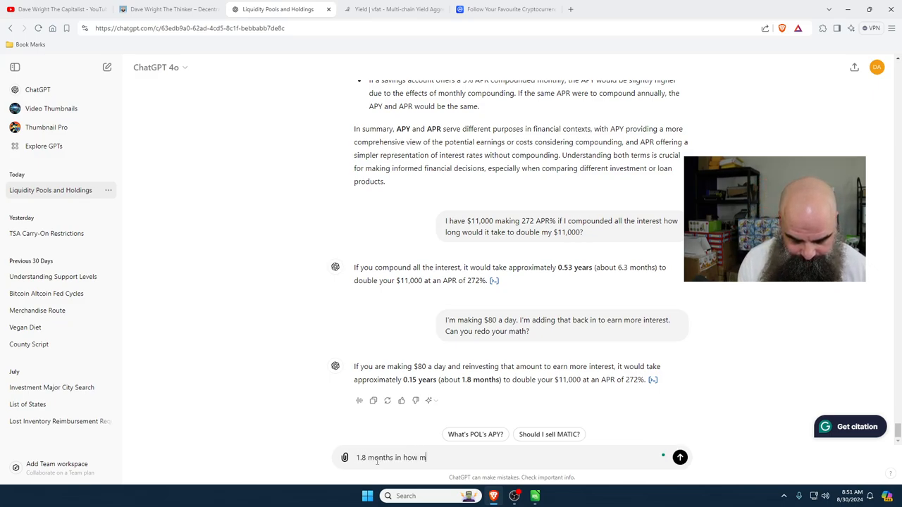
text(nay days?)
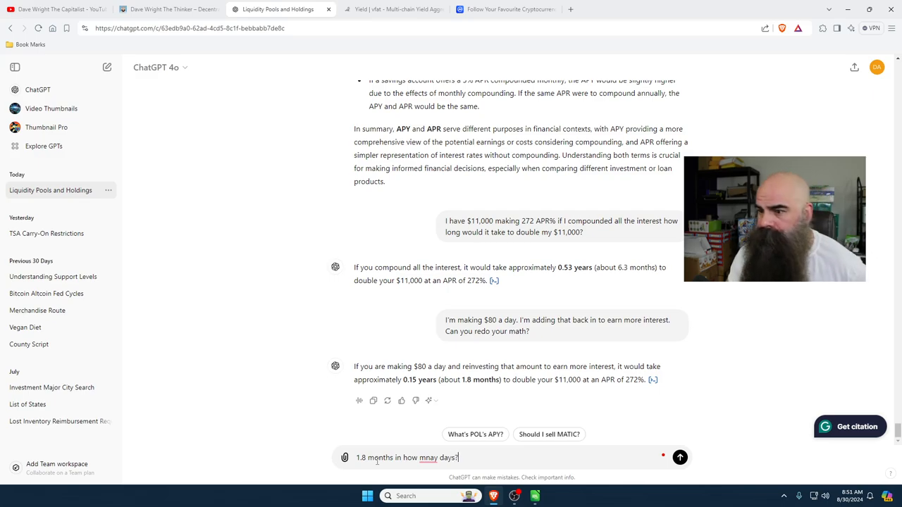
click(679, 457)
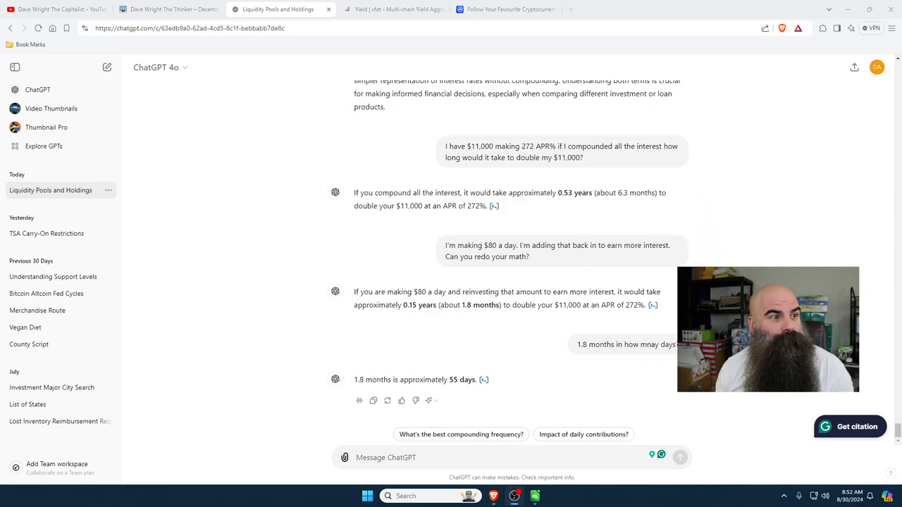
scroll(up, 3)
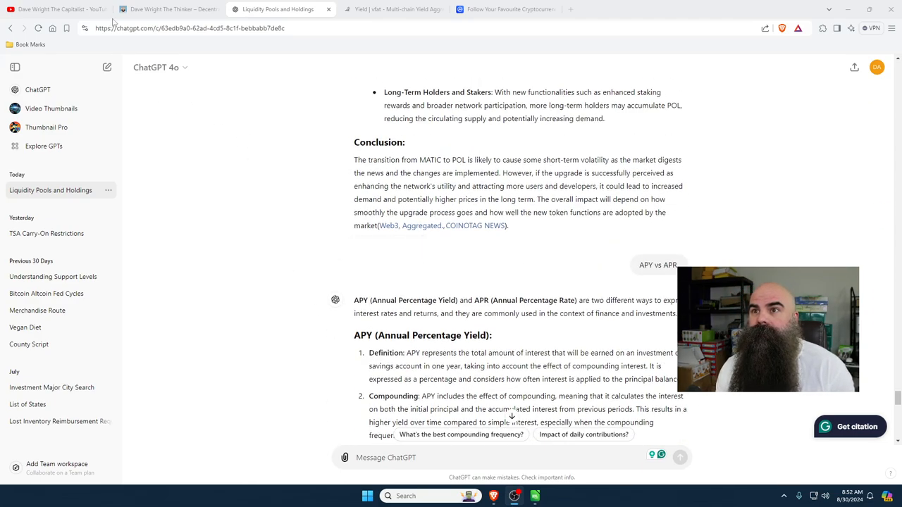
click(53, 10)
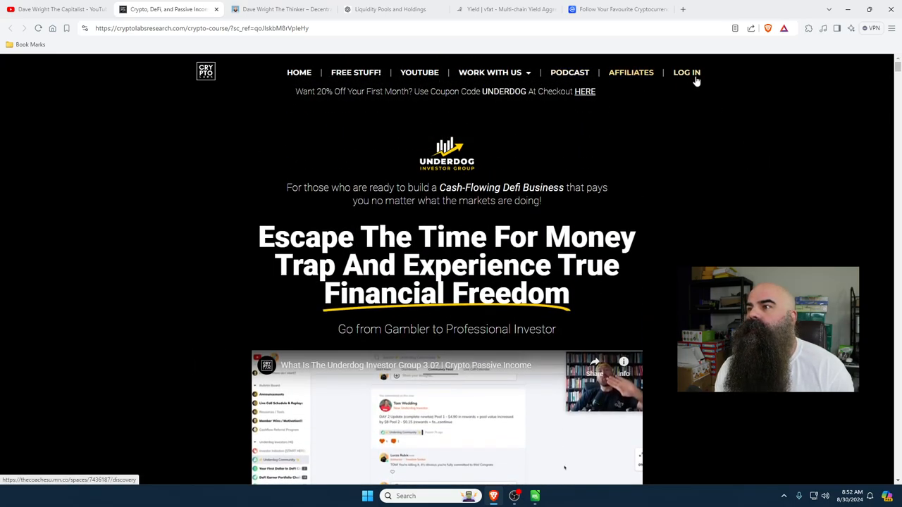
mouse_move(316, 99)
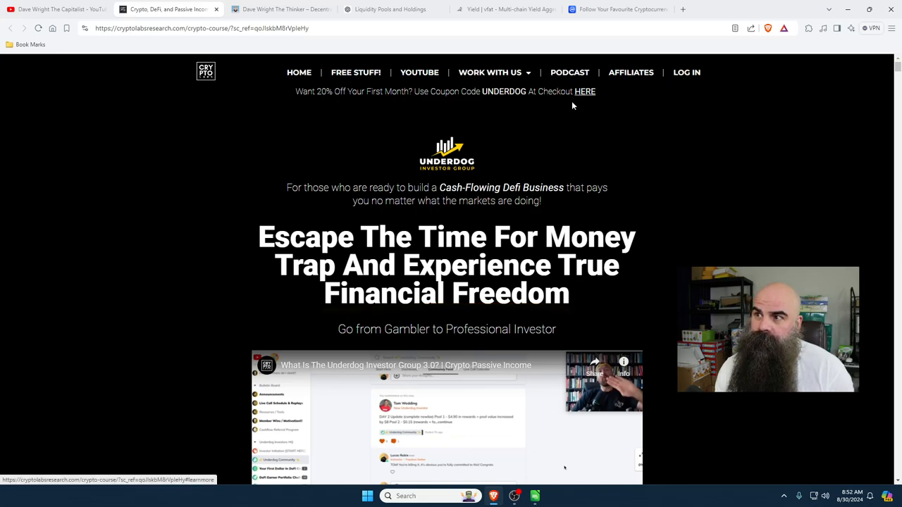
- Scroll through the Crypto Labs course page, then return via ChatGPT to the vfat.io Deposits dashboard
scroll(down, 3)
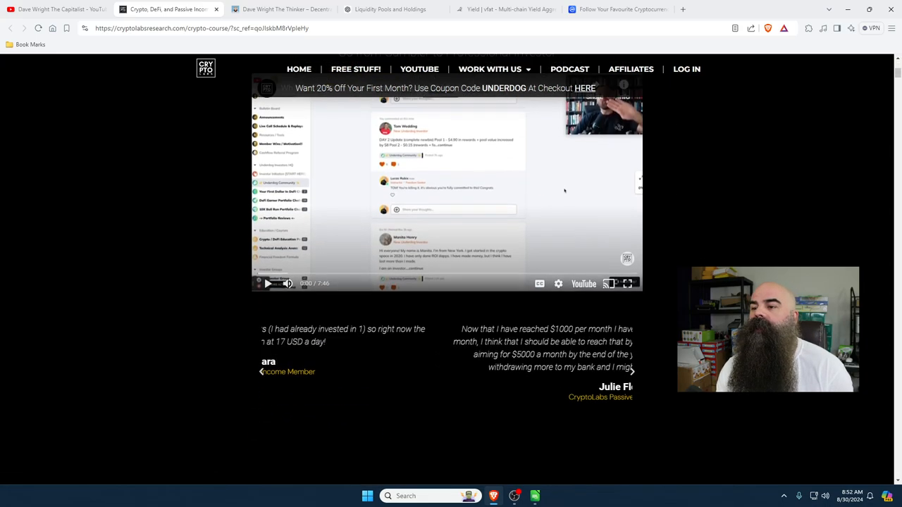
scroll(down, 3)
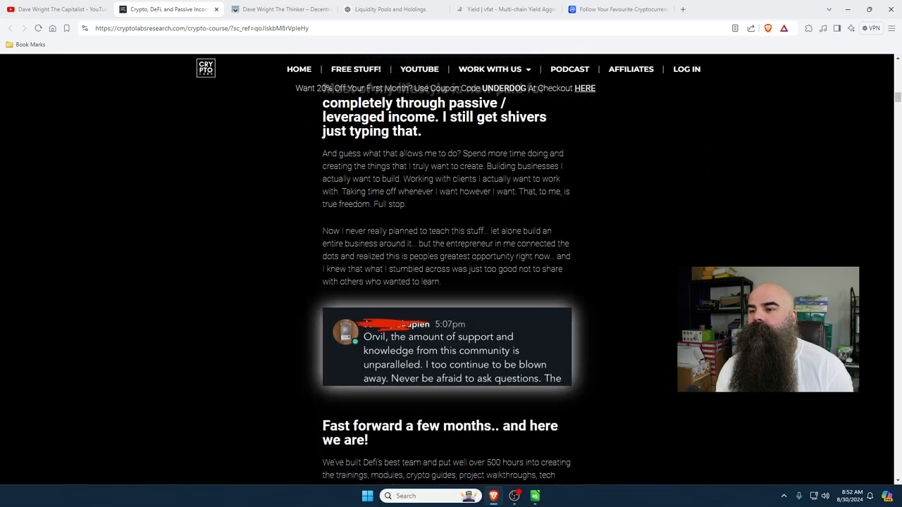
scroll(down, 3)
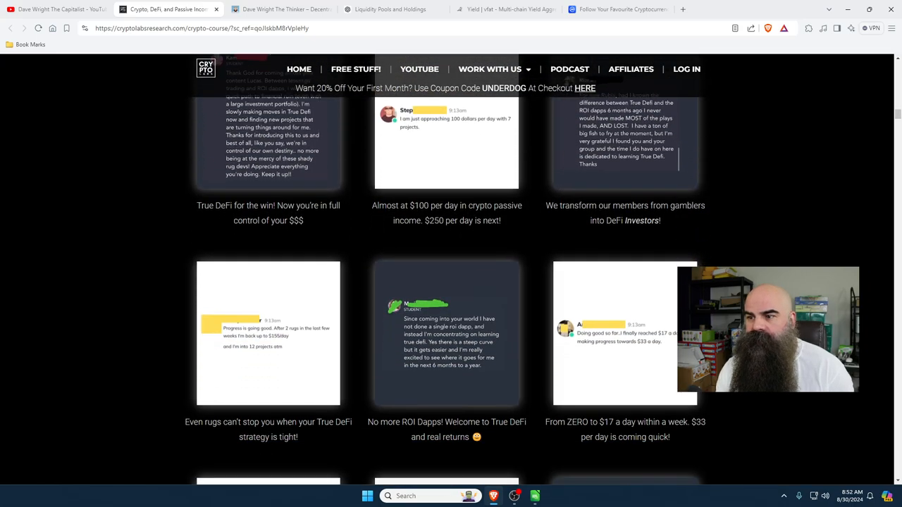
scroll(up, 3)
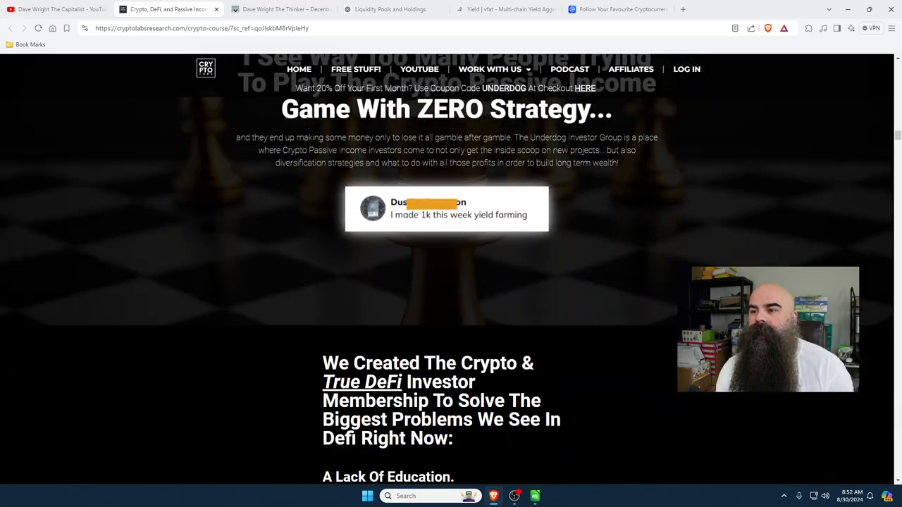
scroll(down, 3)
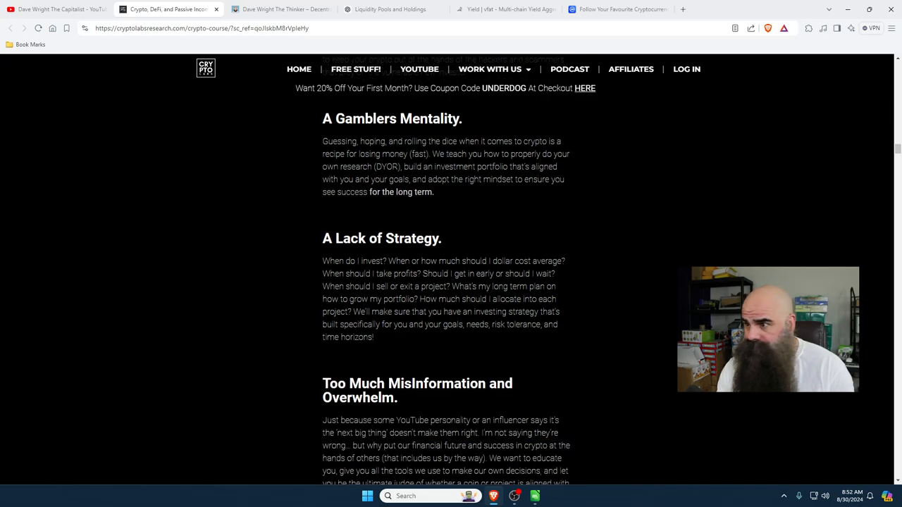
scroll(down, 3)
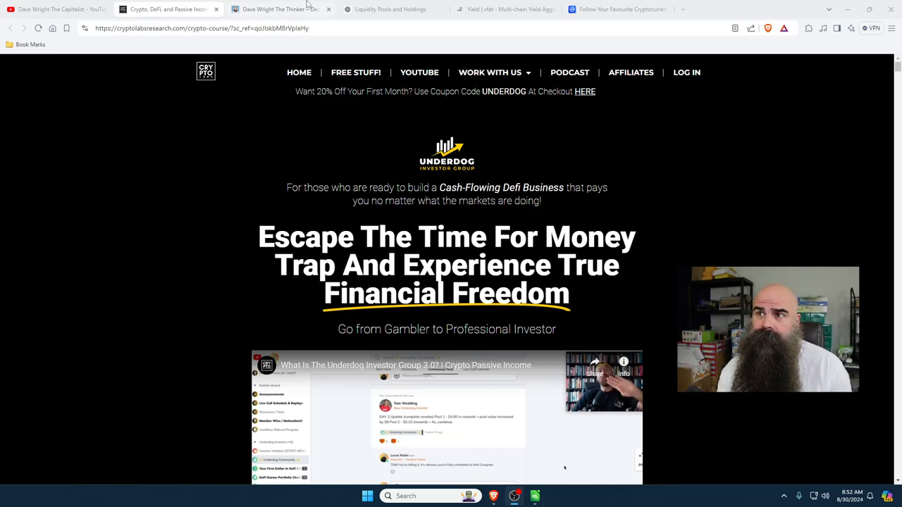
click(389, 9)
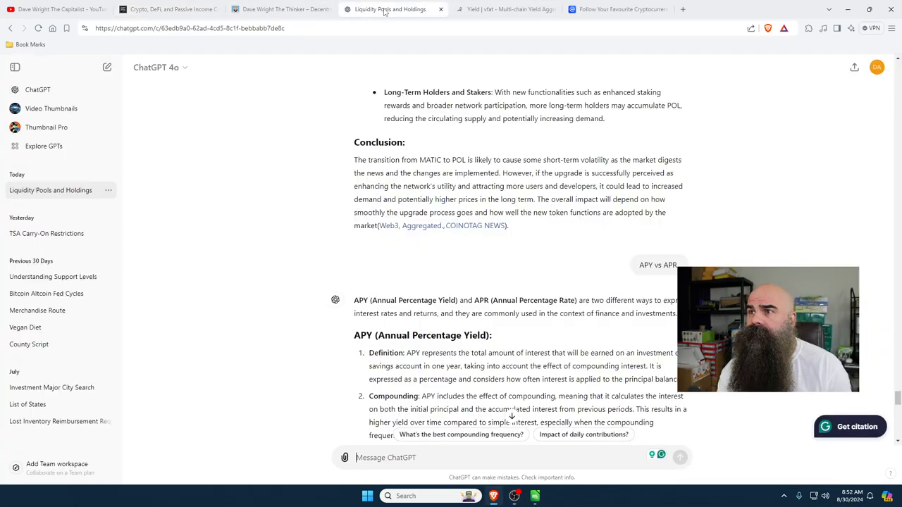
click(504, 9)
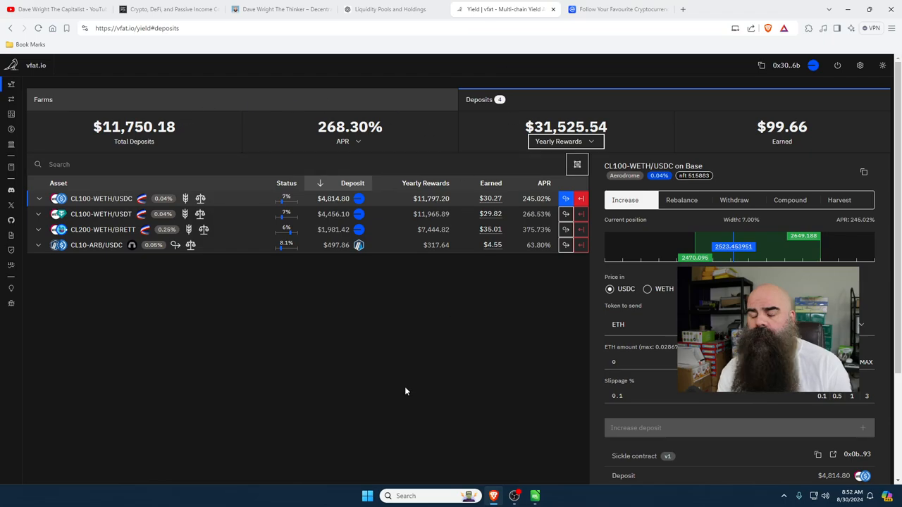